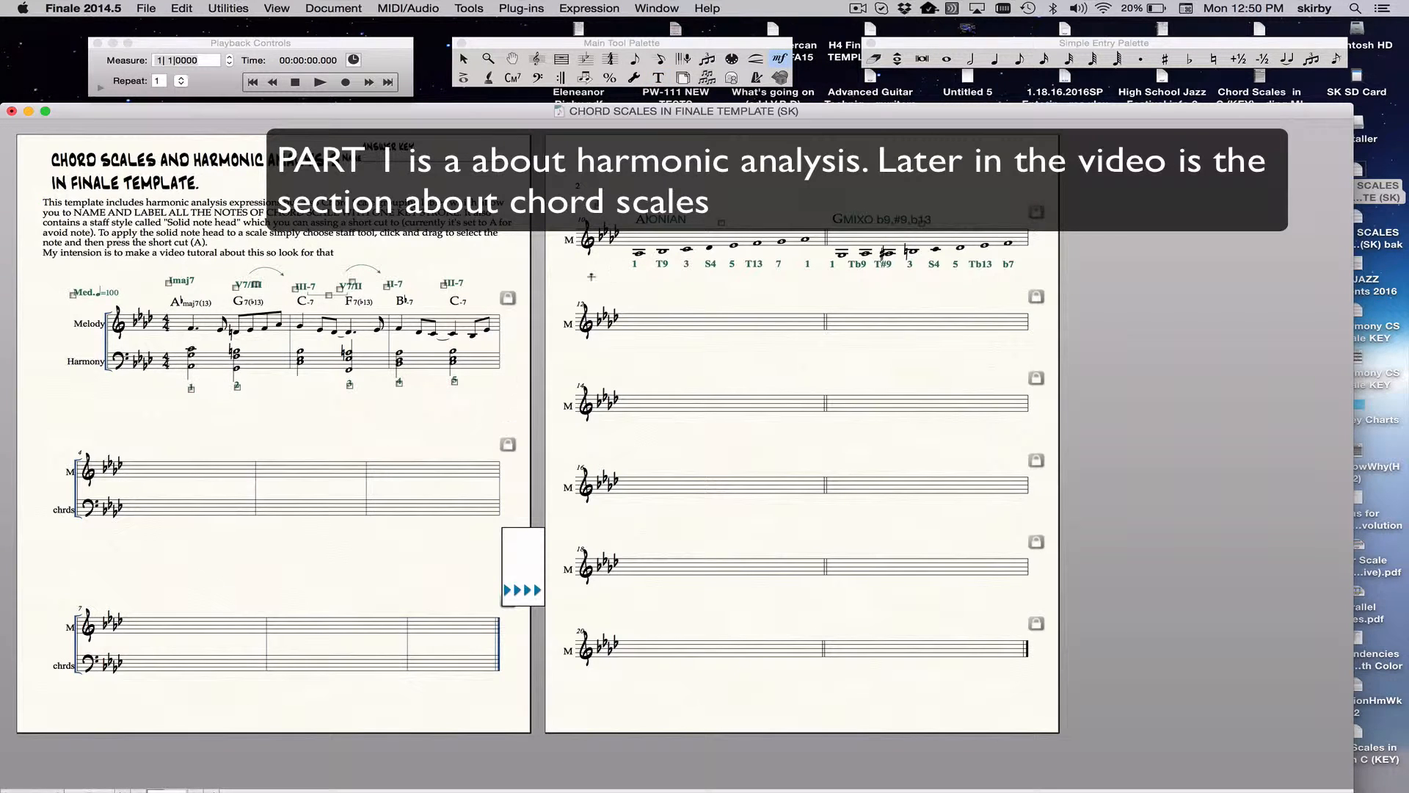
mouse_move(780, 56)
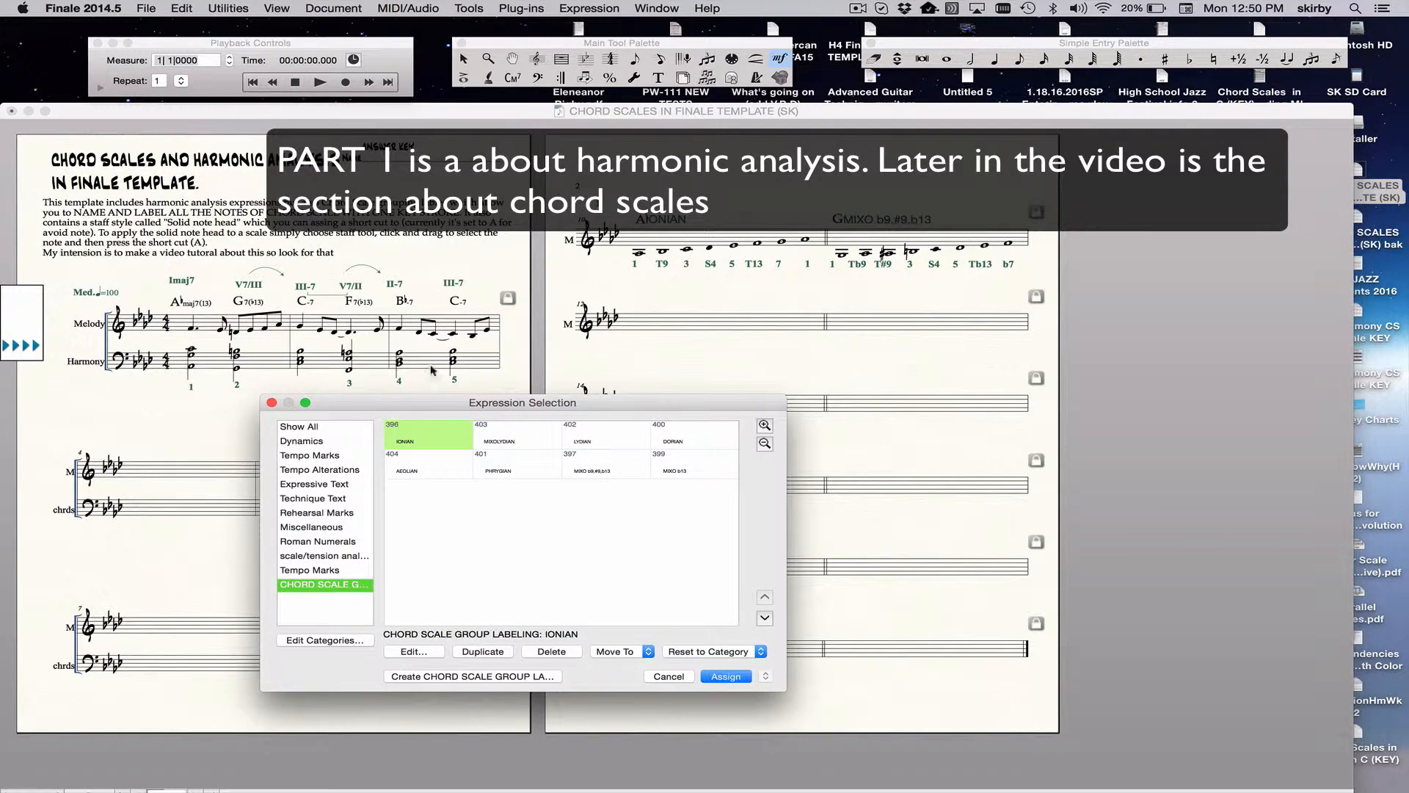
Browse the Roman numeral, scale/tension, and CHORD SCALE GROUP LABELING expression categories
left_click(317, 541)
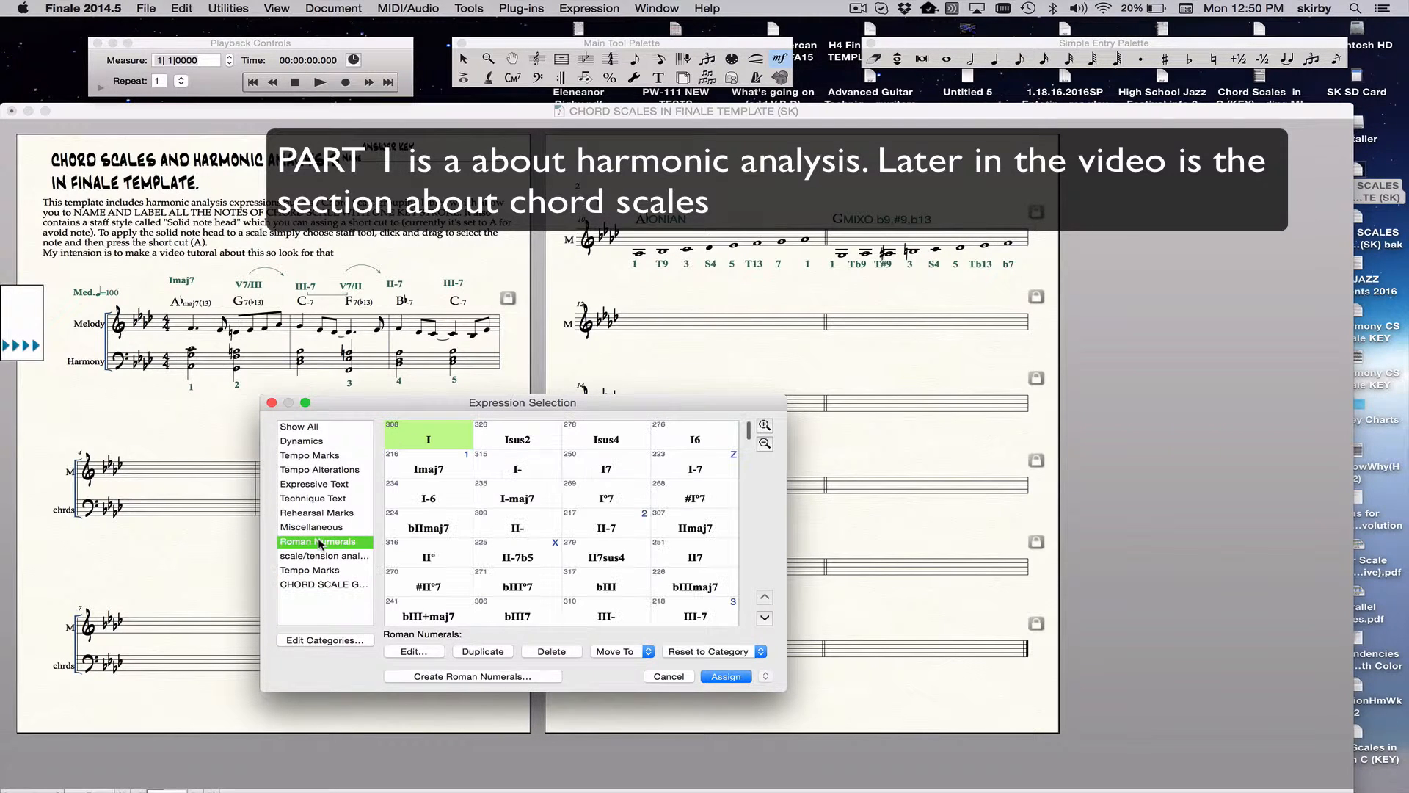
left_click(324, 556)
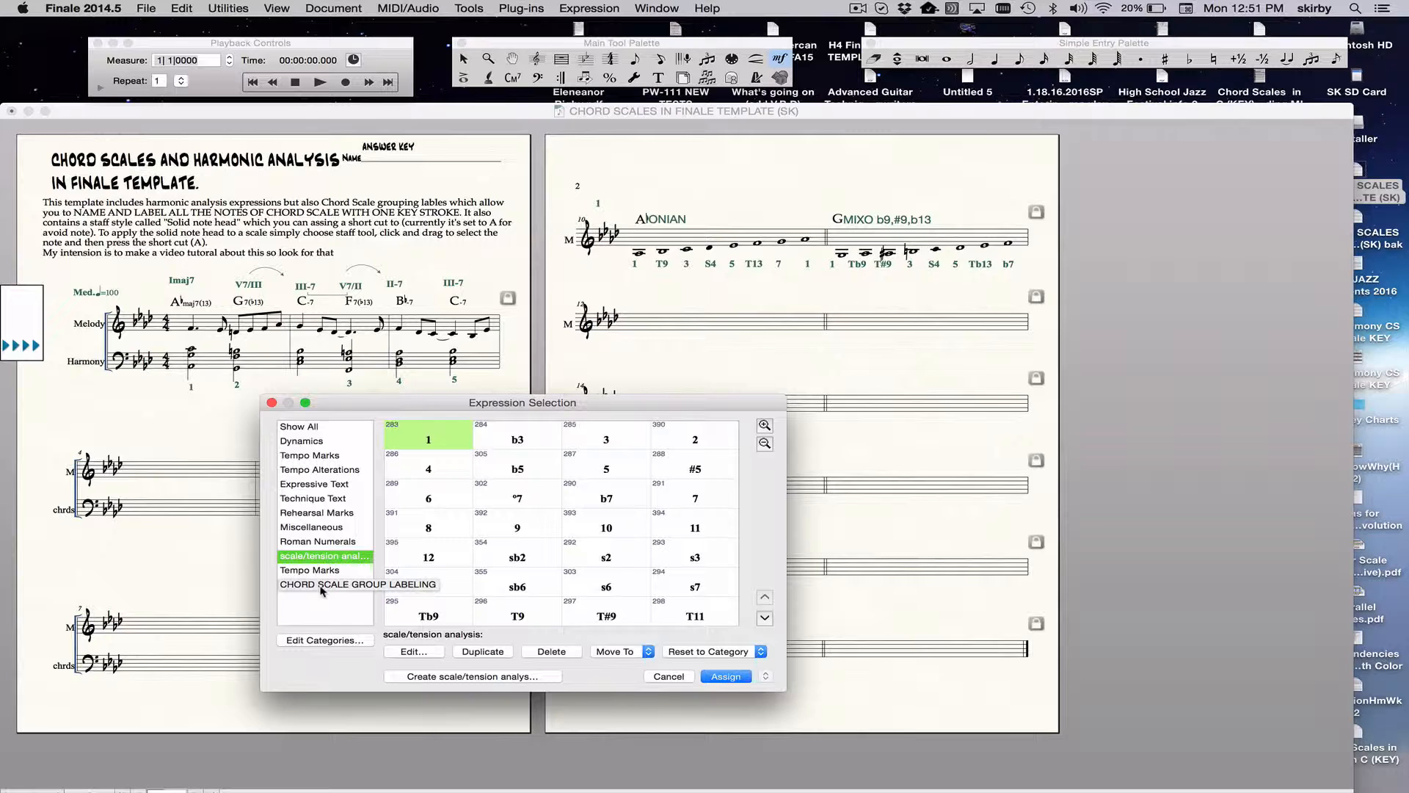
left_click(358, 584)
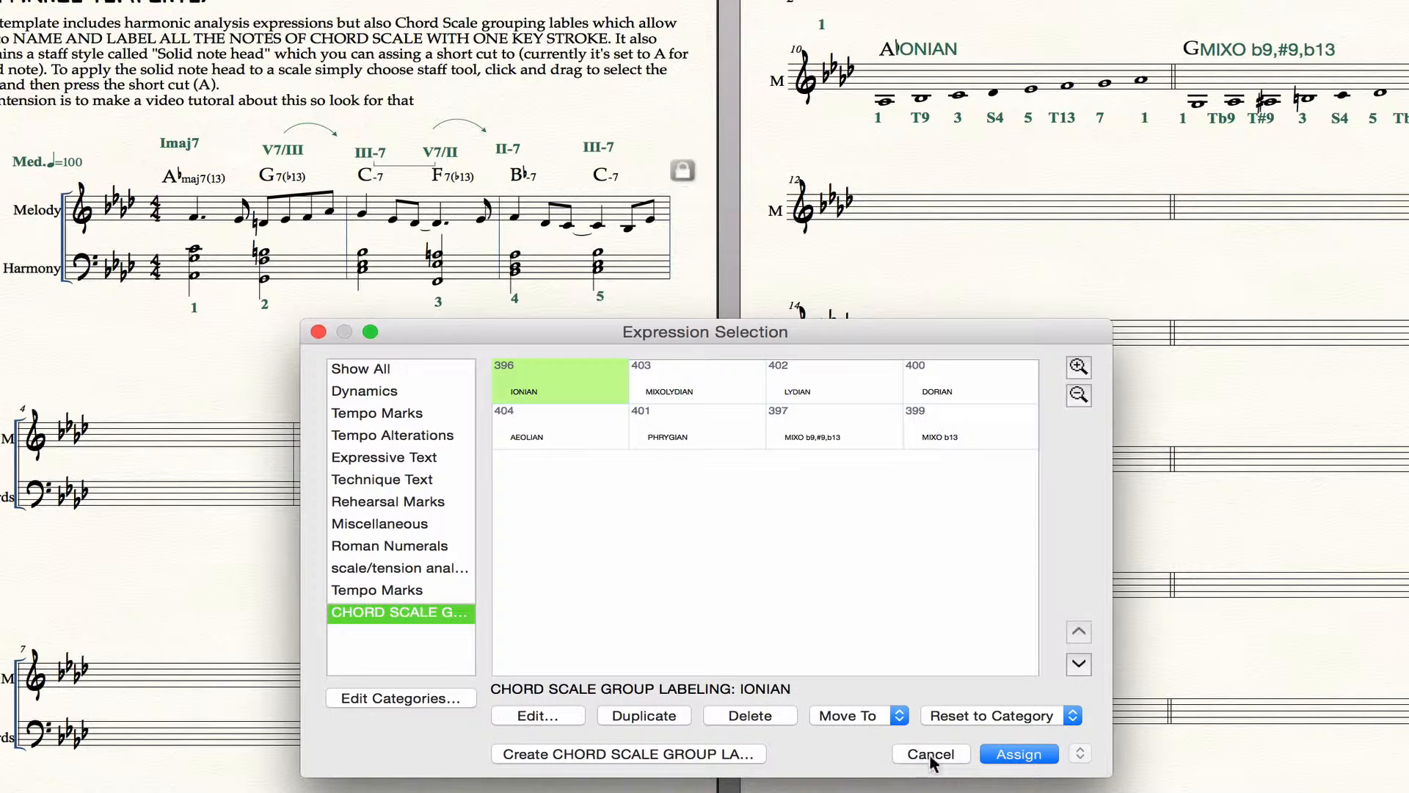
Inspect the Imaj7 Roman numeral expression, then cancel the expression library
left_click(389, 545)
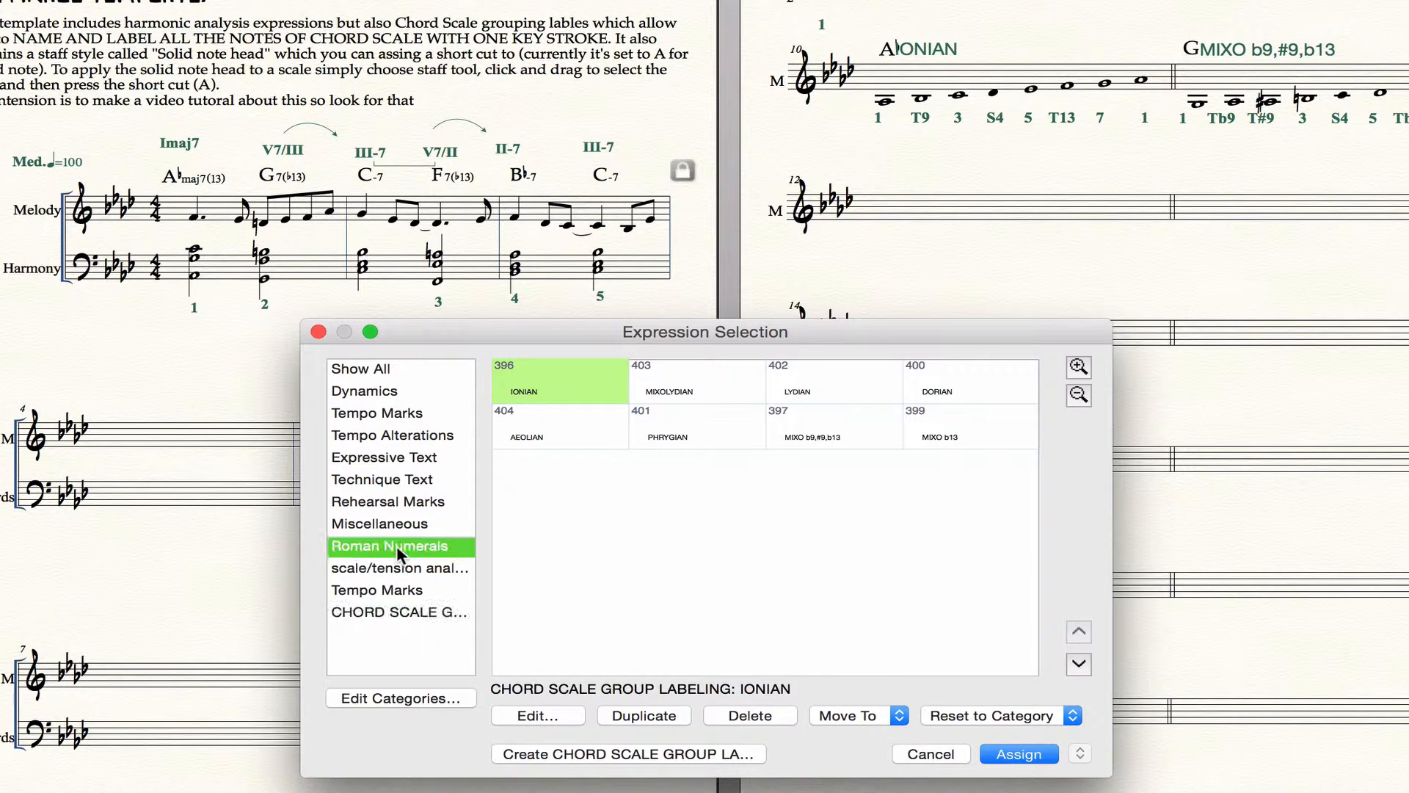
left_click(389, 546)
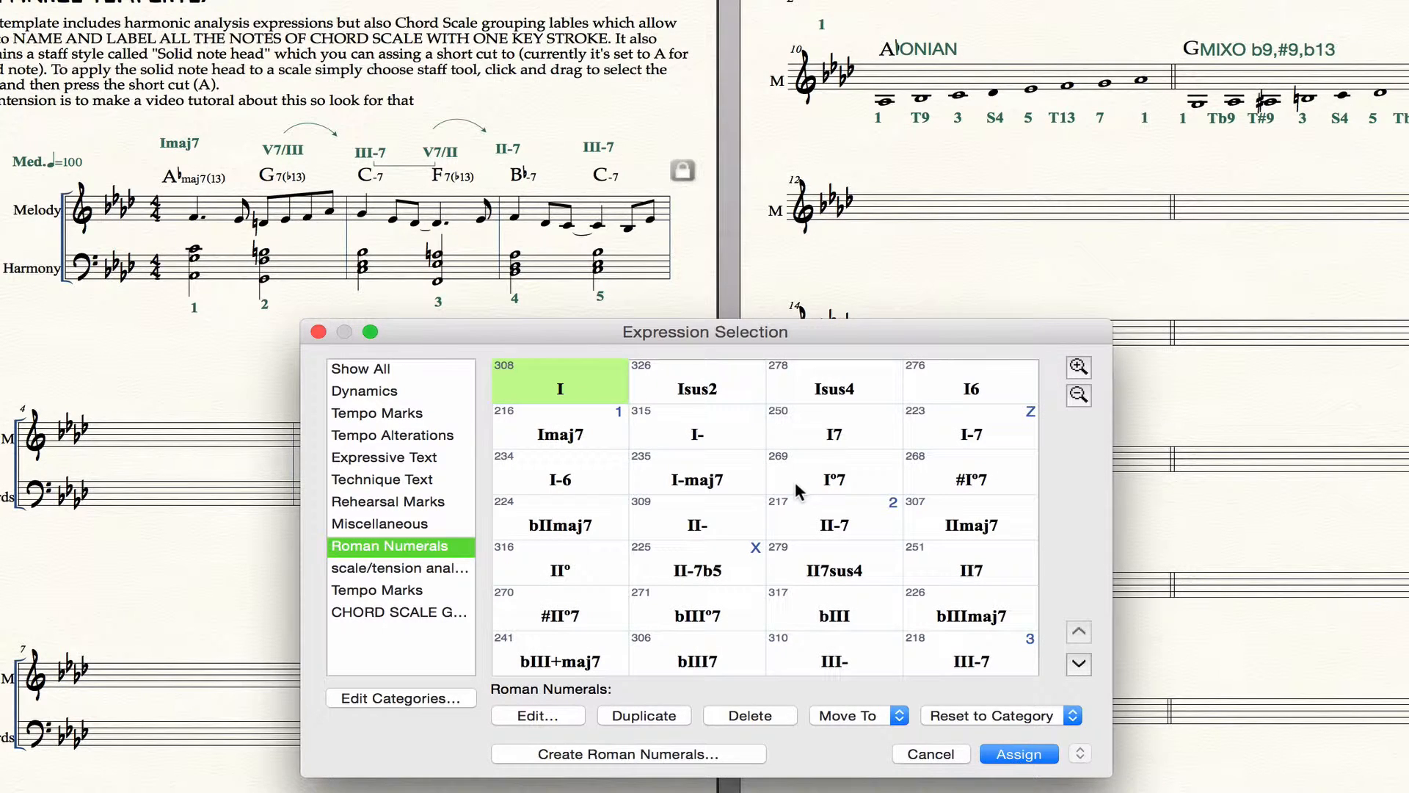
mouse_move(645, 425)
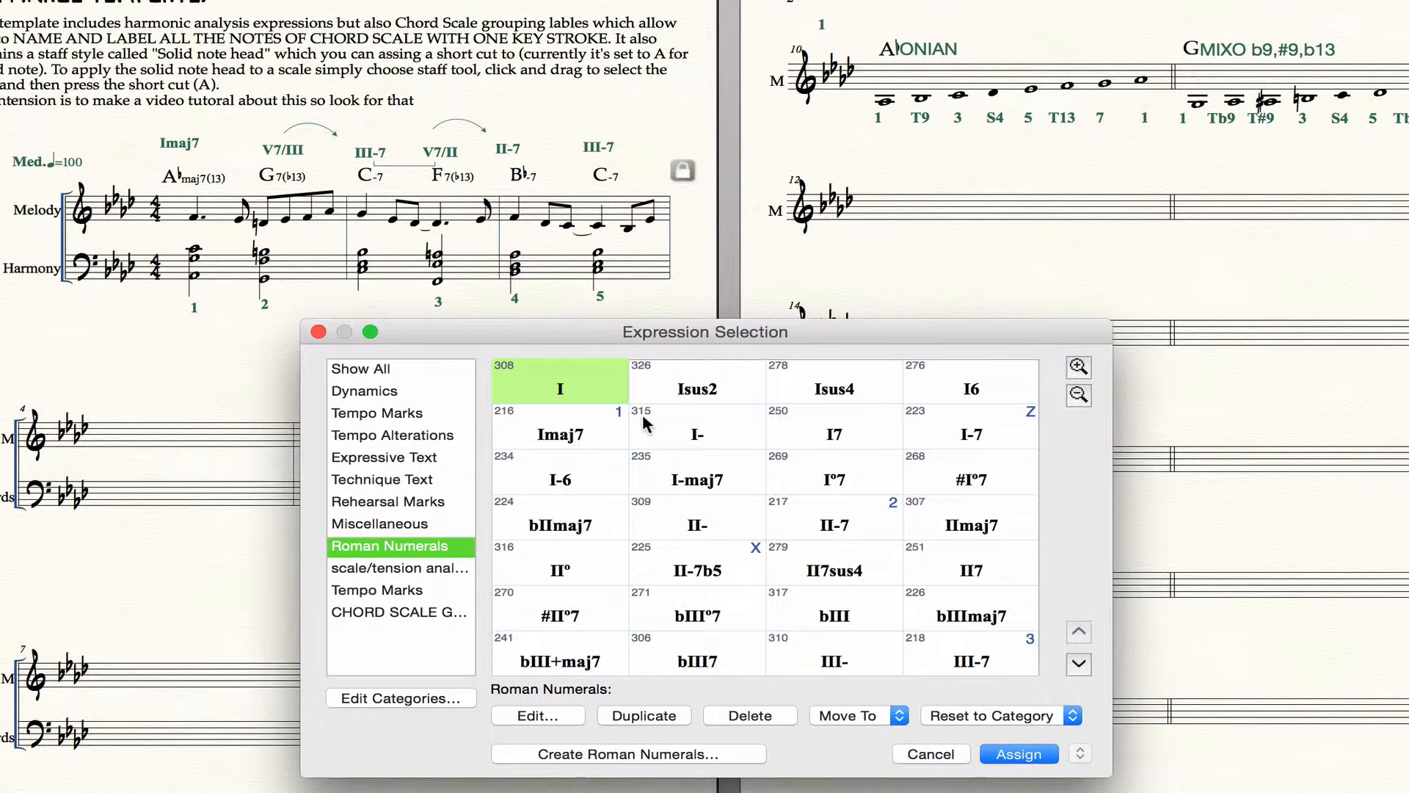
mouse_move(642, 431)
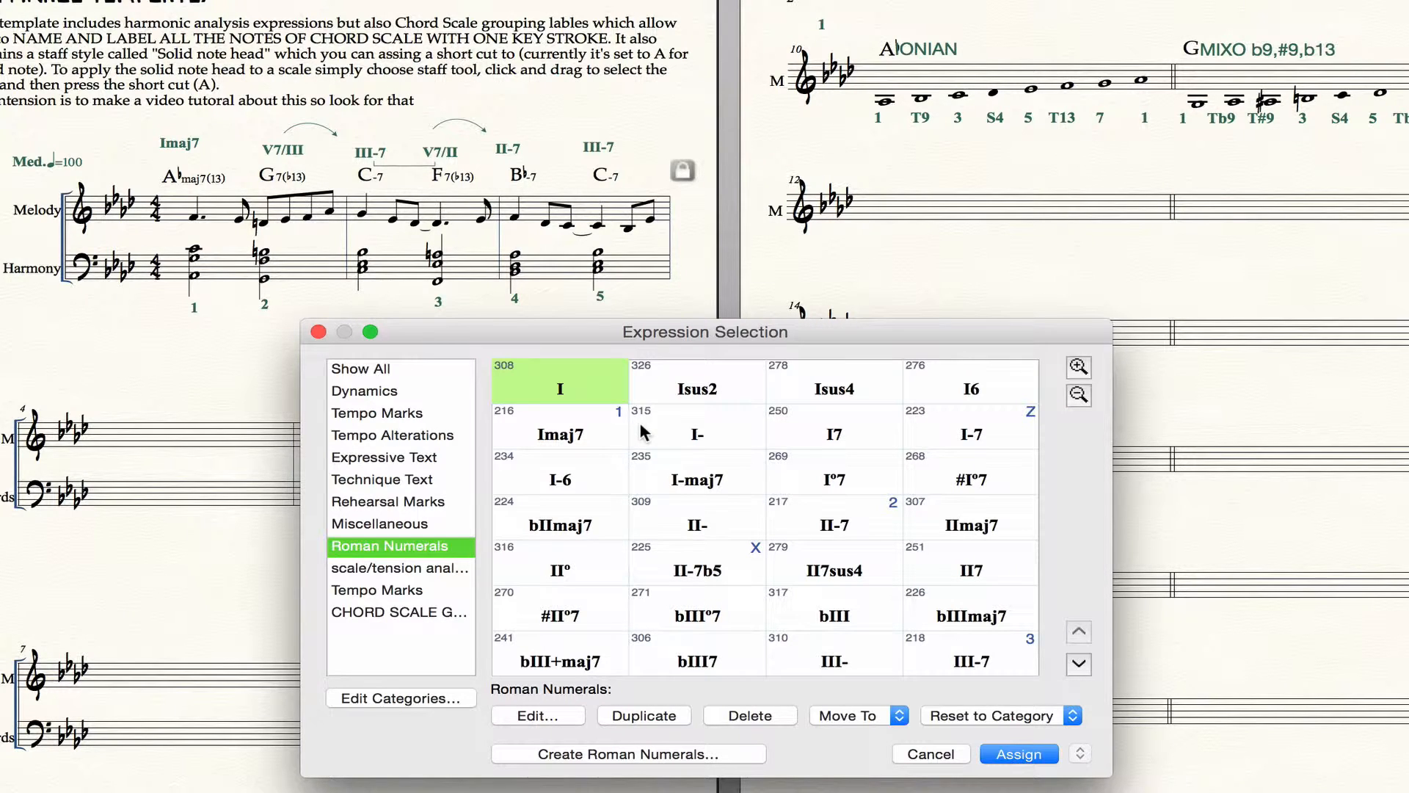
mouse_move(633, 445)
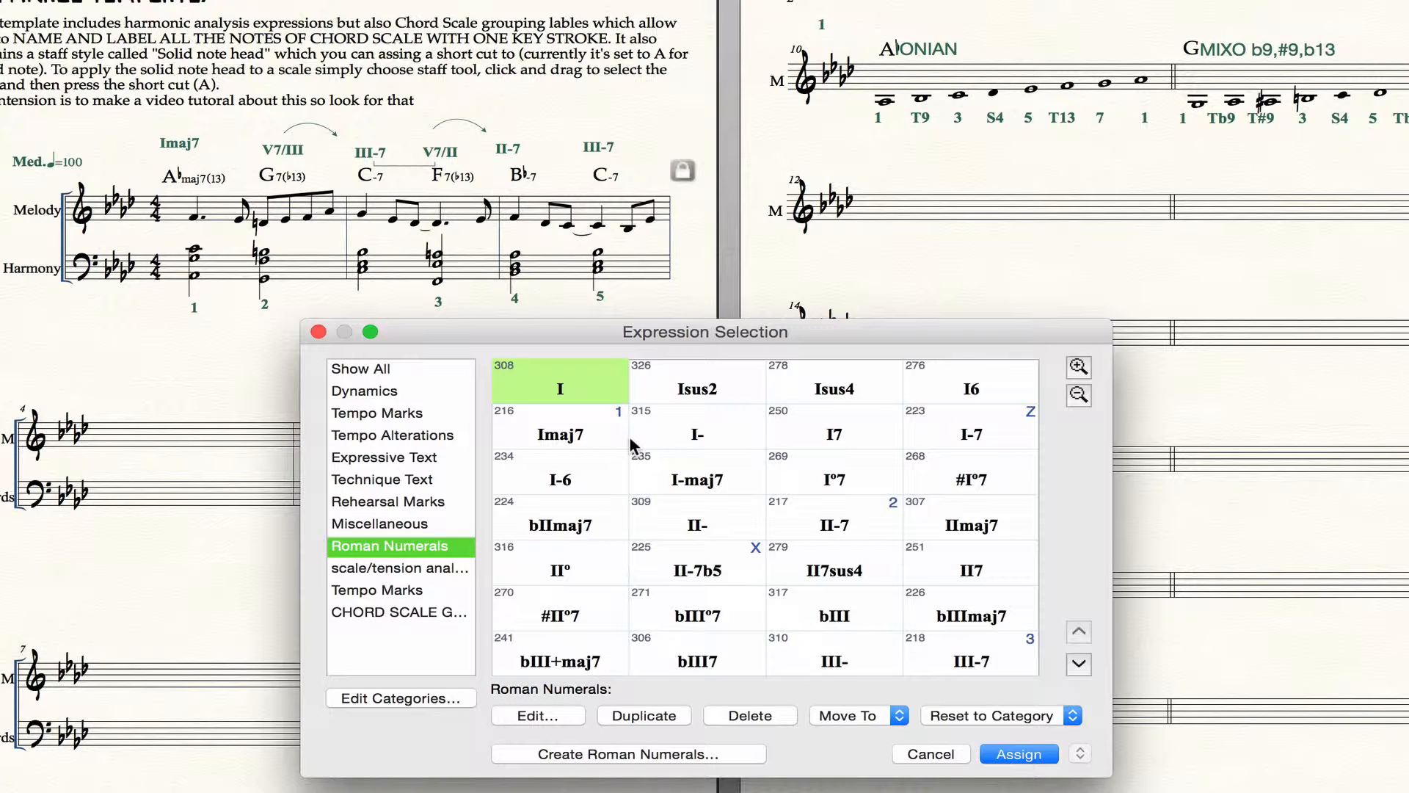
mouse_move(536, 467)
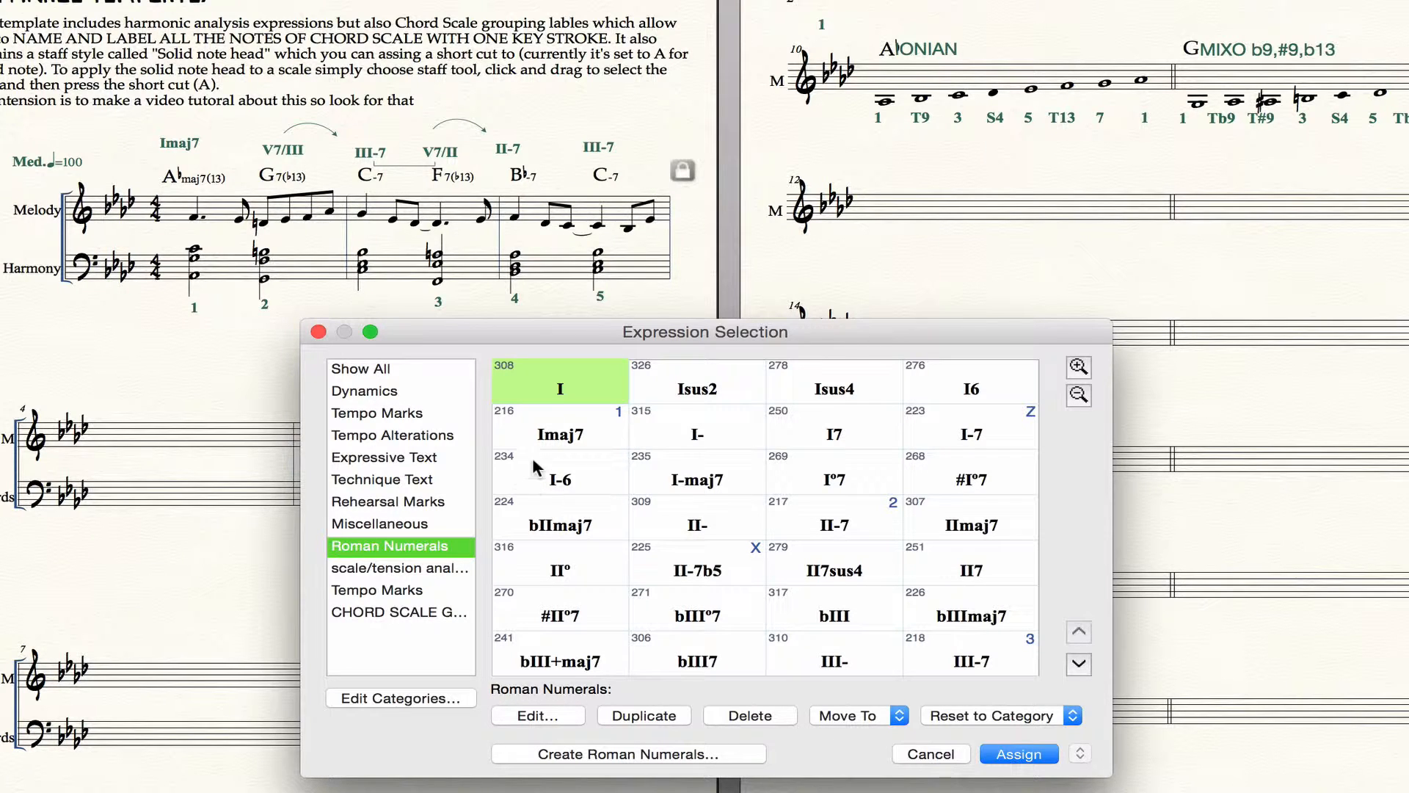
mouse_move(611, 437)
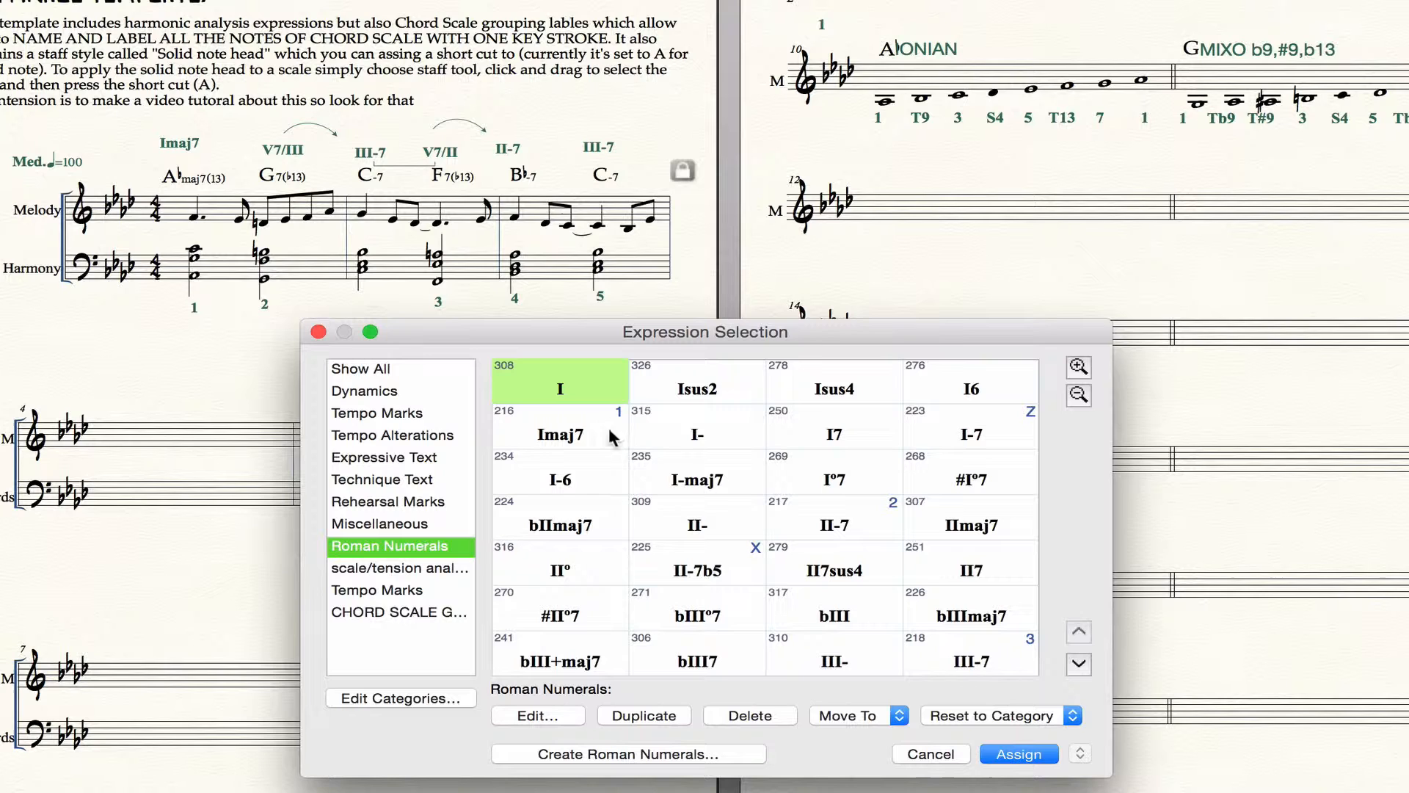
left_click(560, 433)
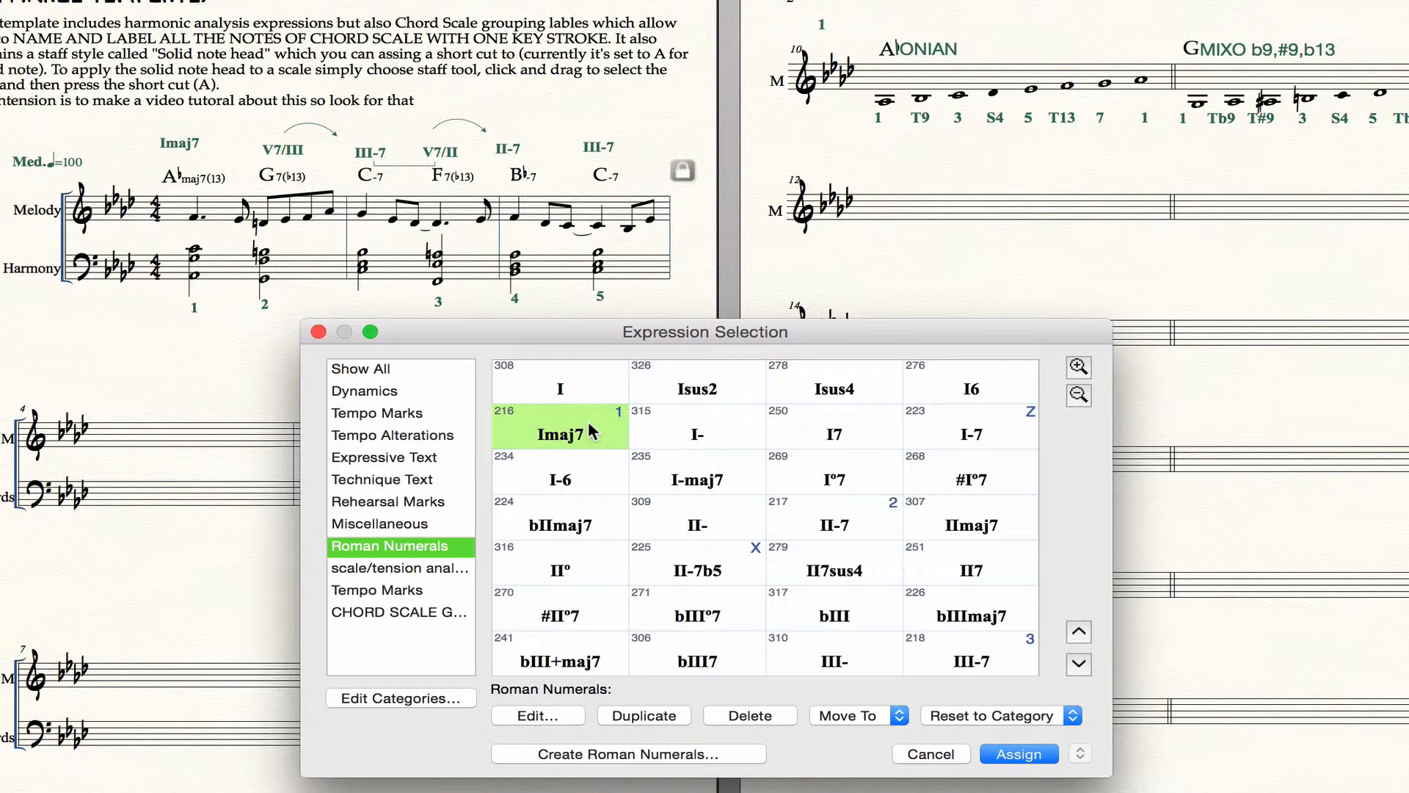
mouse_move(618, 425)
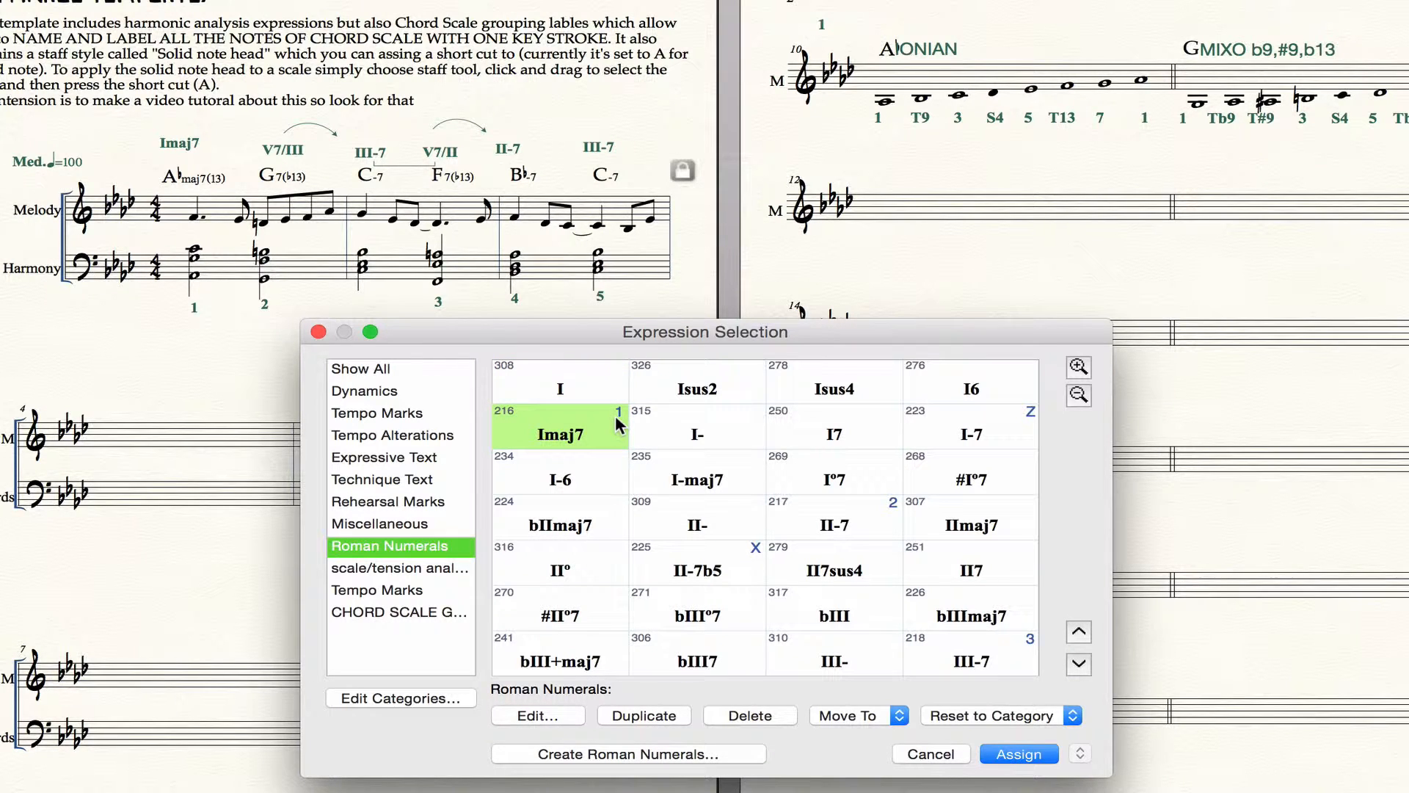
mouse_move(620, 549)
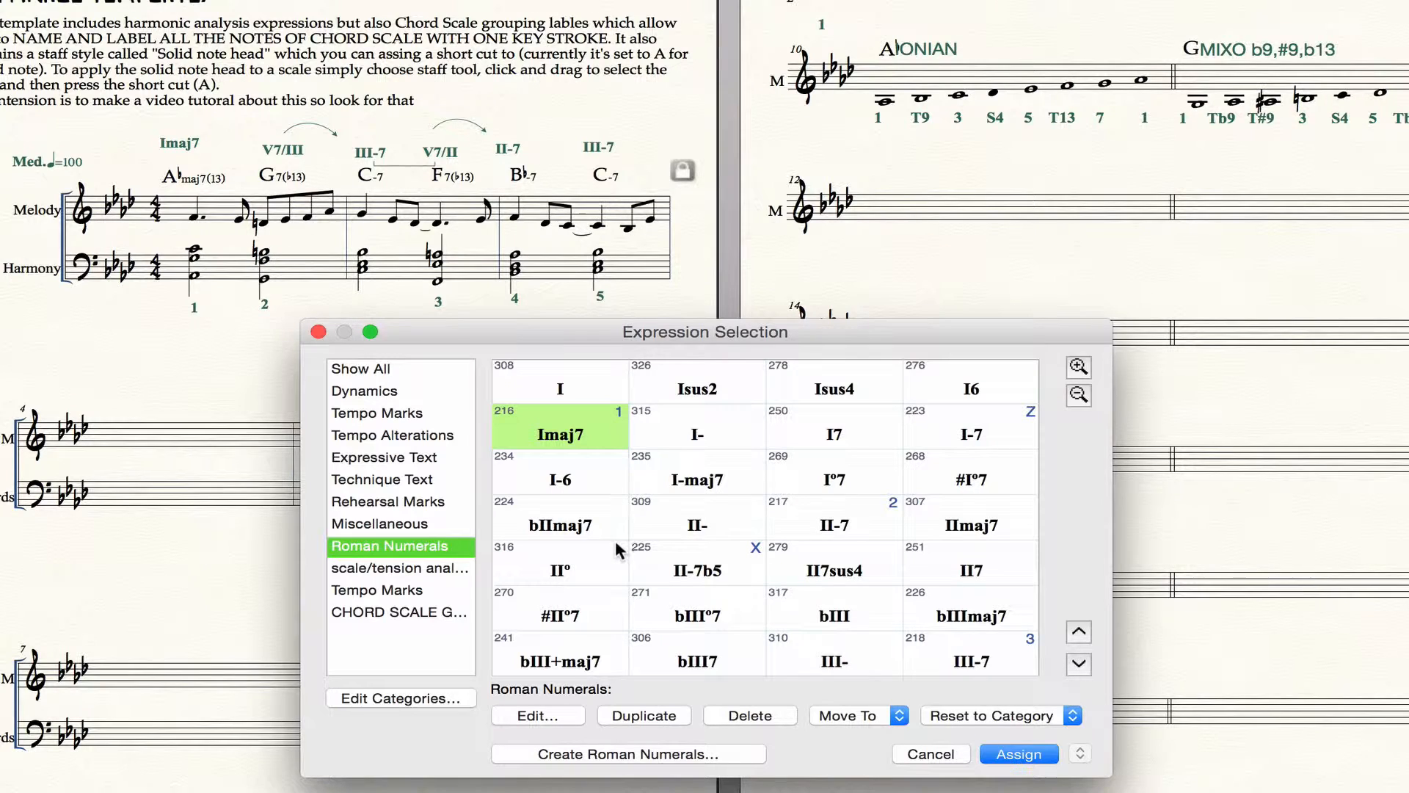
mouse_move(626, 599)
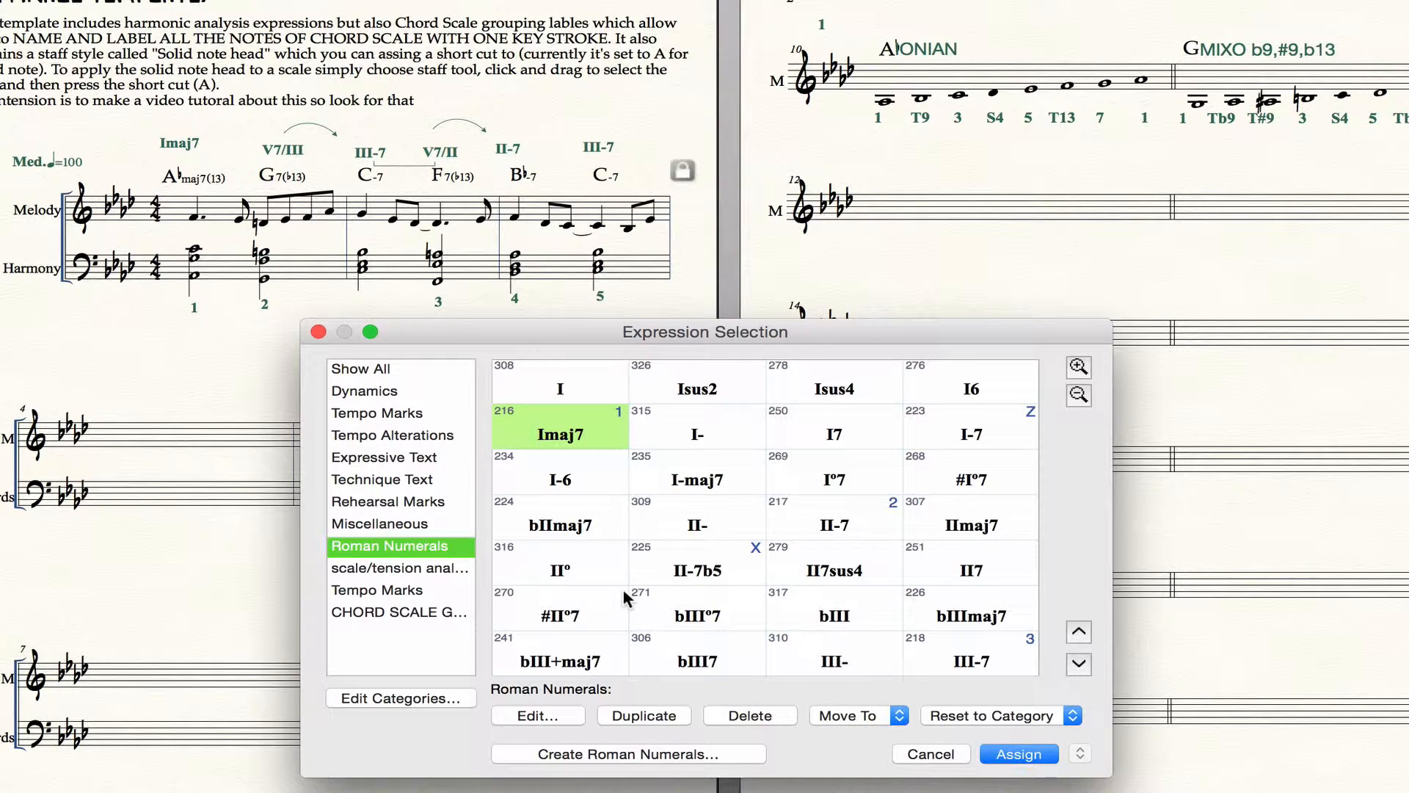
mouse_move(670, 611)
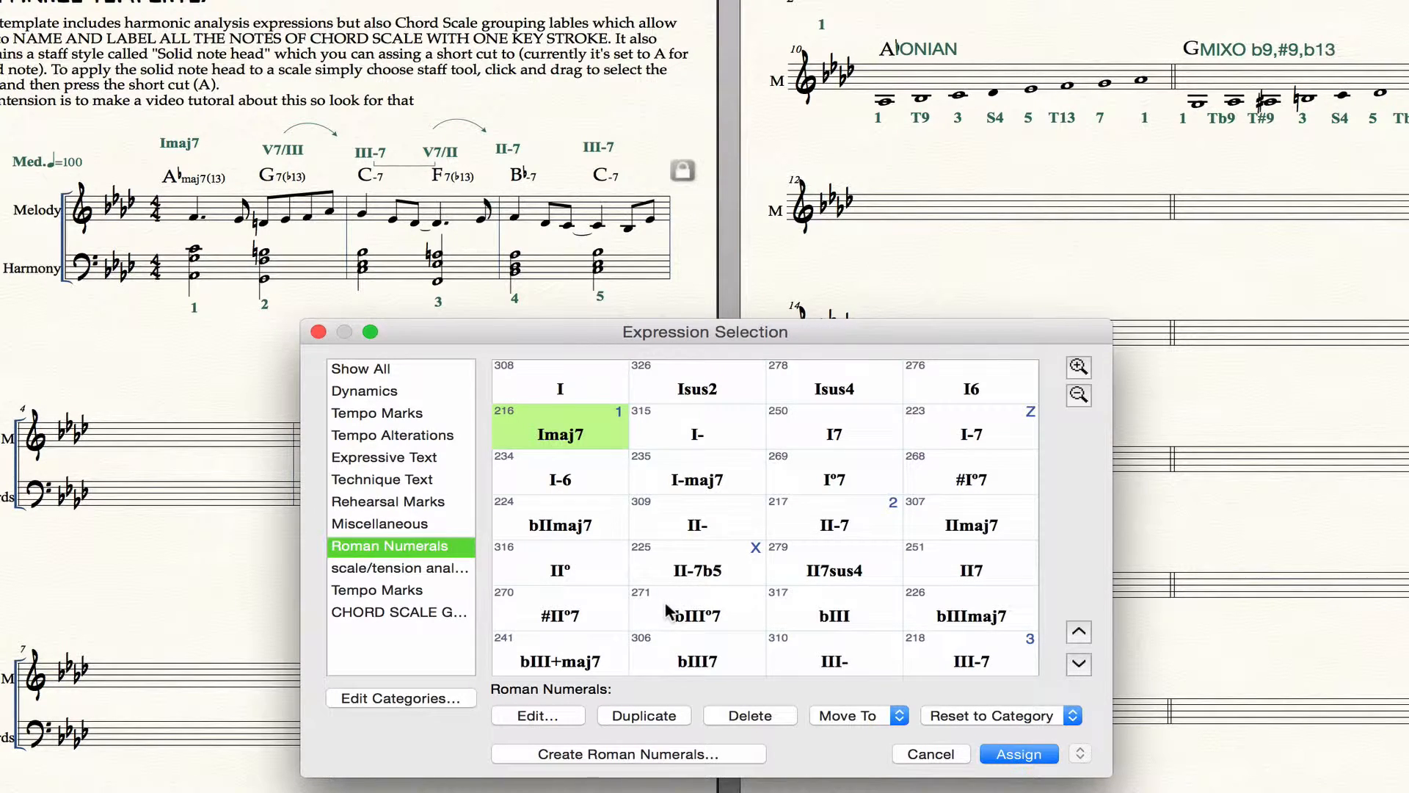
left_click(833, 525)
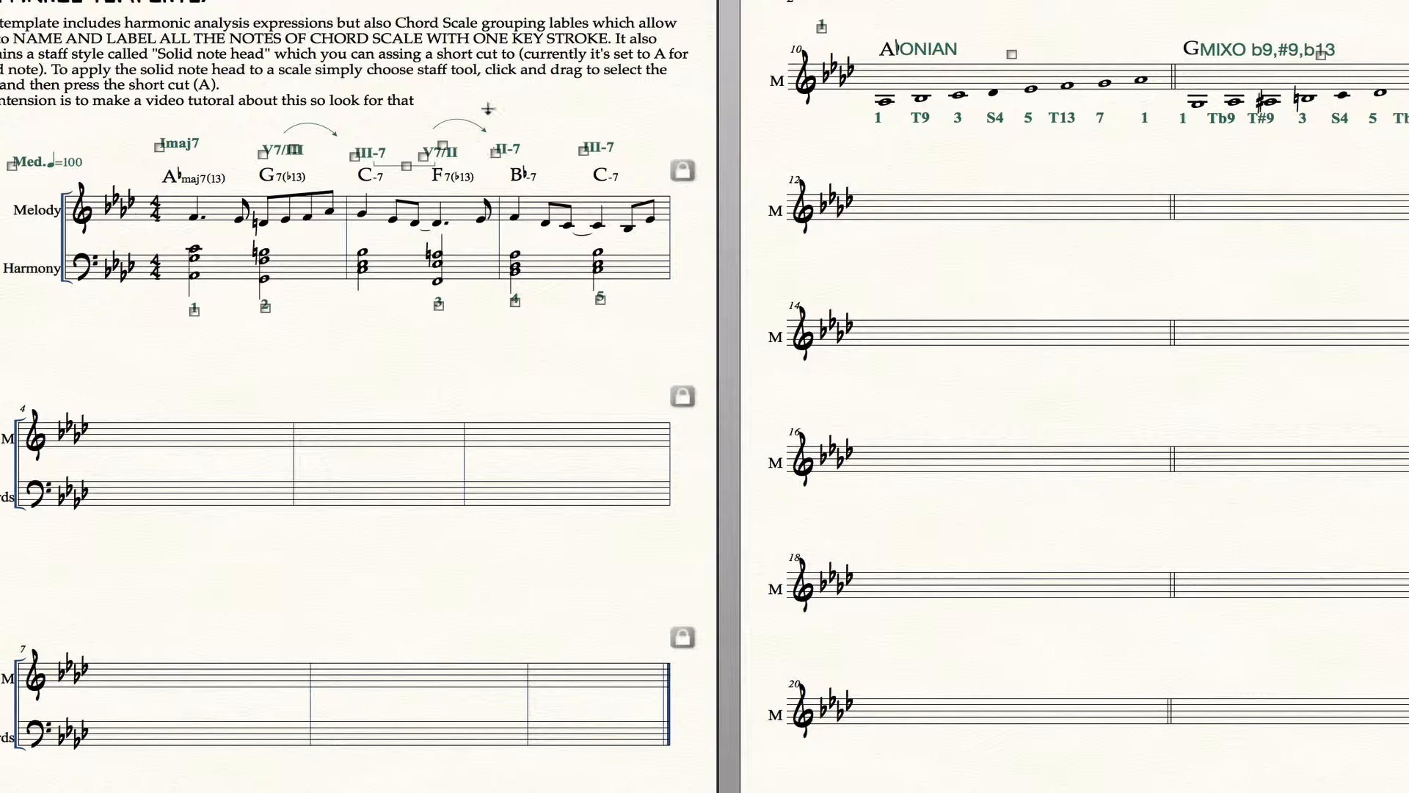
Select the II-7 label in the score and reopen the Roman numeral expressions
left_click(496, 150)
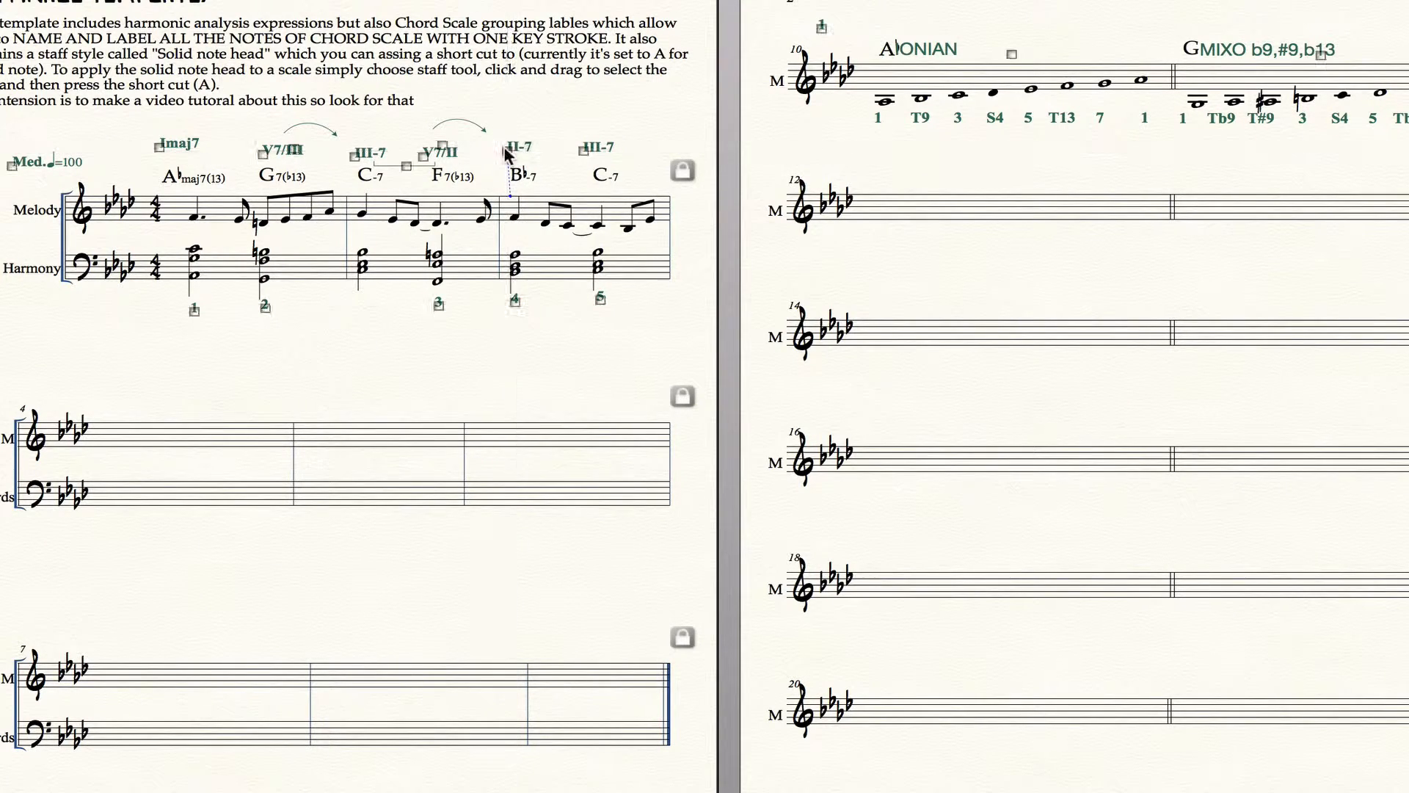
left_click(508, 149)
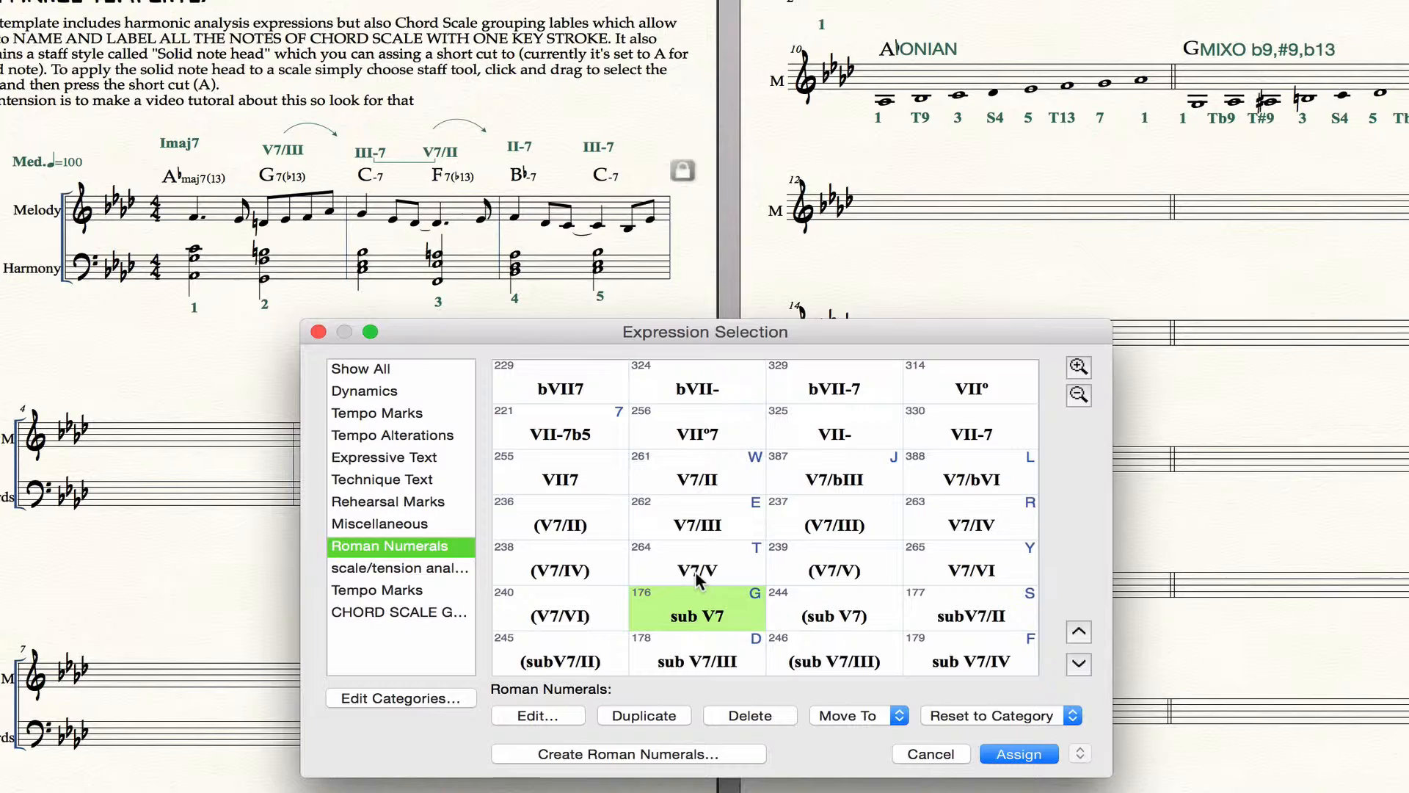
mouse_move(1014, 656)
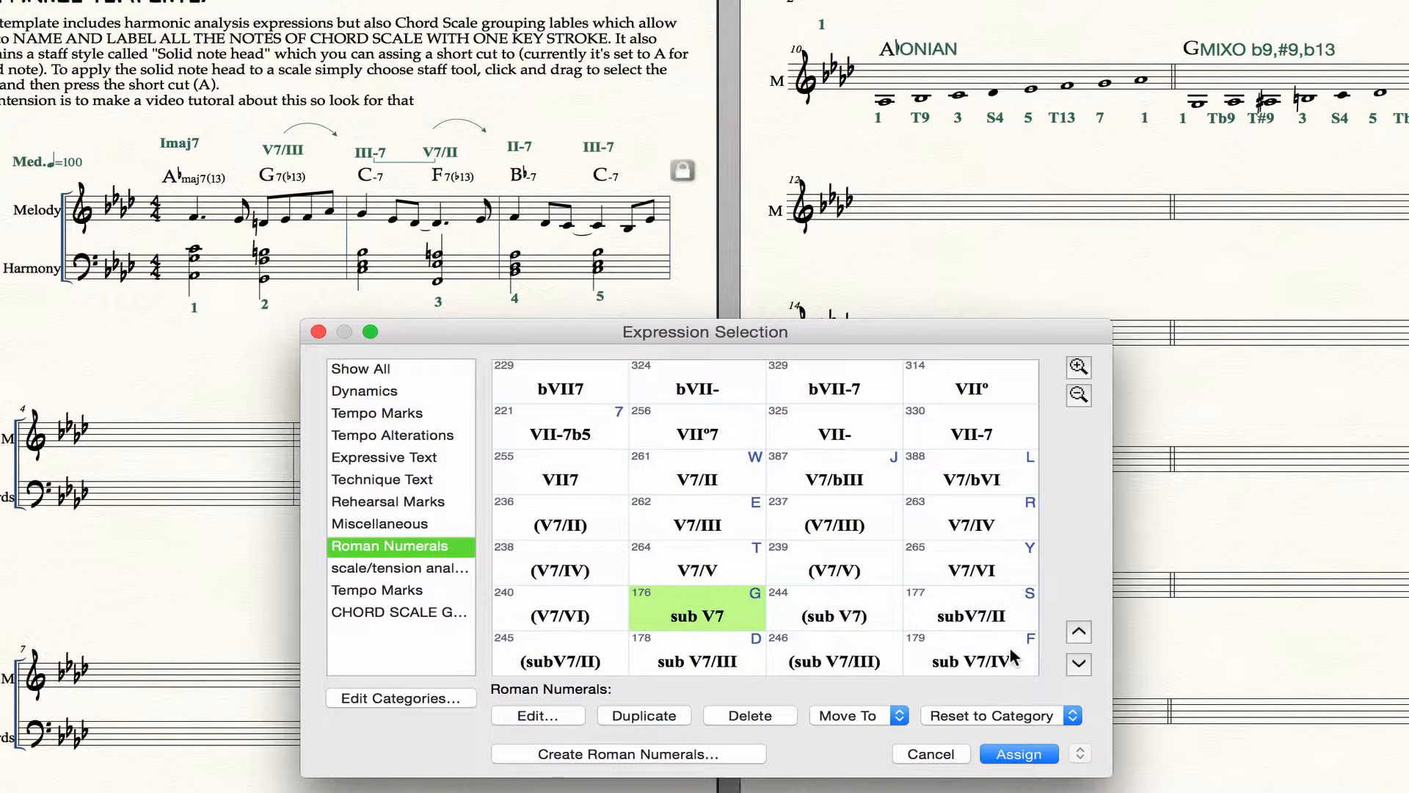
scroll("up", 3)
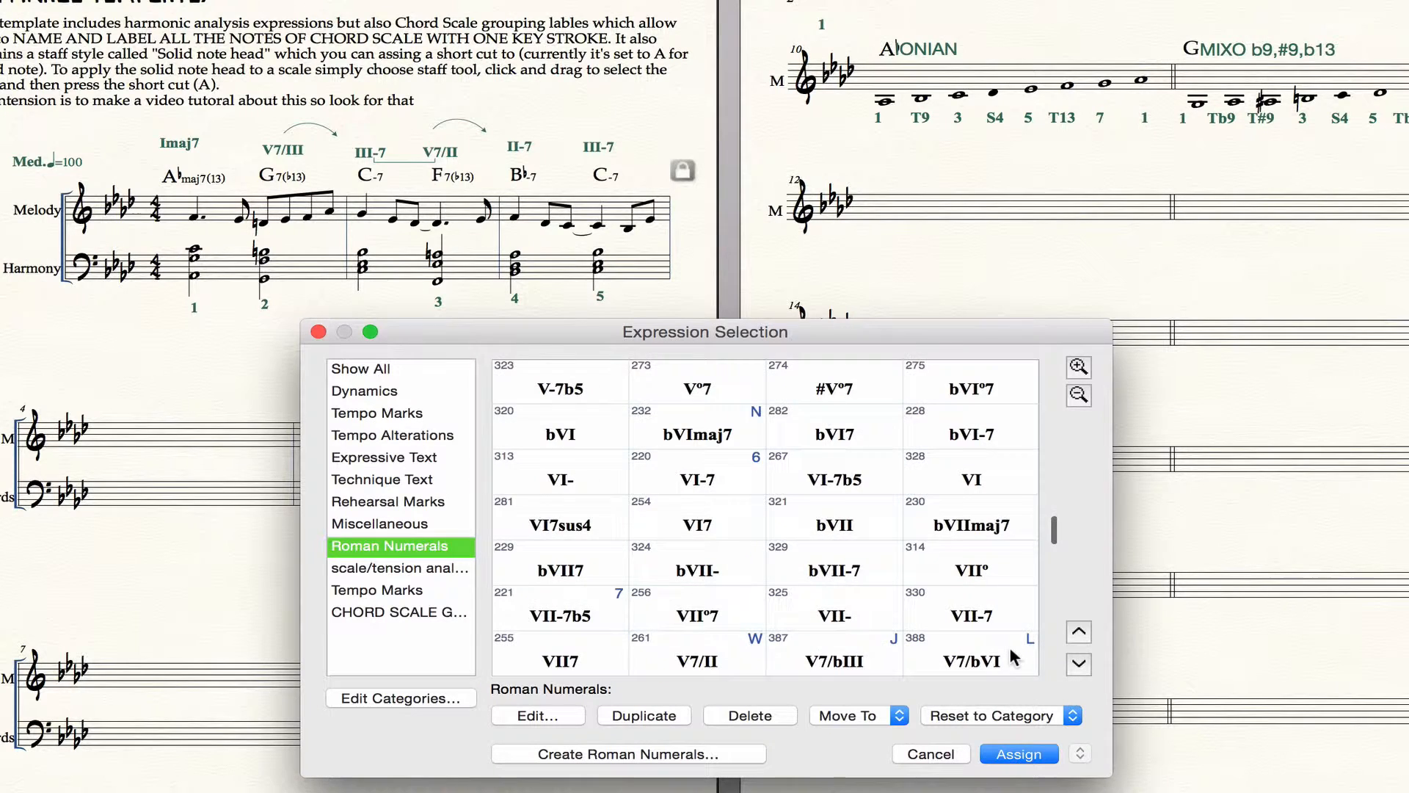
scroll("up", 3)
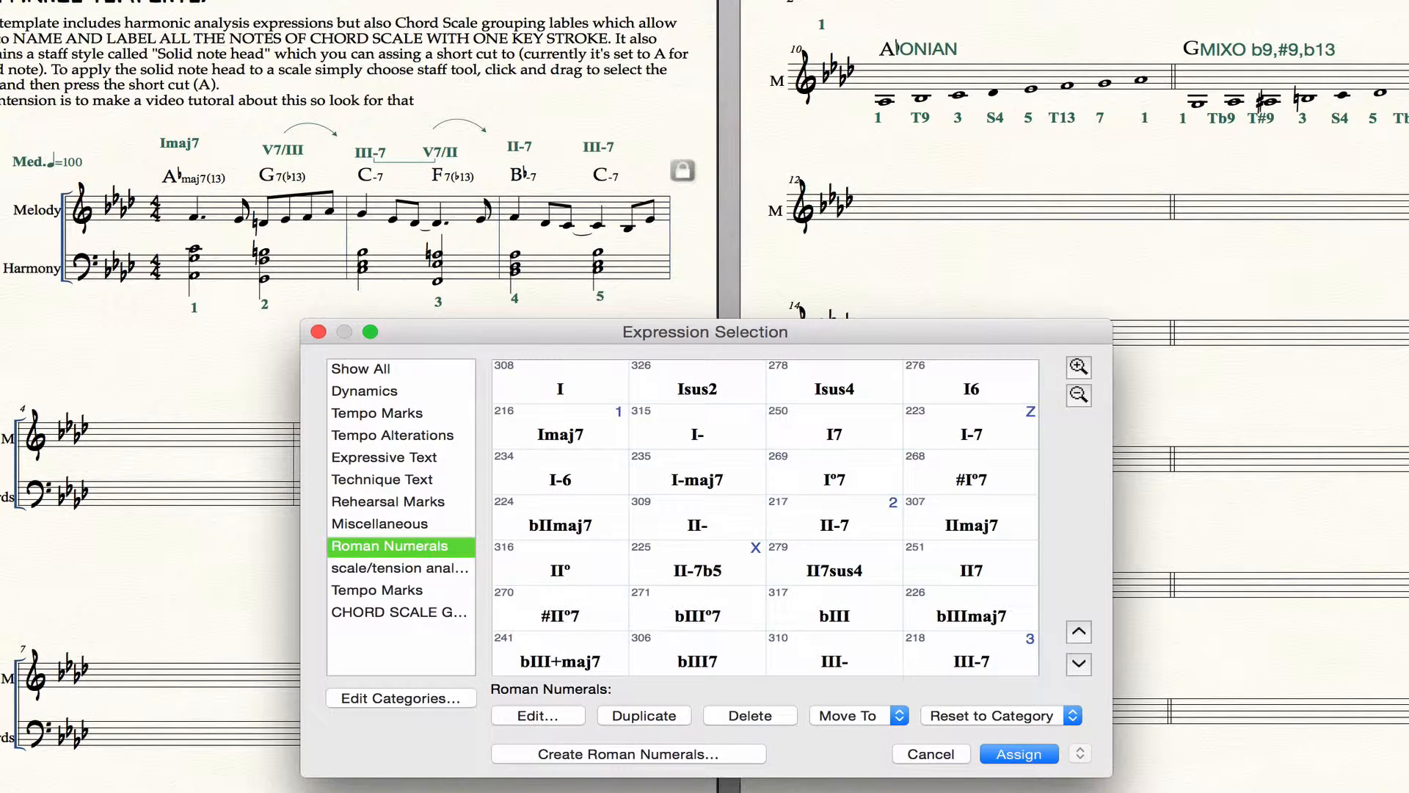
mouse_move(1242, 191)
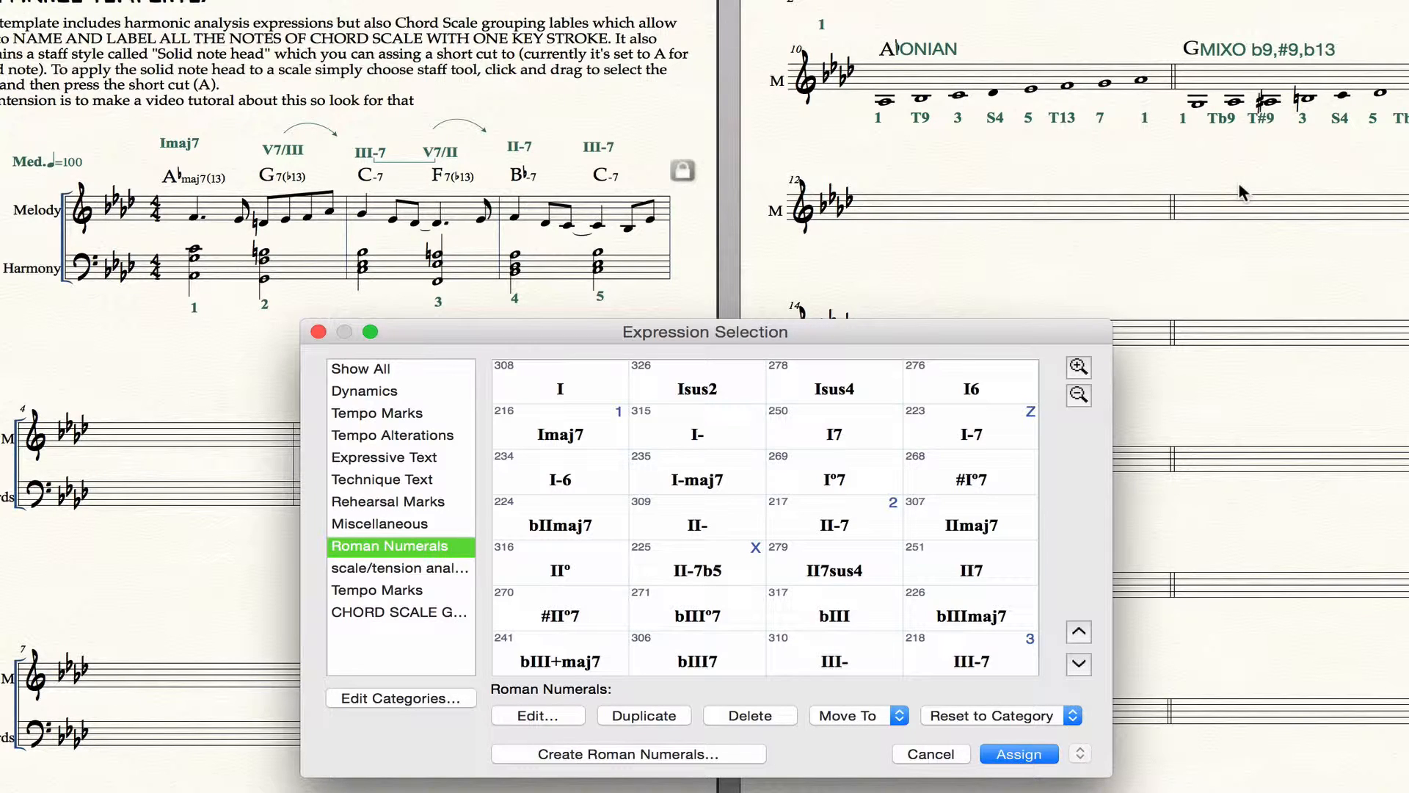
mouse_move(1162, 285)
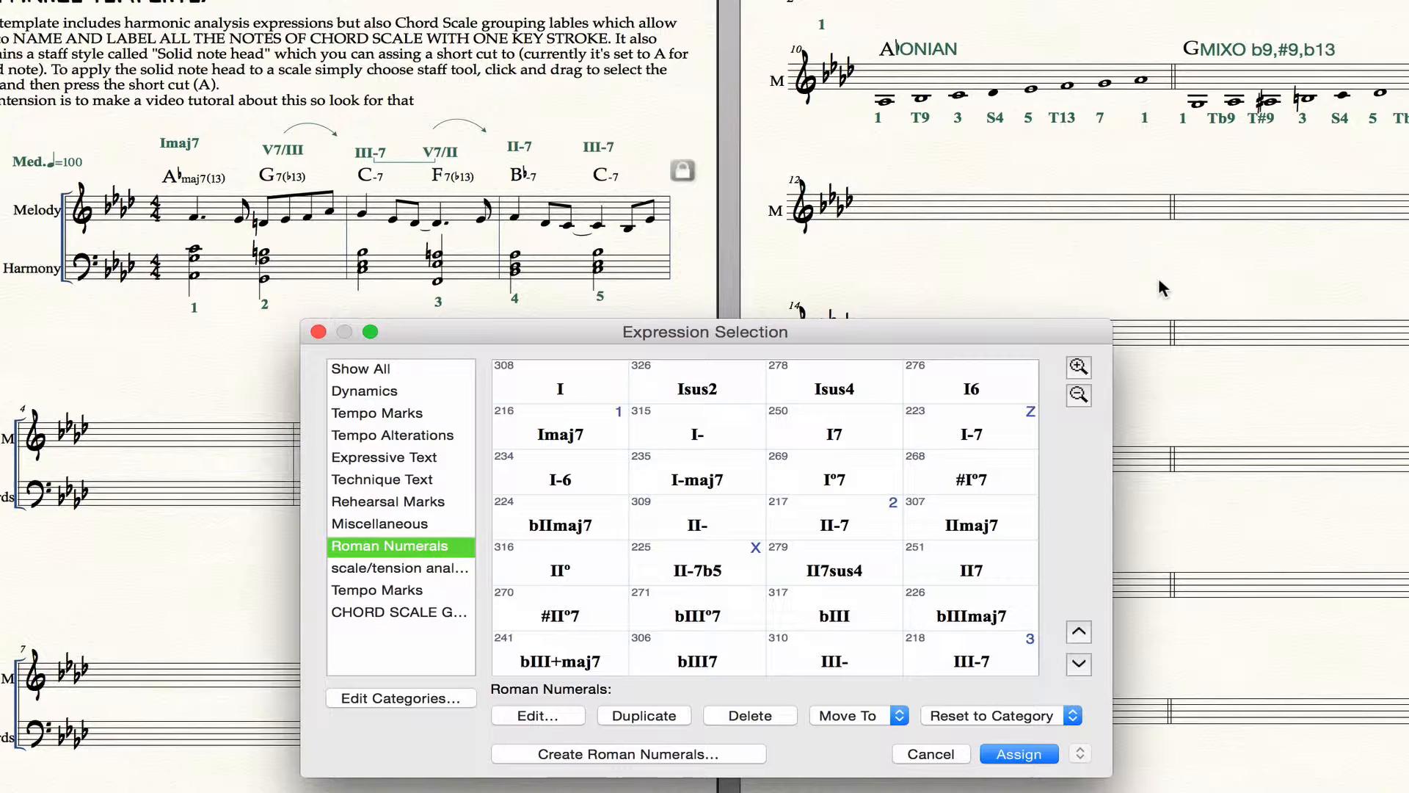
mouse_move(663, 558)
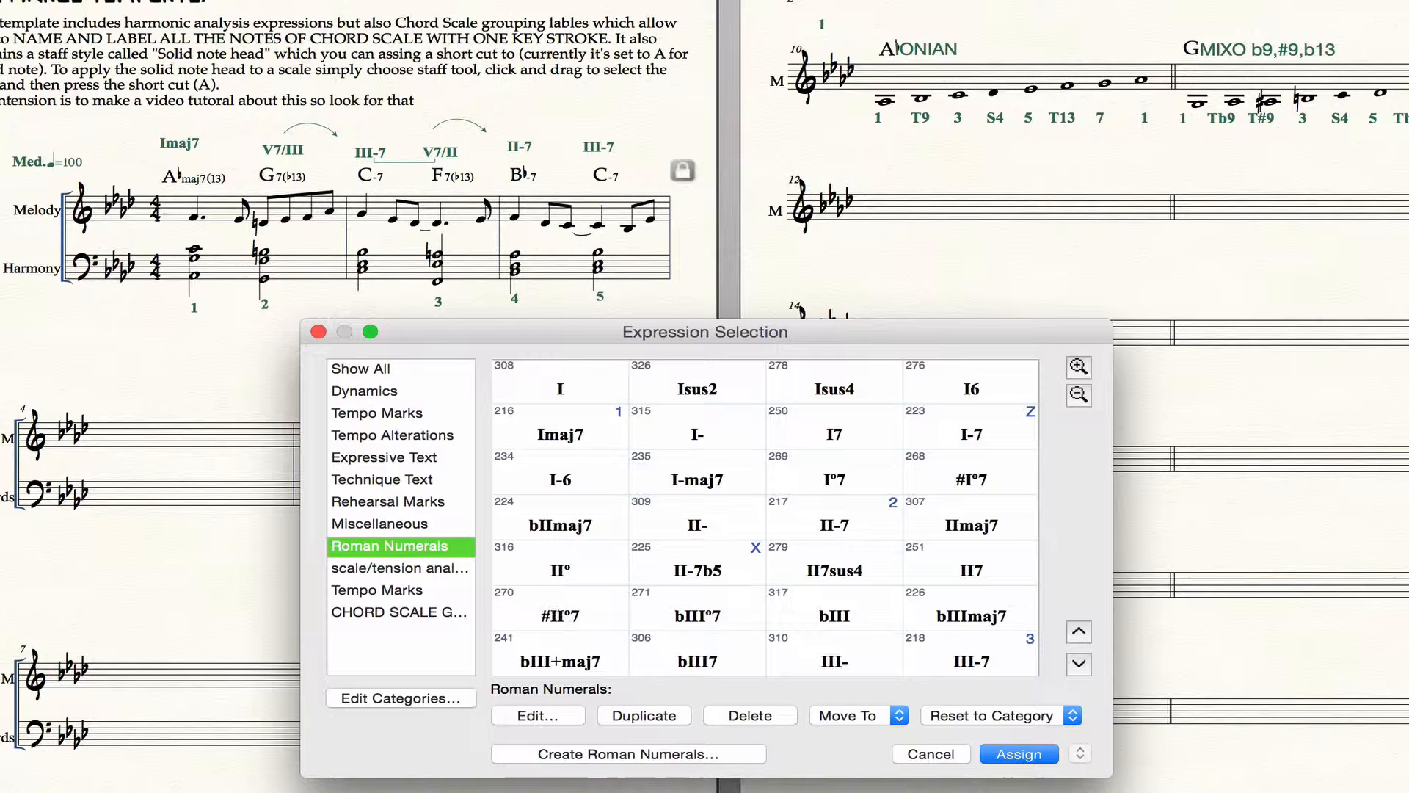
mouse_move(708, 579)
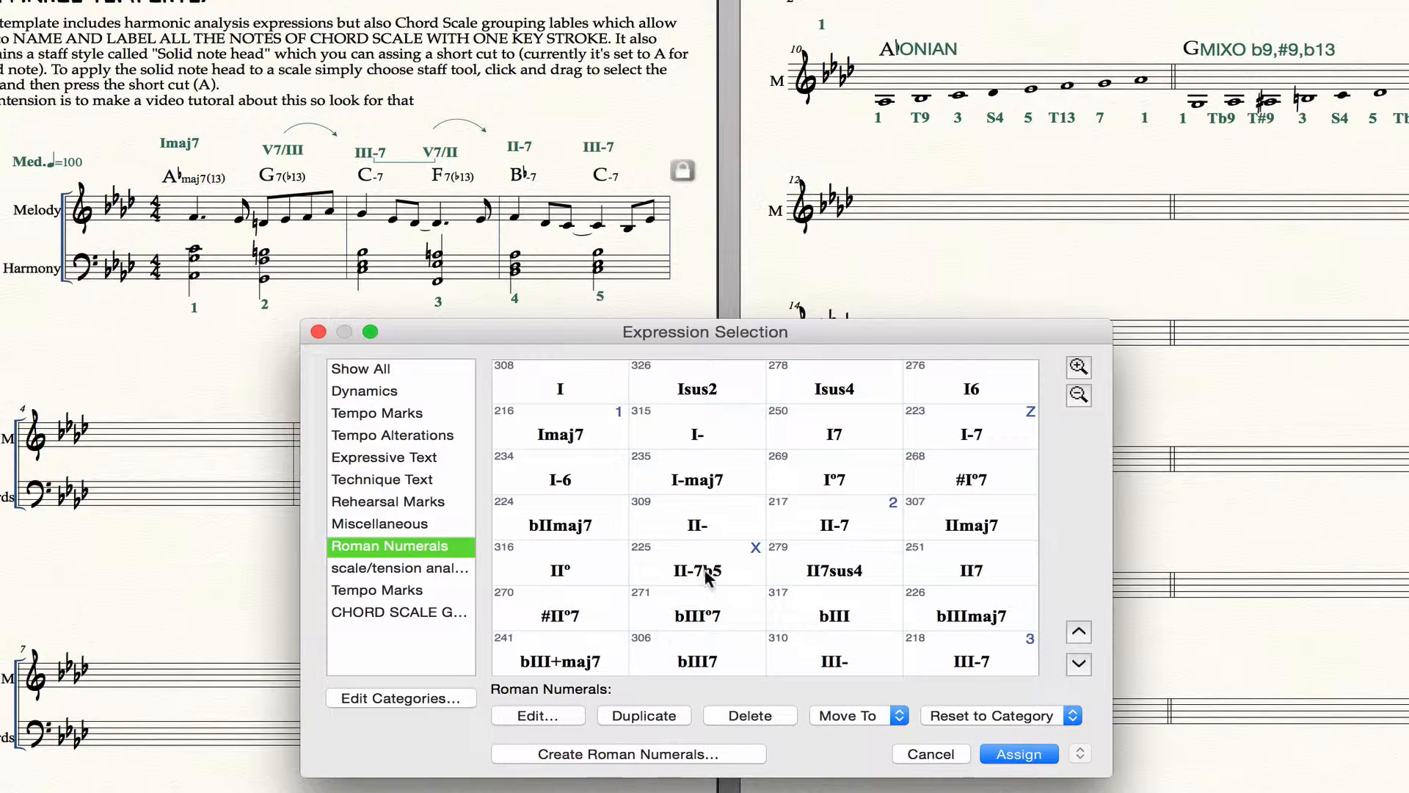
scroll("down", 3)
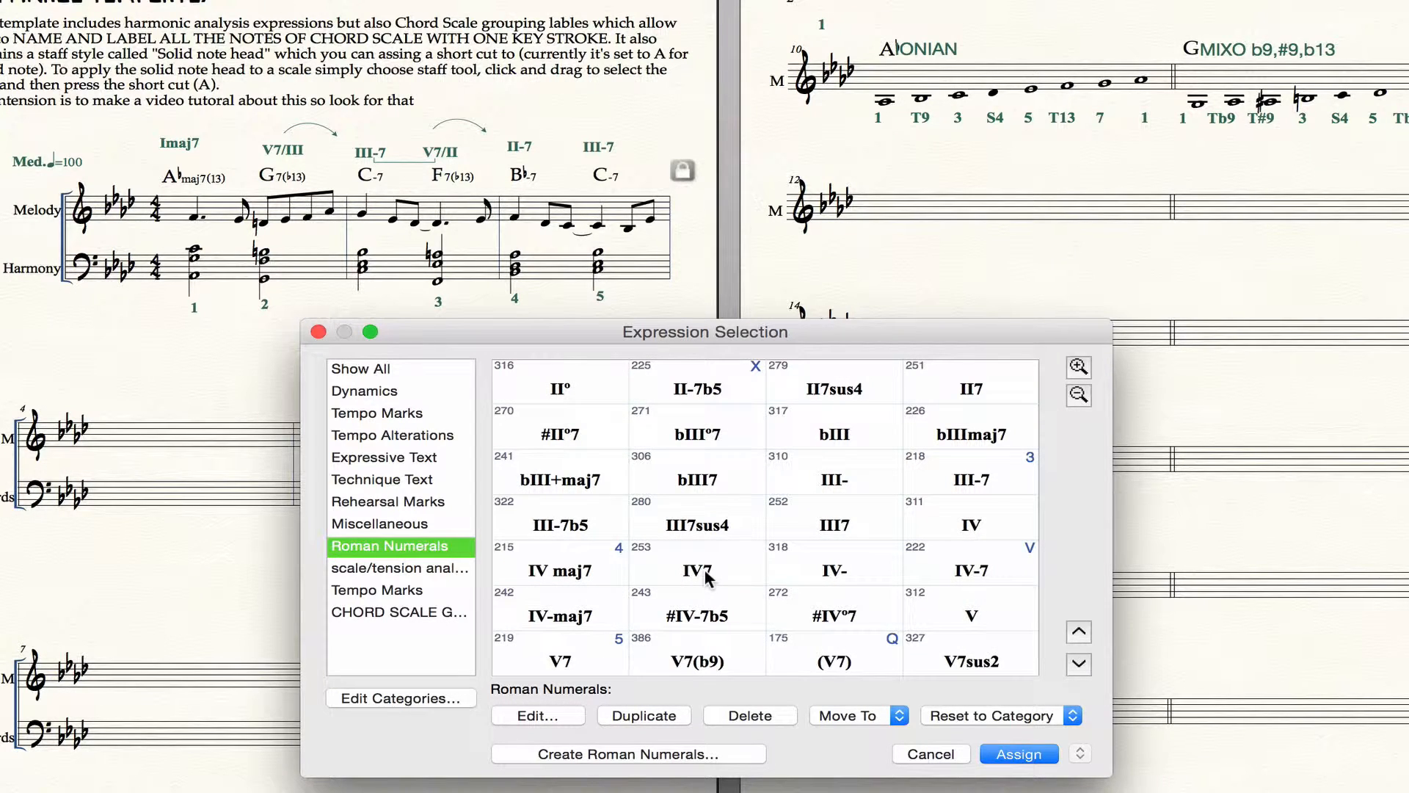
mouse_move(709, 568)
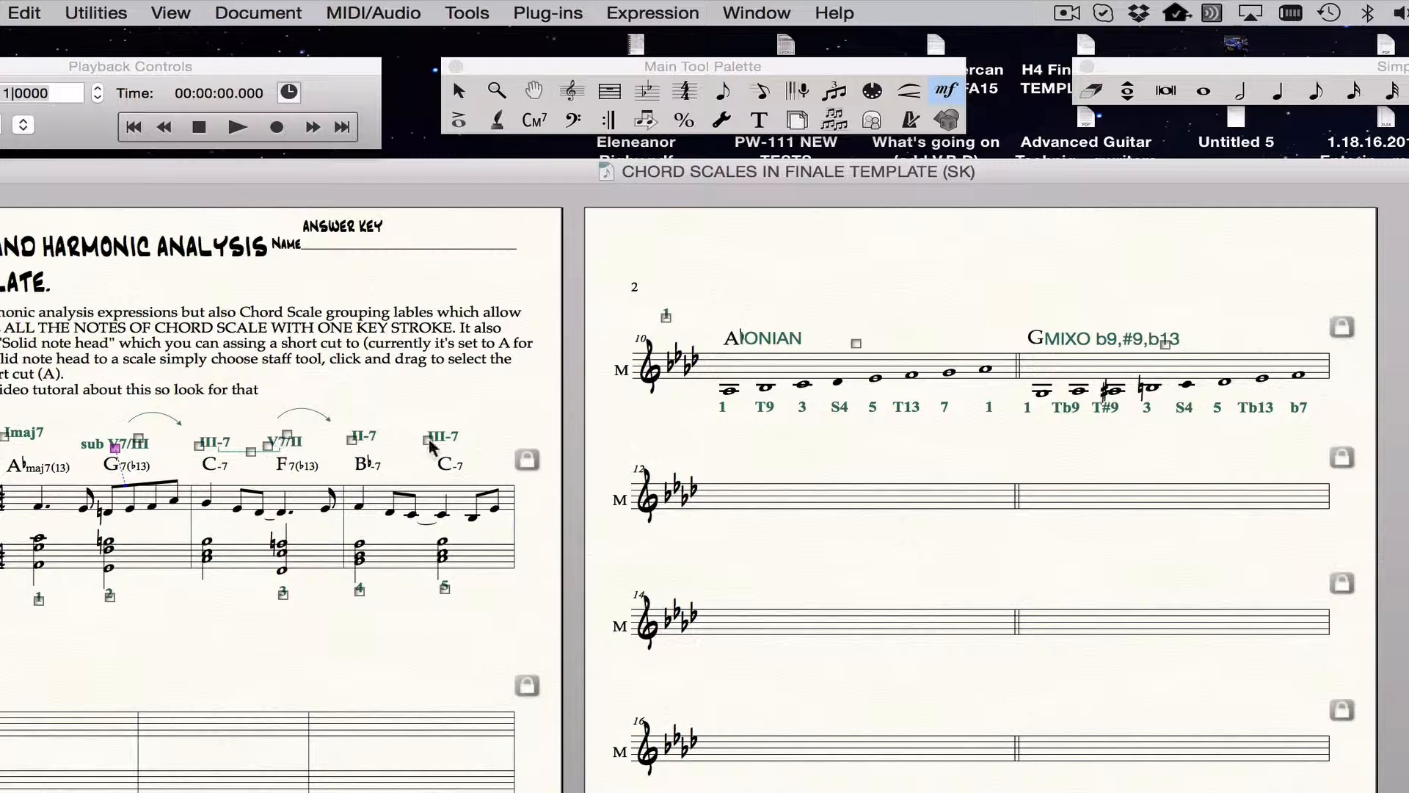
left_click(425, 440)
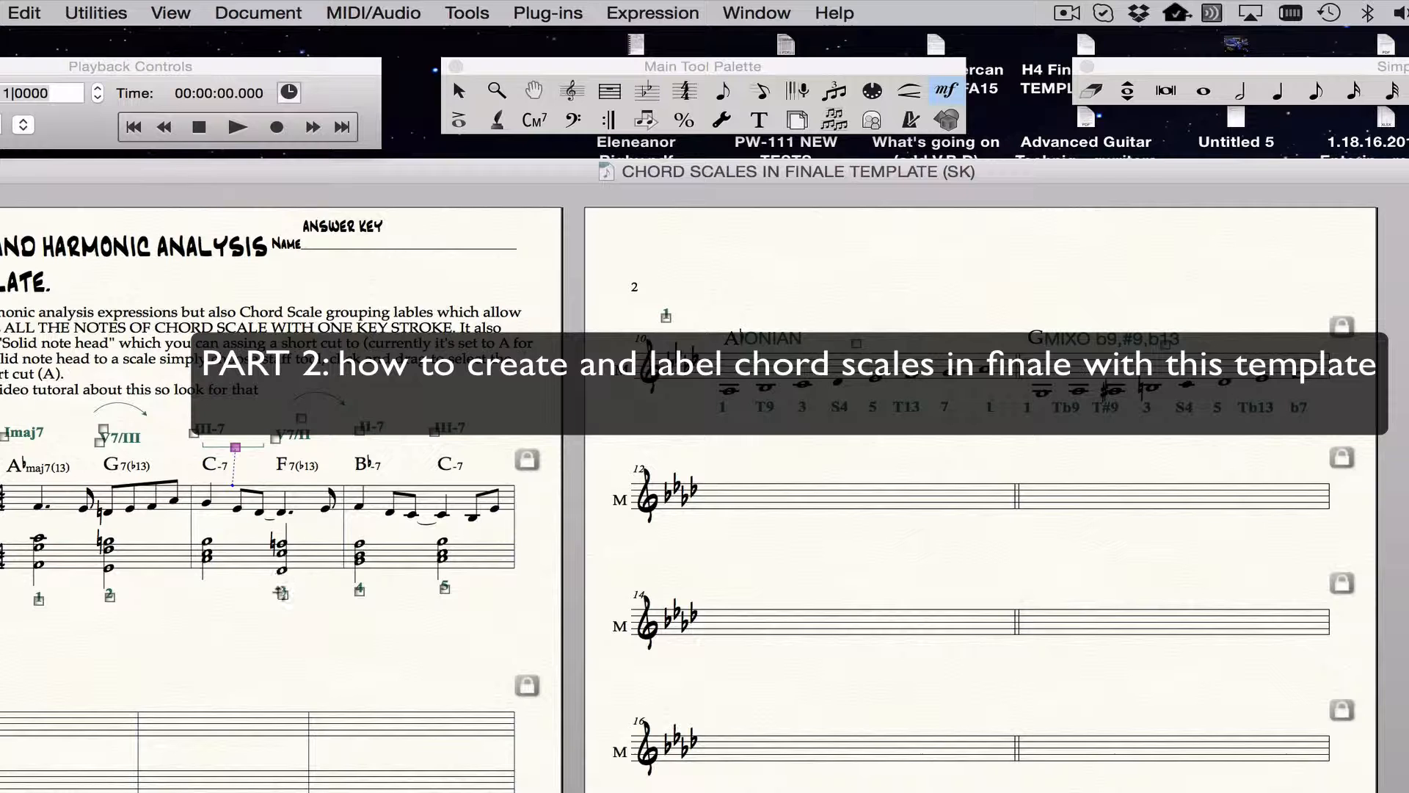
mouse_move(802, 629)
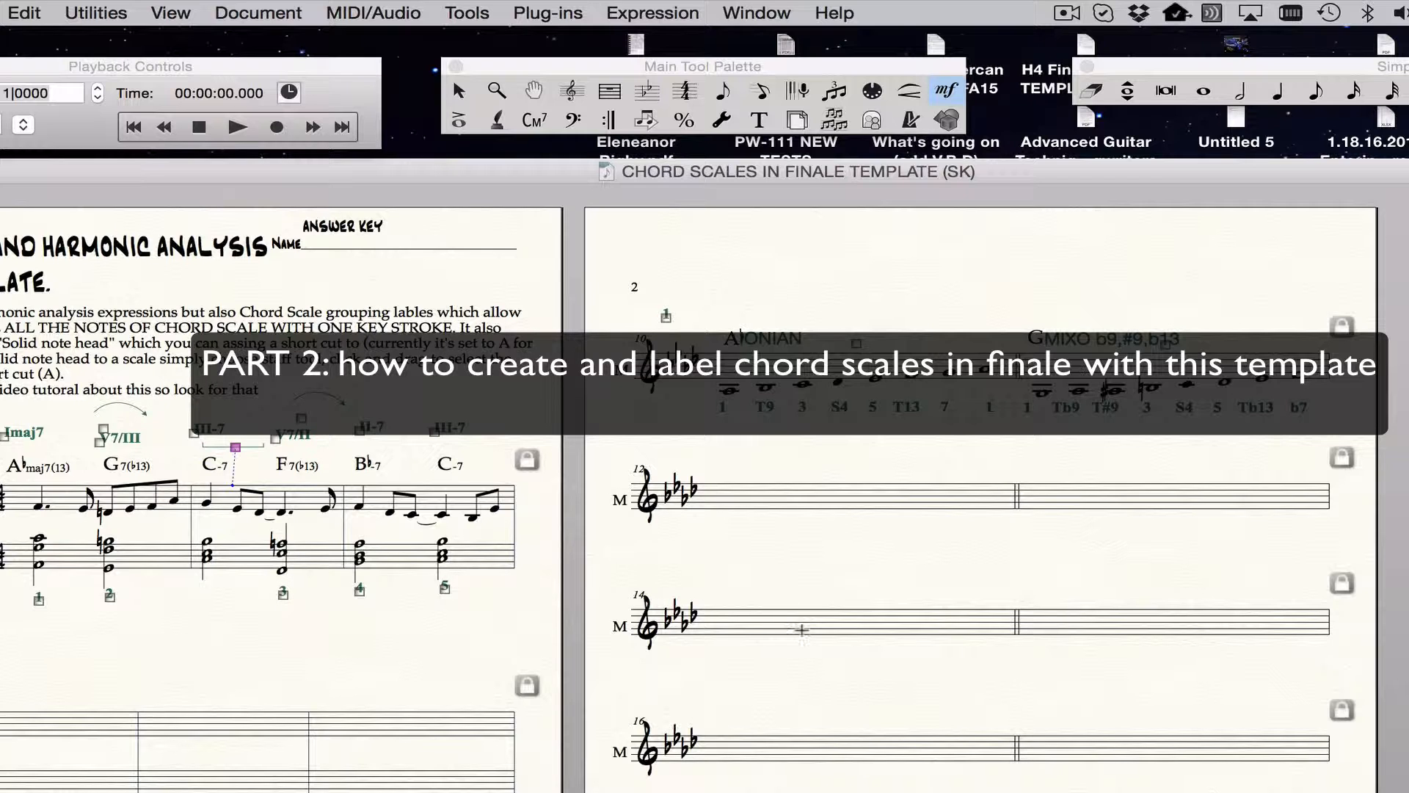
mouse_move(893, 516)
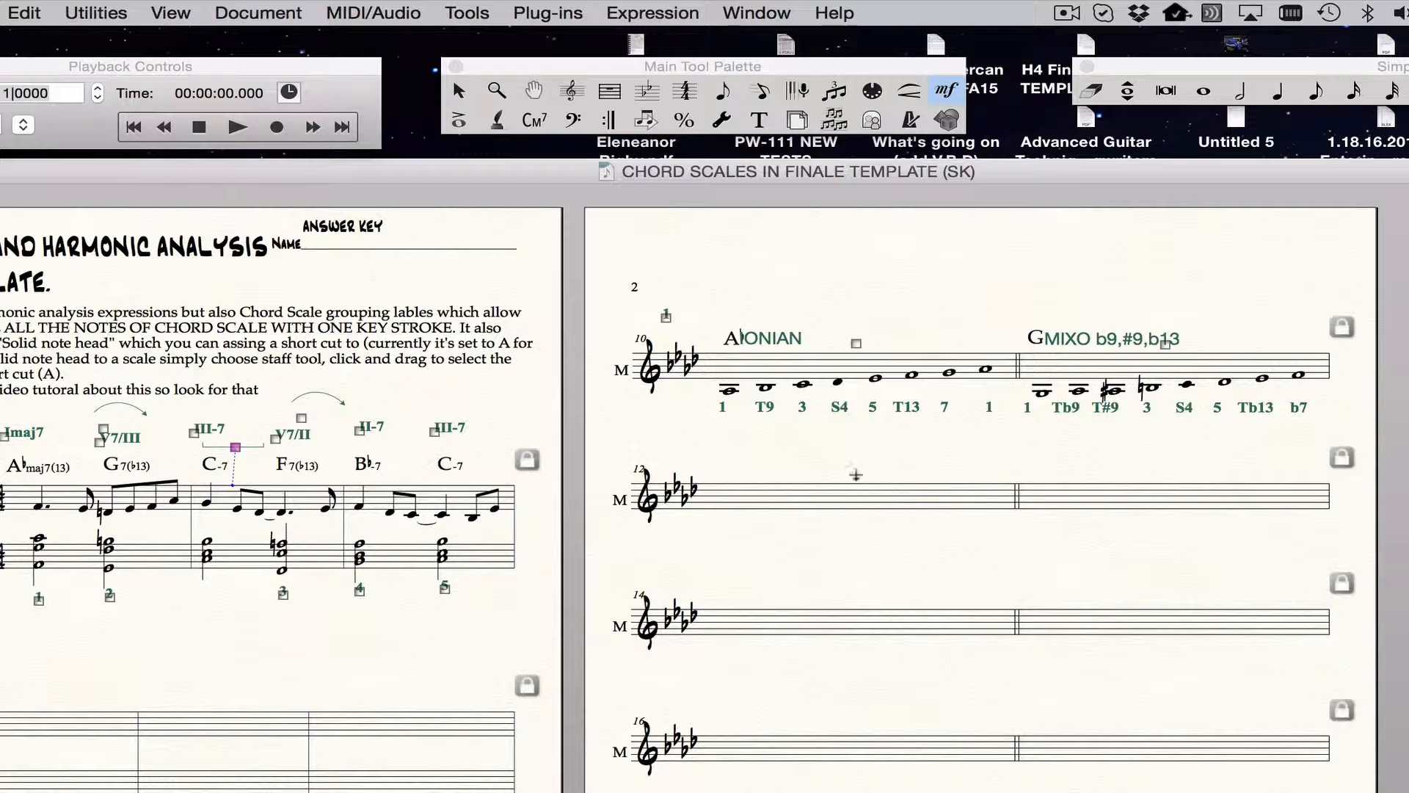
Switch to the Selection Tool and highlight empty measure 12 on the second staff
left_click(458, 91)
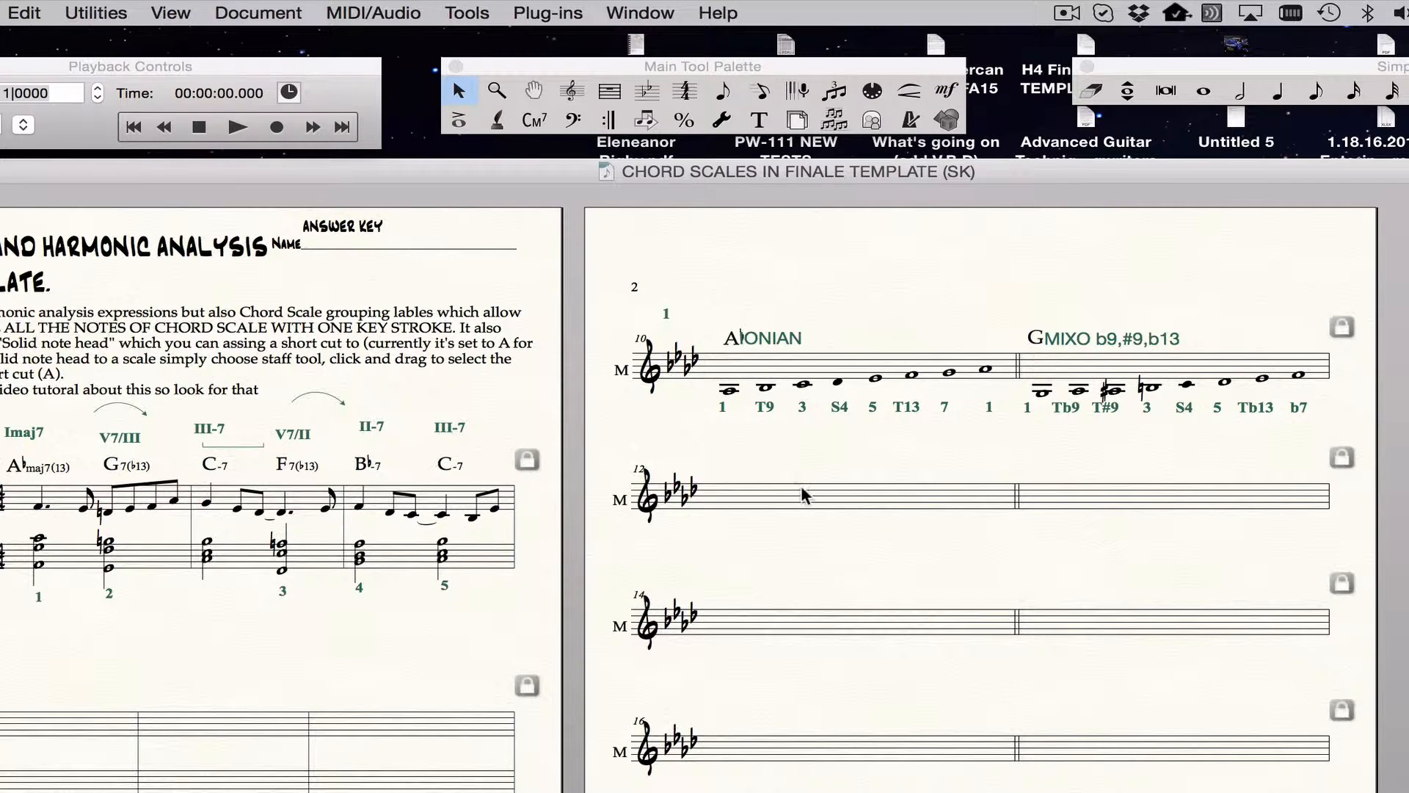
left_click(802, 496)
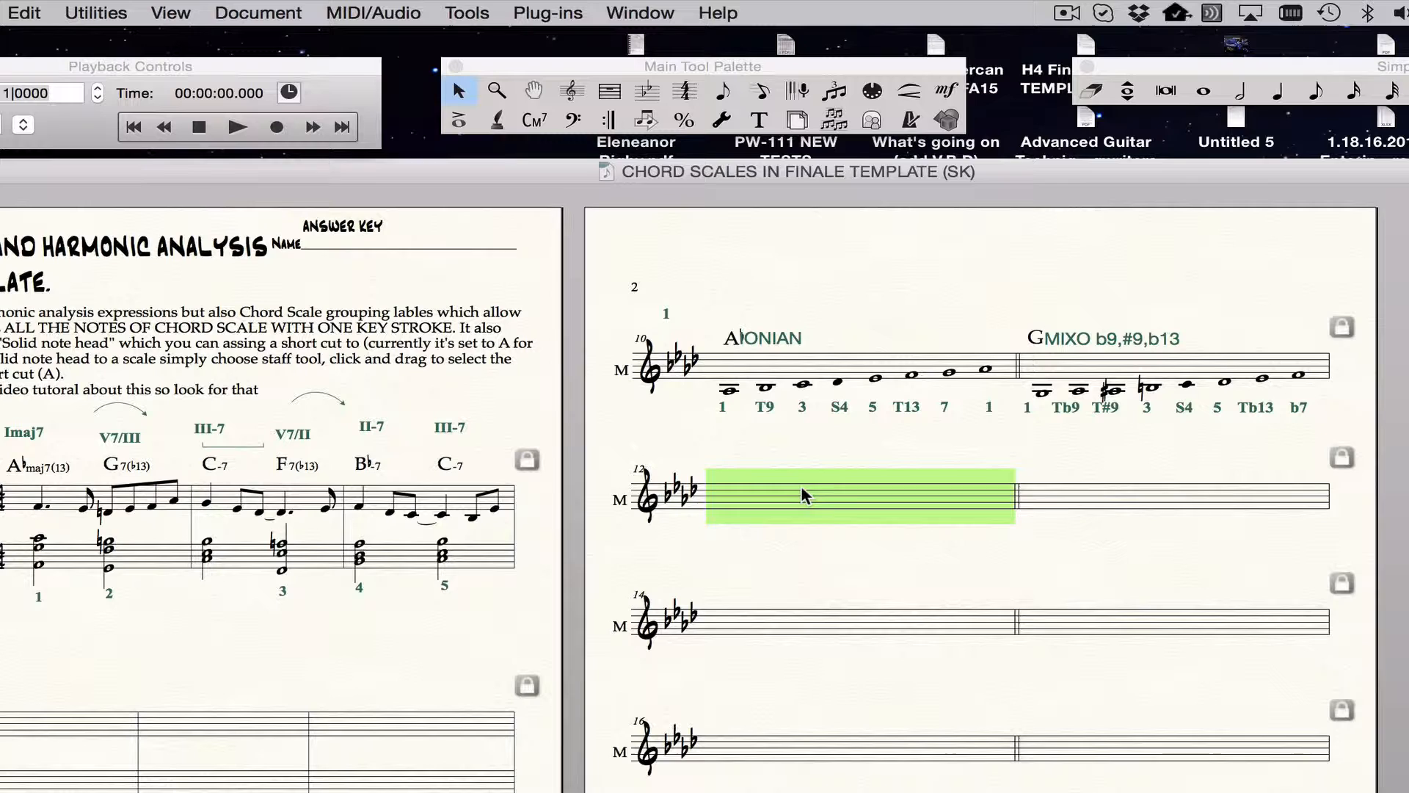
mouse_move(996, 384)
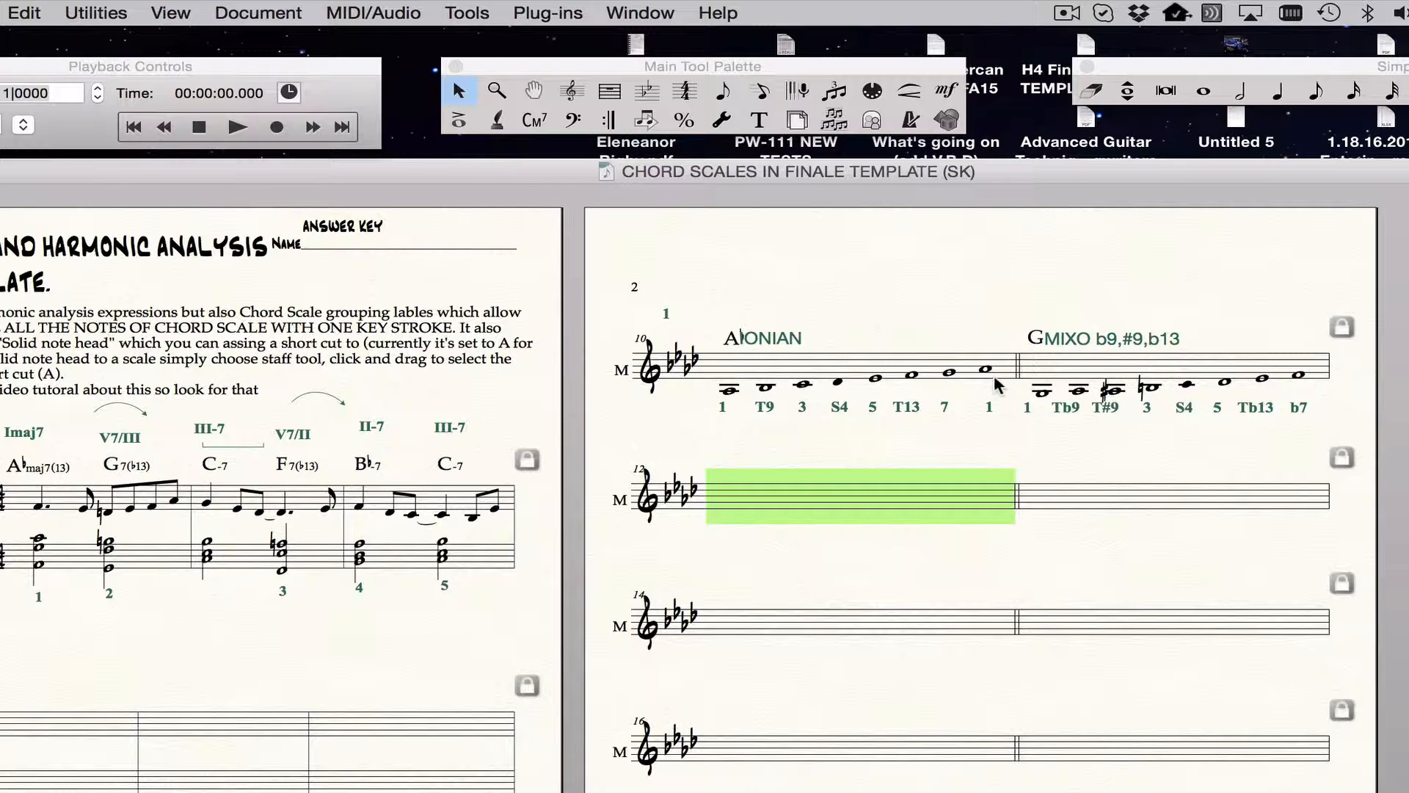
mouse_move(1219, 347)
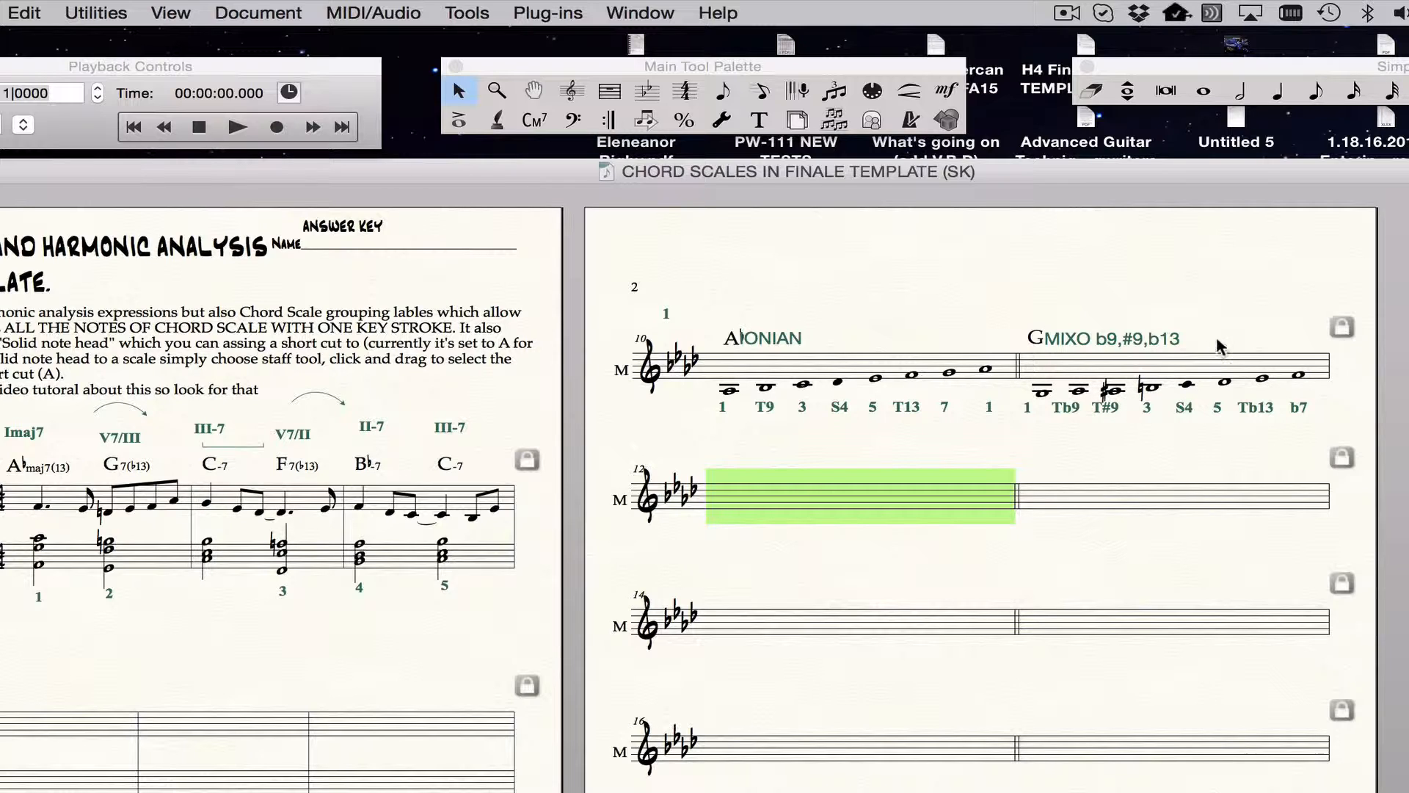
mouse_move(1303, 382)
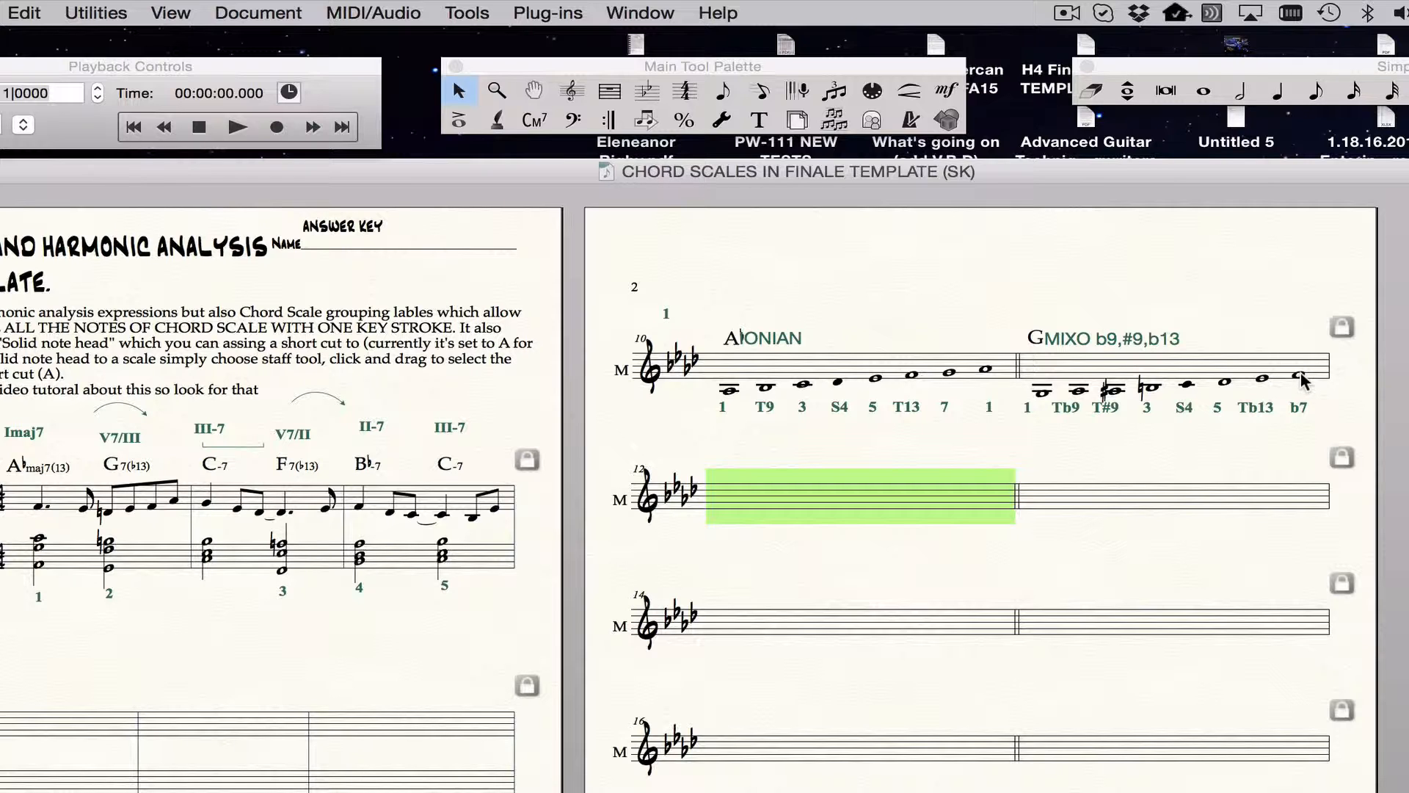
mouse_move(660, 193)
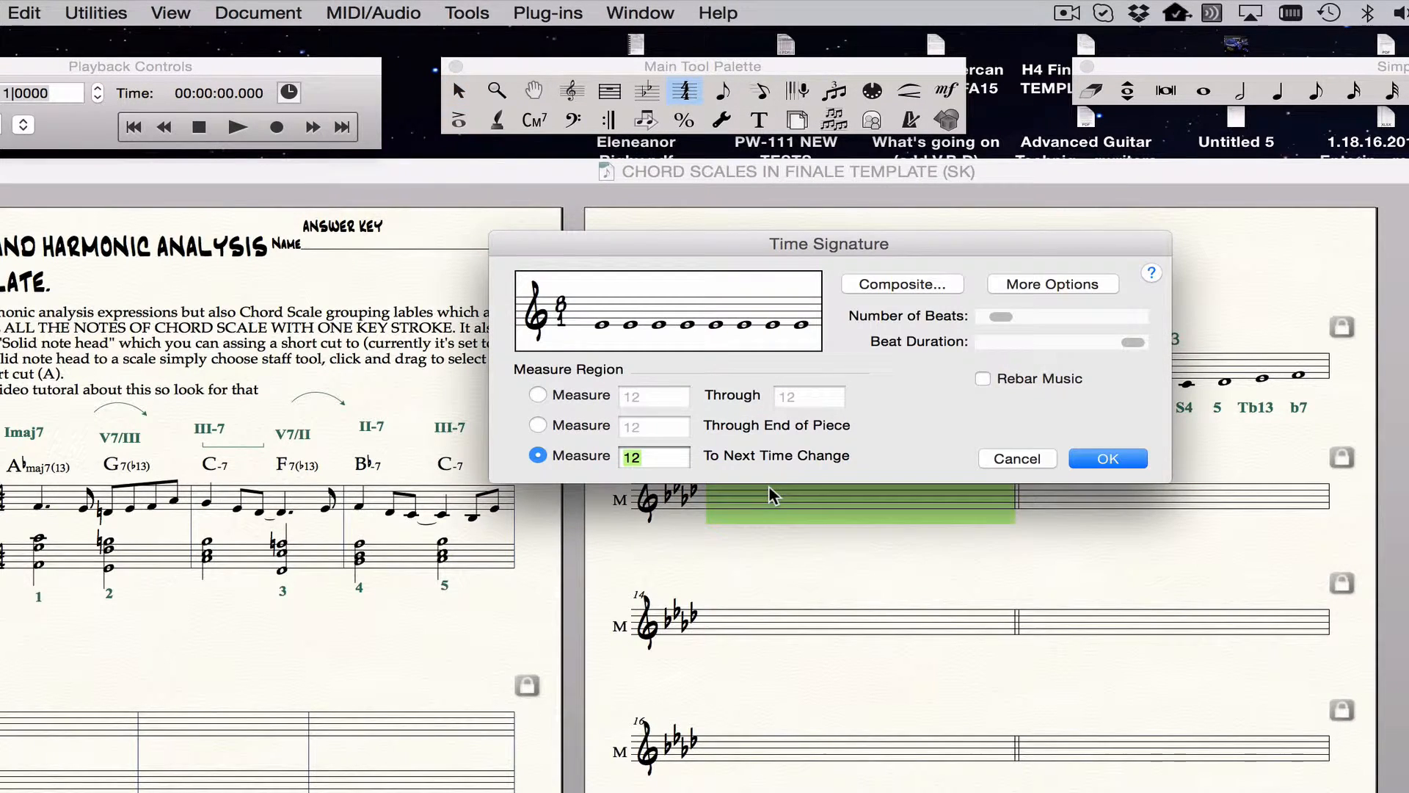
mouse_move(898, 357)
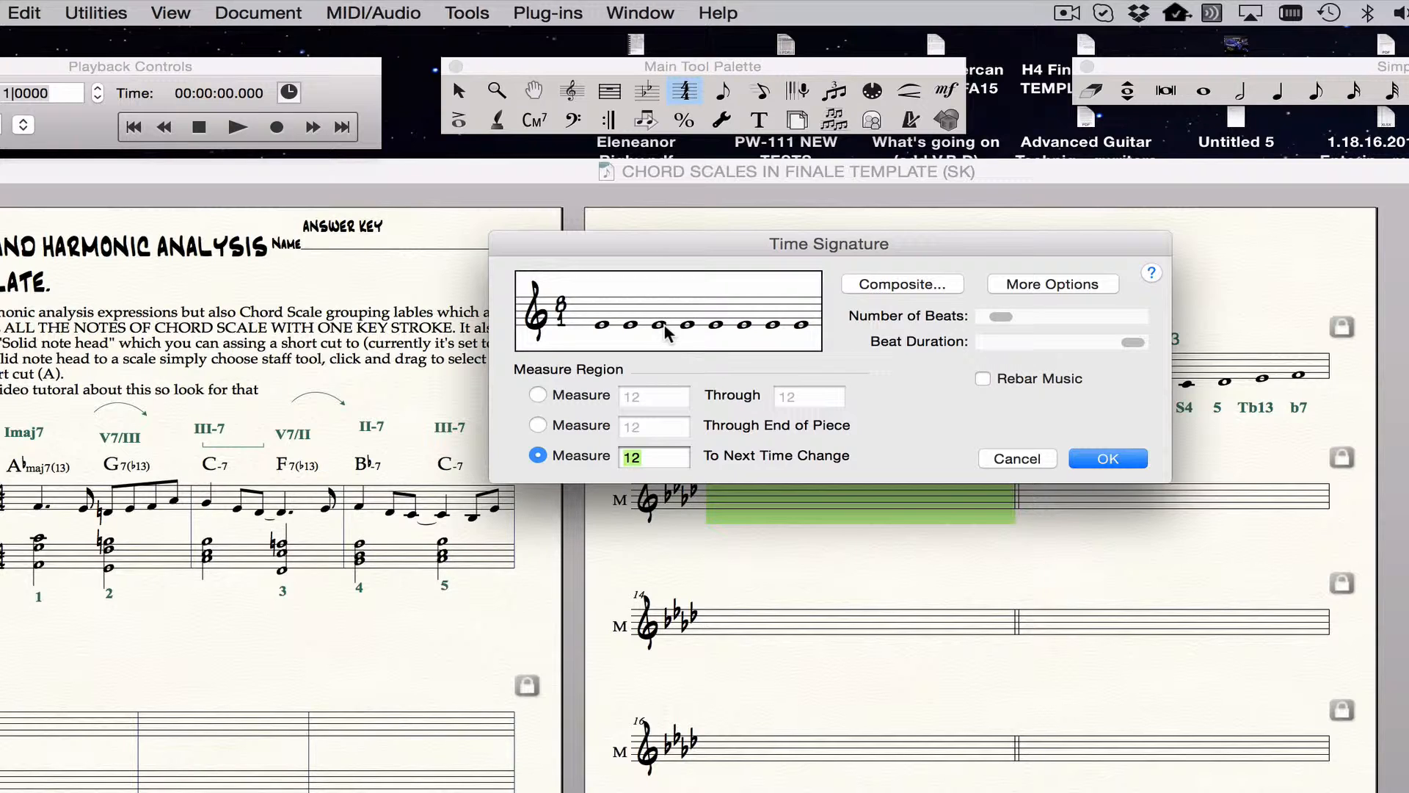
mouse_move(1096, 351)
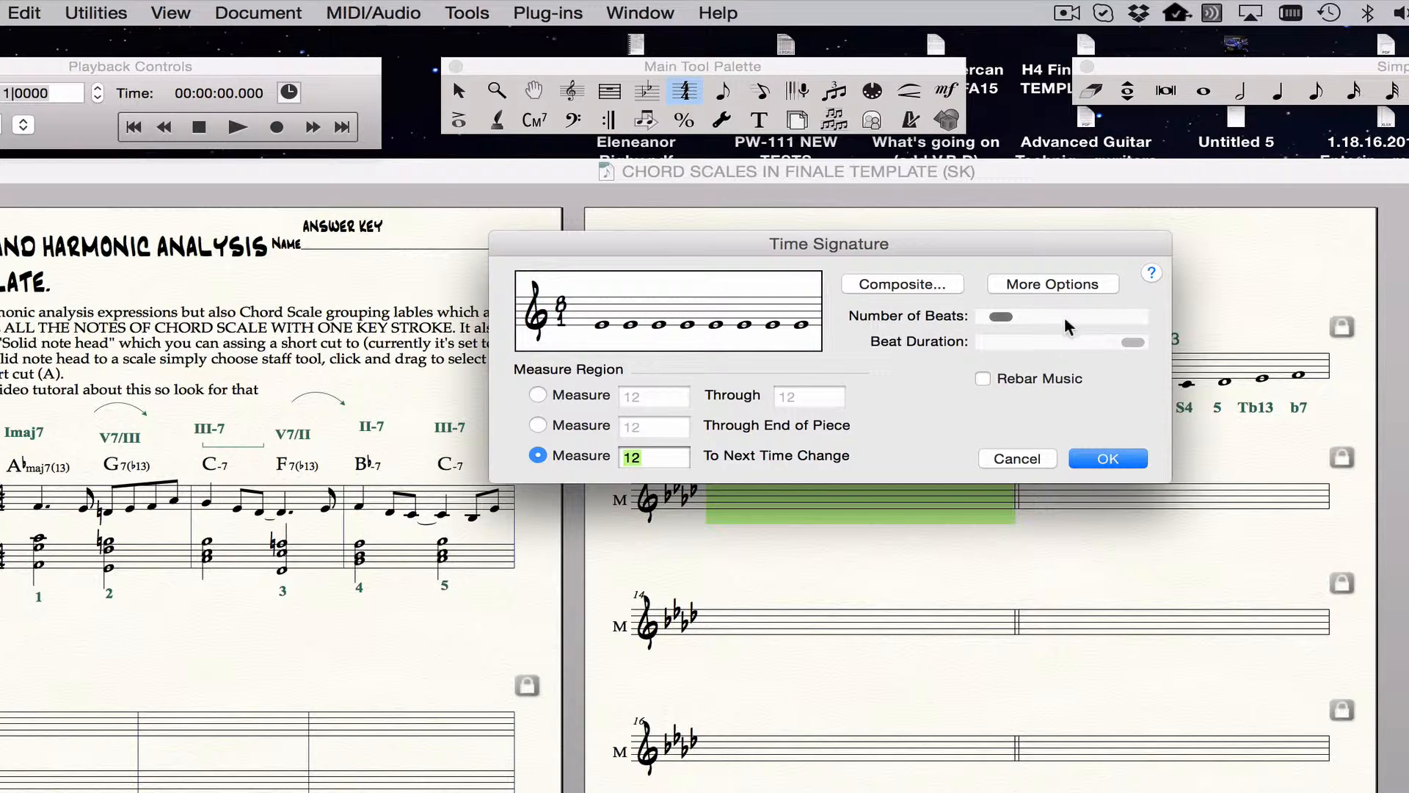
mouse_move(692, 326)
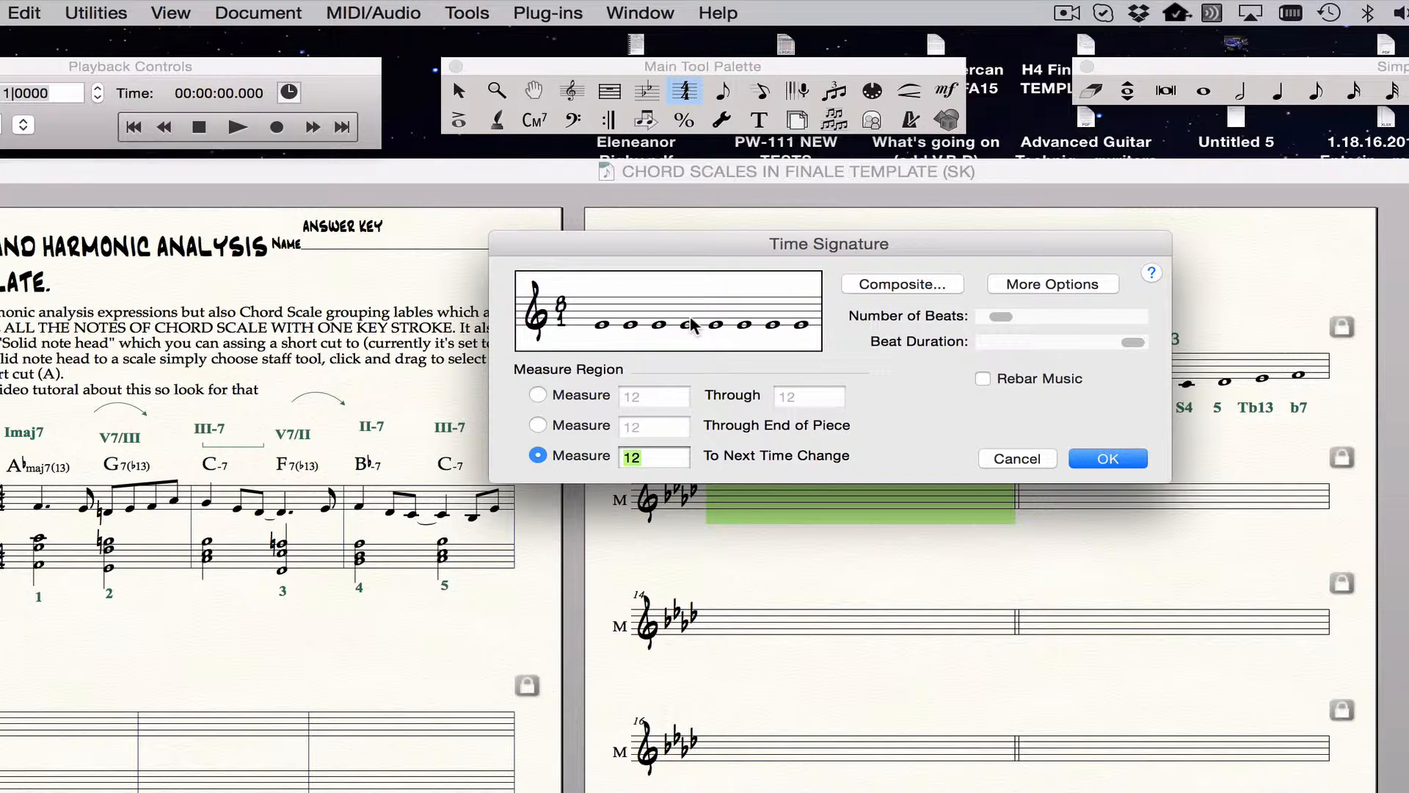
mouse_move(1064, 288)
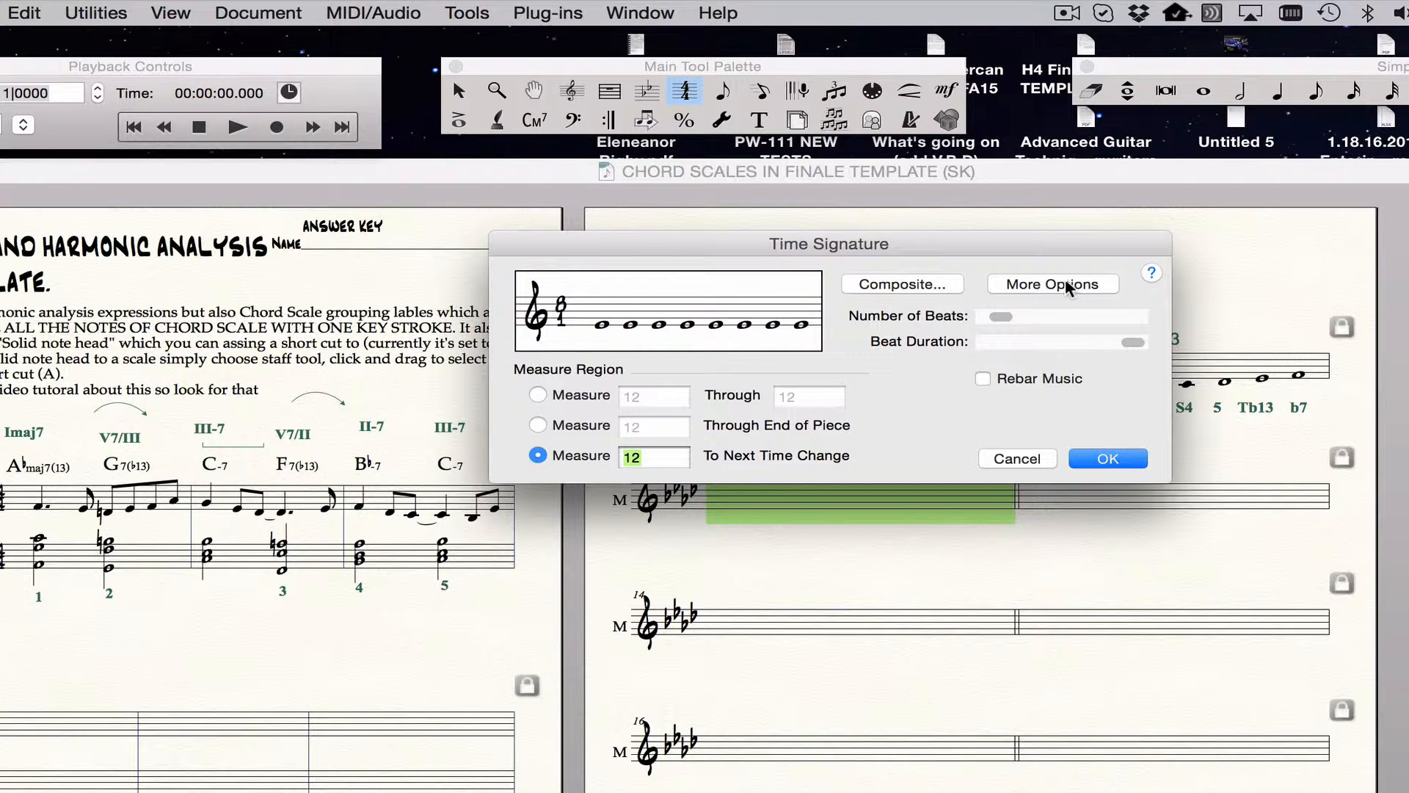
mouse_move(1056, 284)
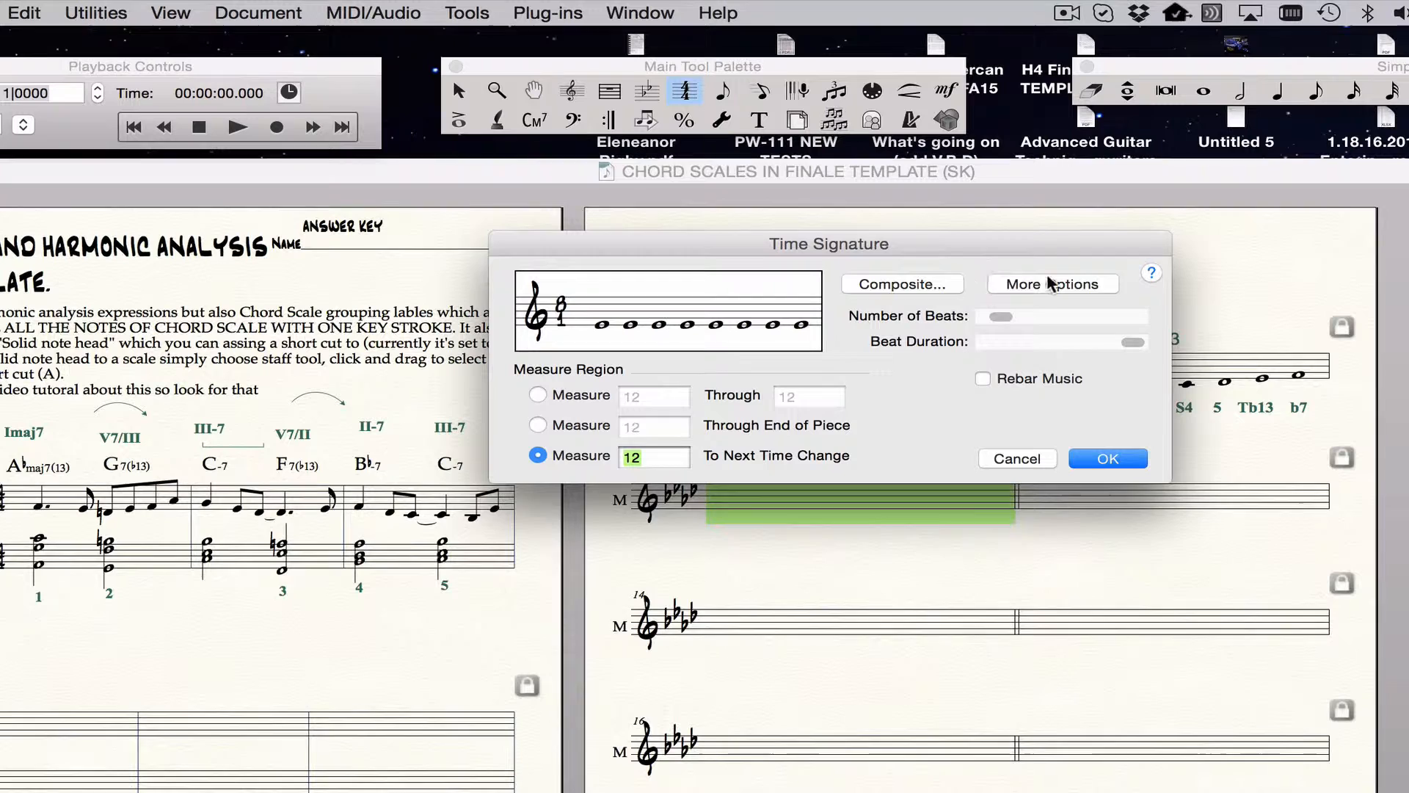
Set measure 12 to 8/1 displayed as 4/4 and confirm
left_click(1052, 284)
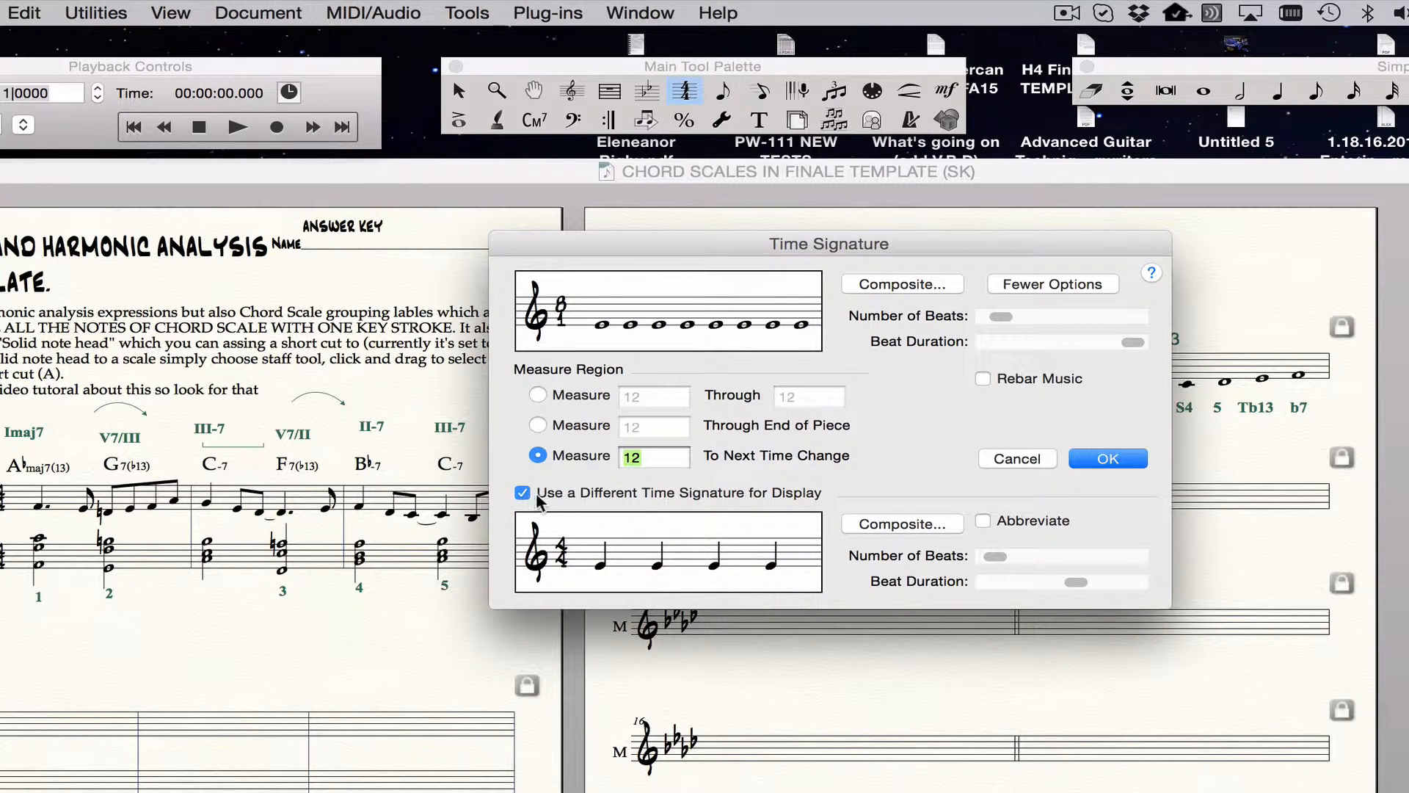
mouse_move(681, 573)
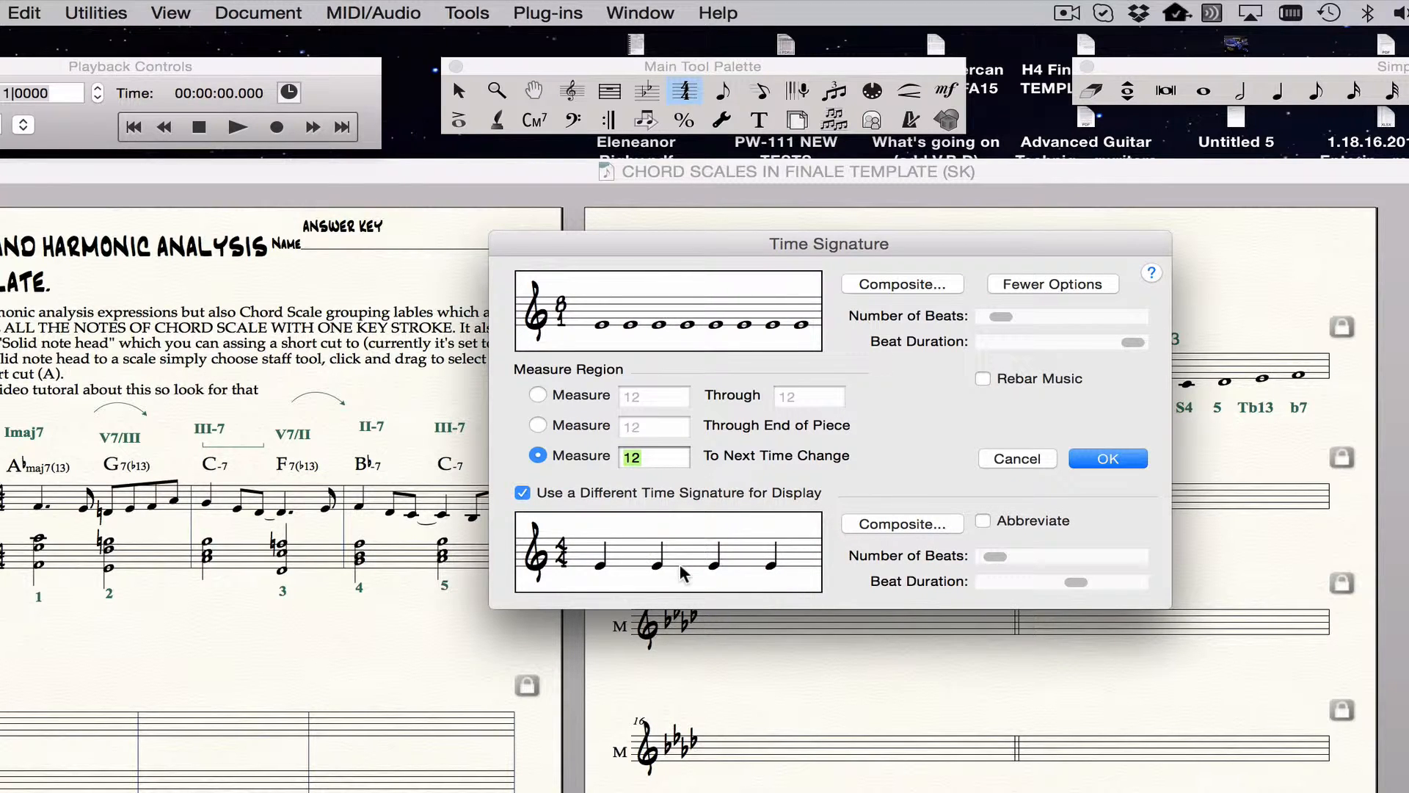
mouse_move(714, 561)
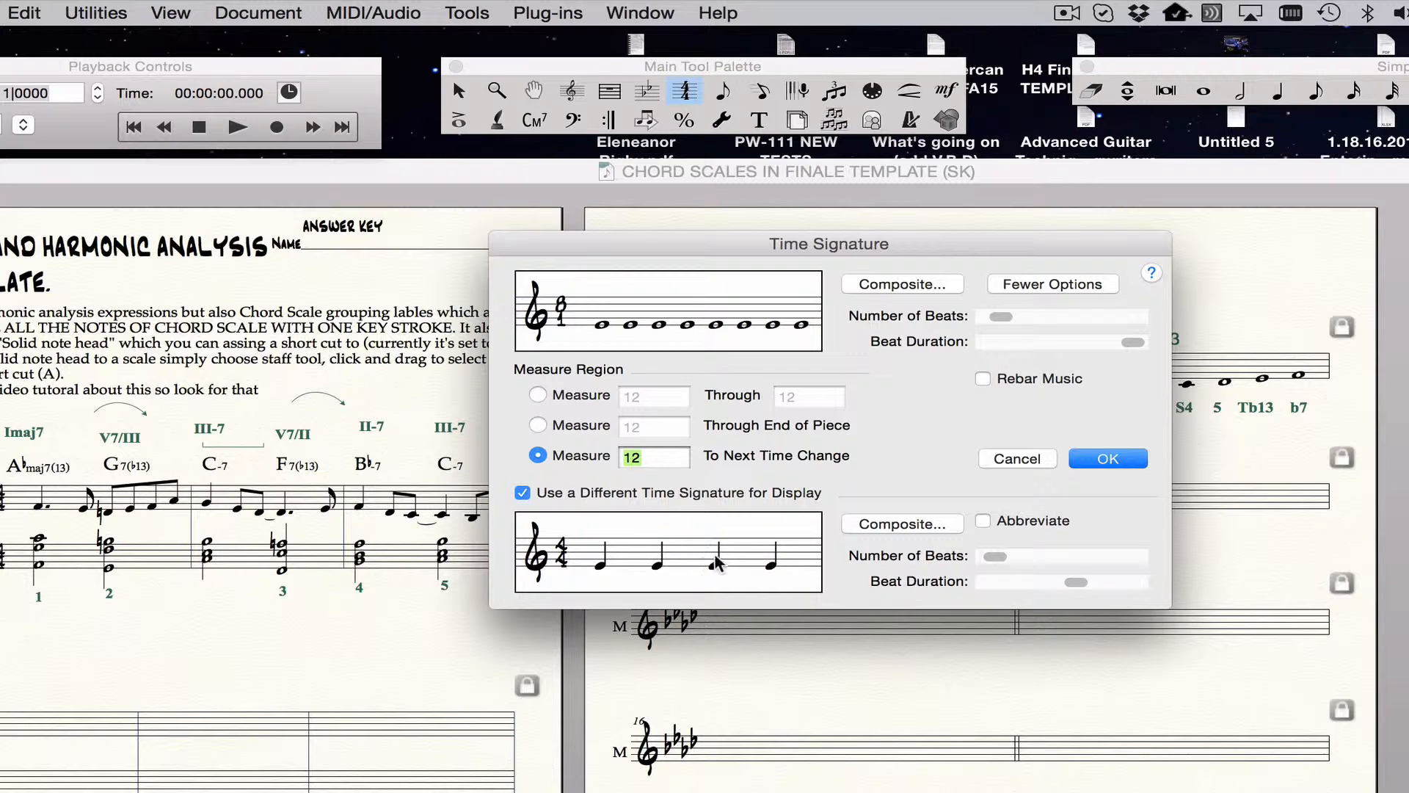
mouse_move(726, 557)
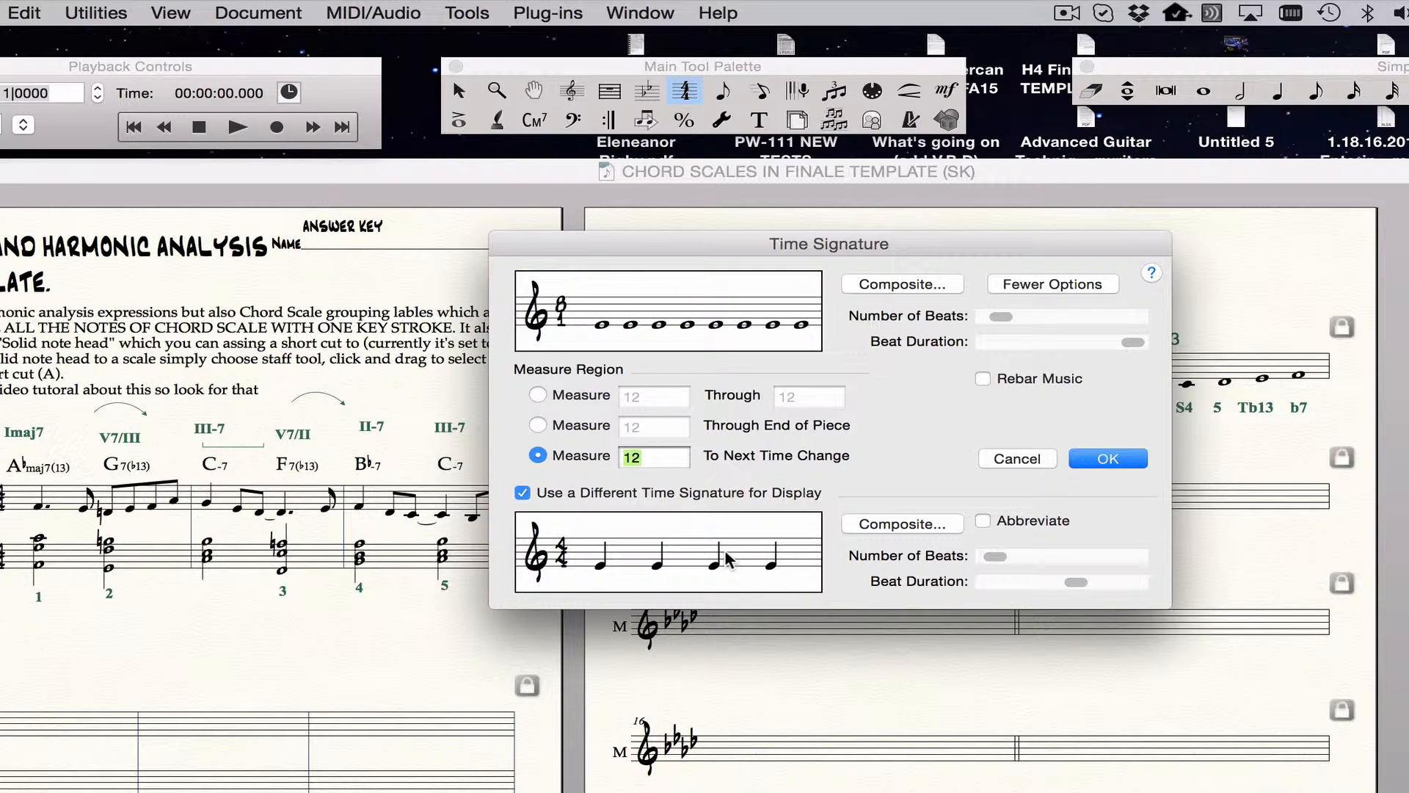
left_click(1108, 458)
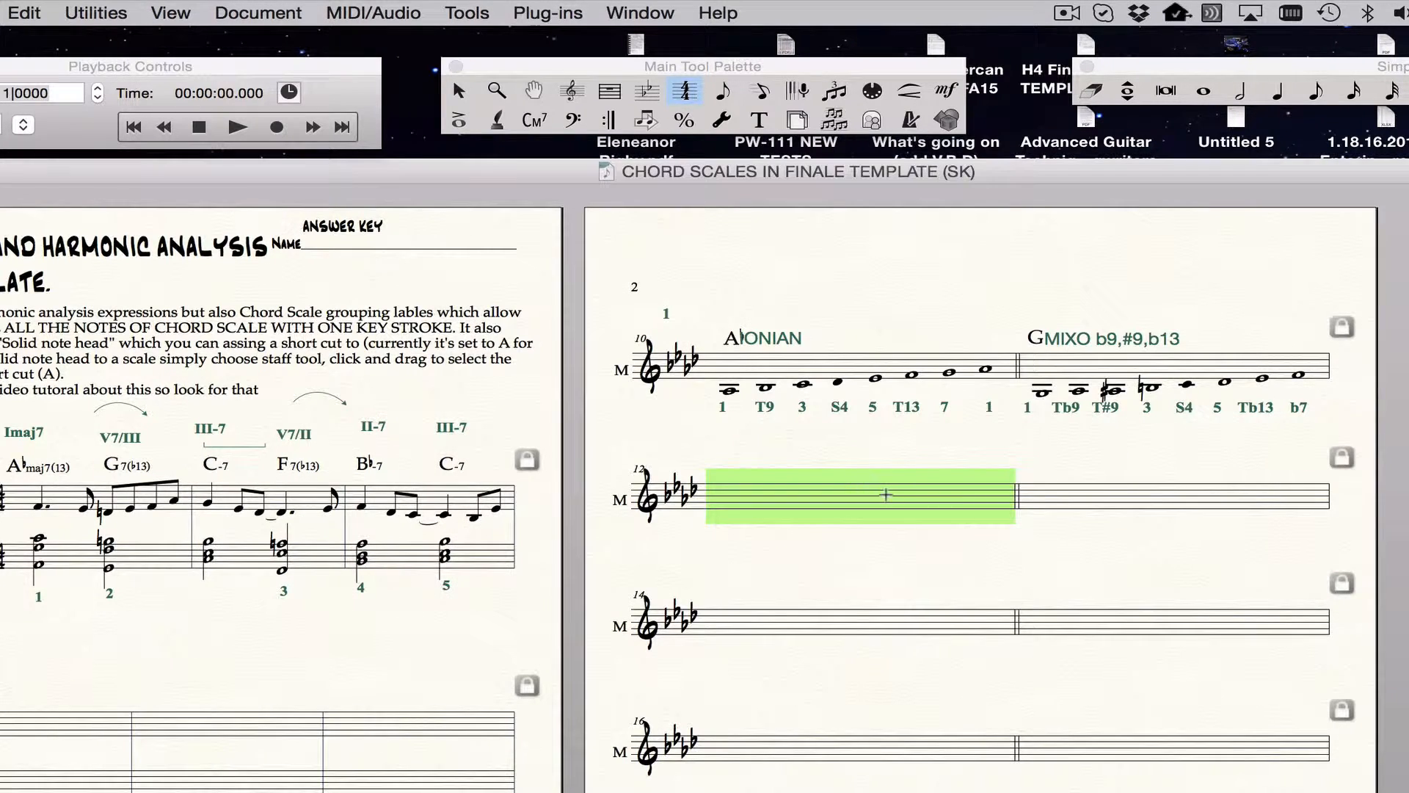
mouse_move(917, 569)
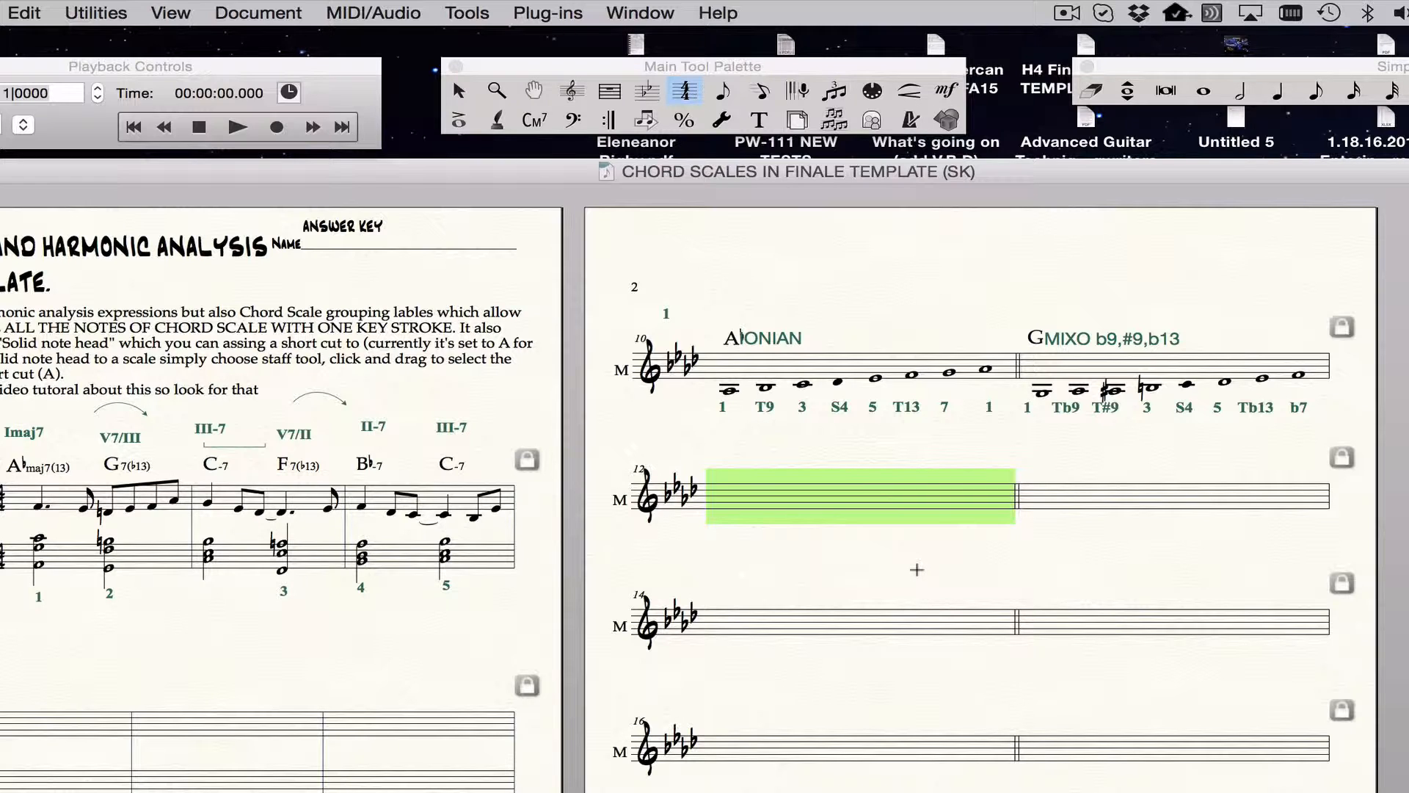
mouse_move(883, 513)
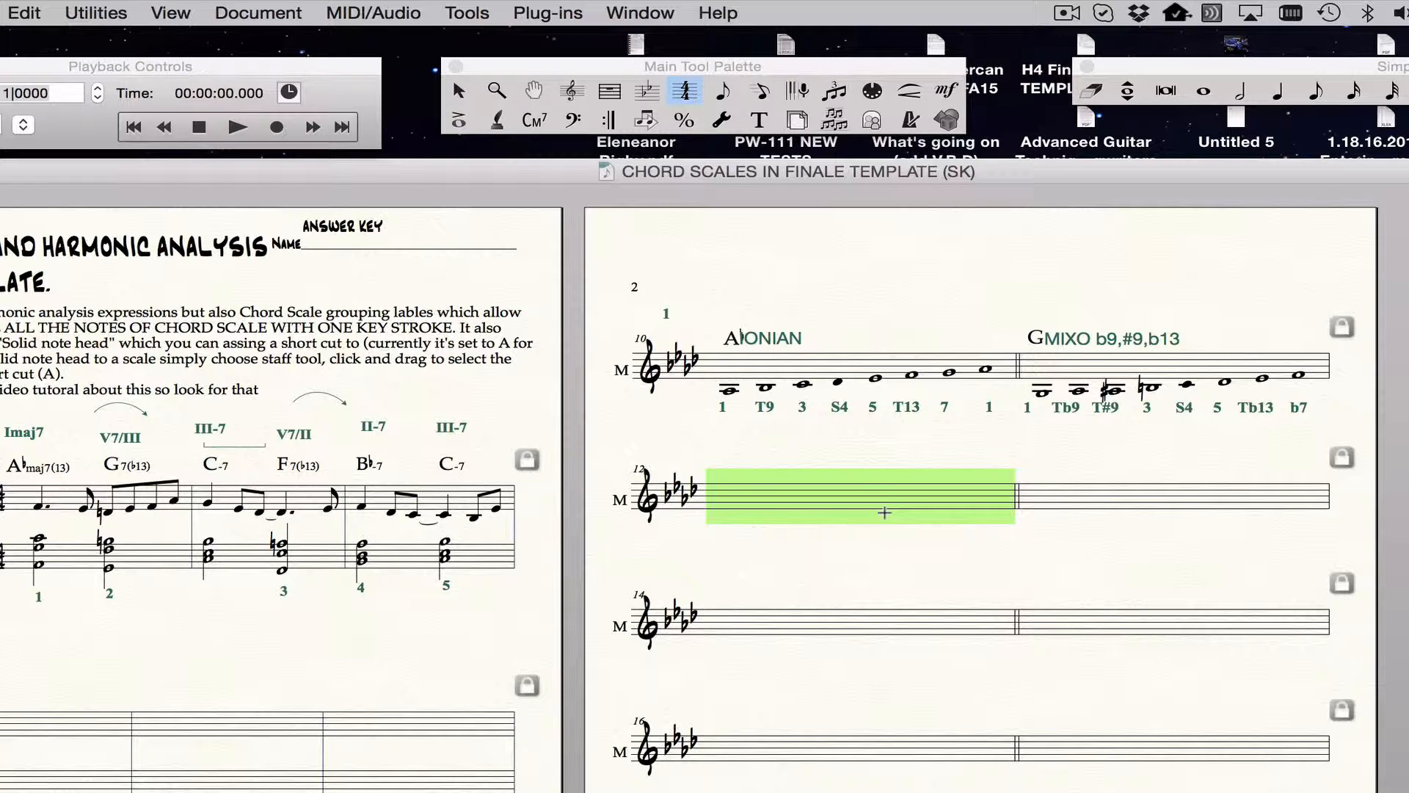
mouse_move(881, 506)
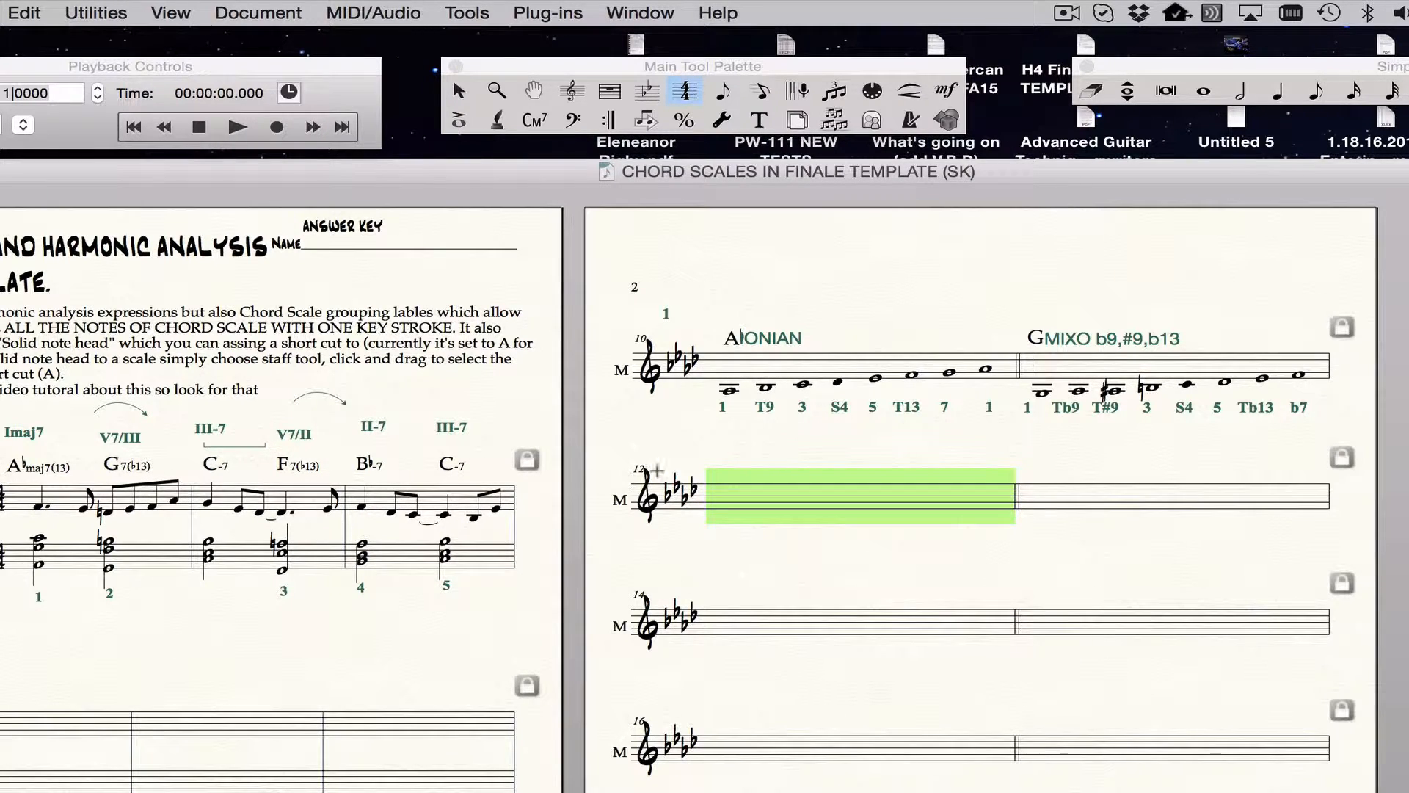
mouse_move(1238, 89)
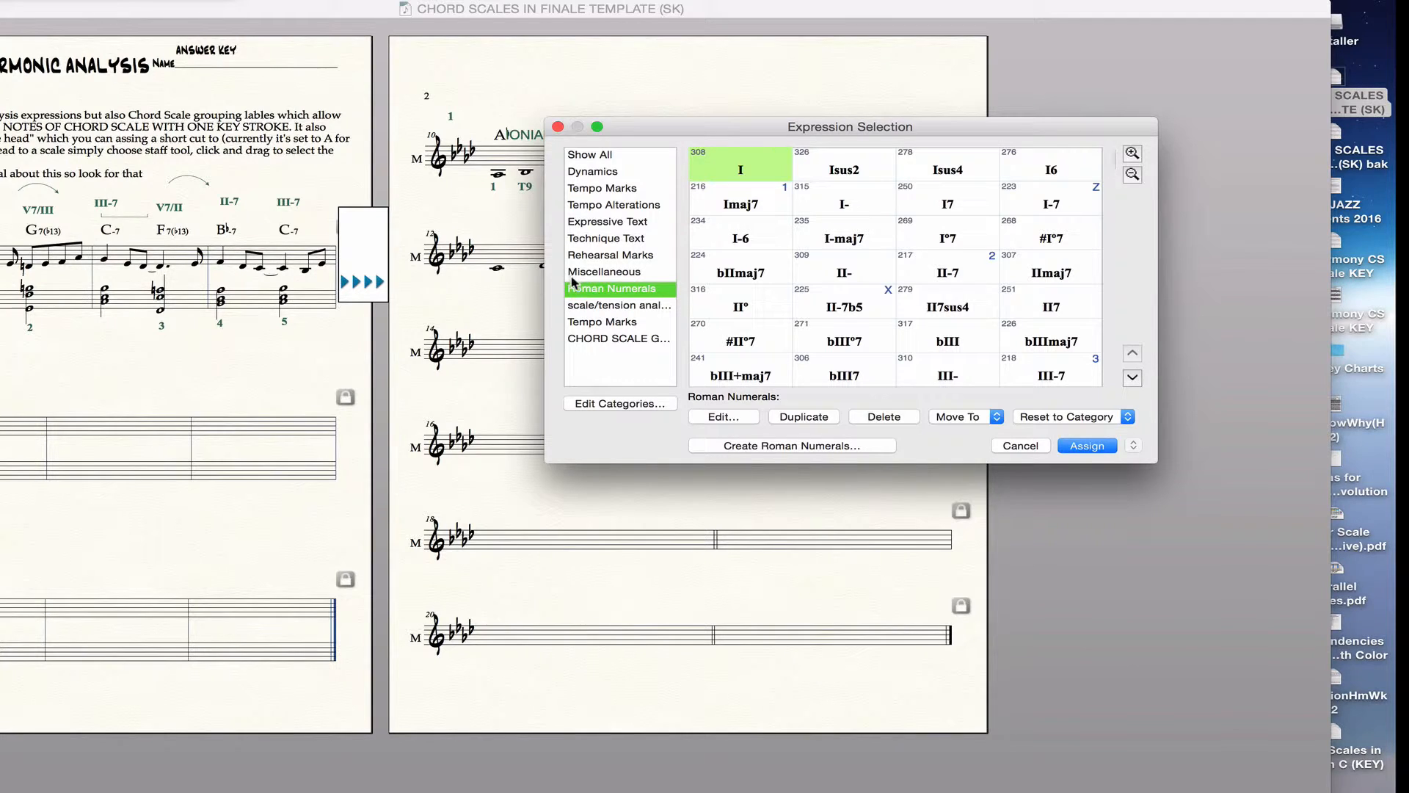
Assign the PHRYGIAN chord scale group label to measure 12
left_click(618, 339)
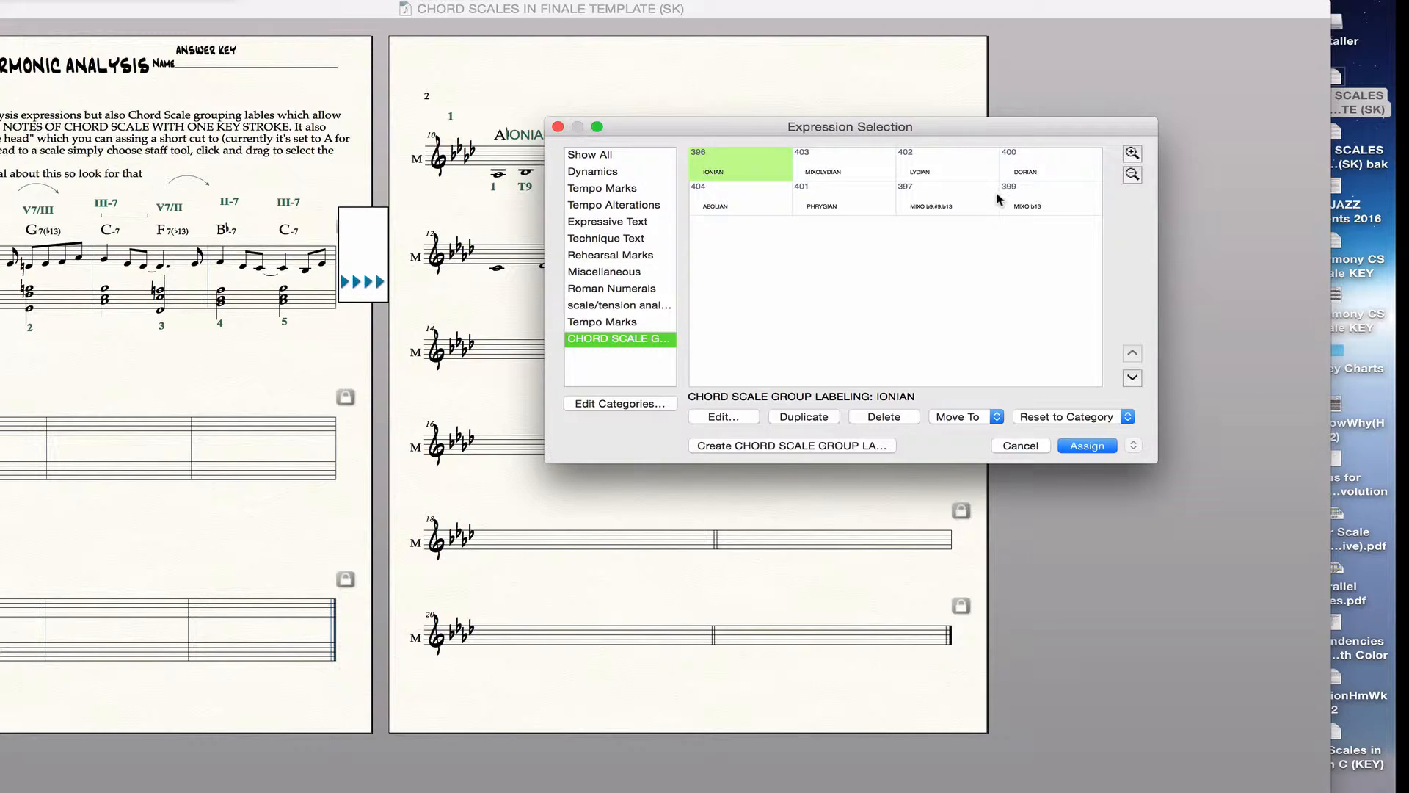
mouse_move(833, 202)
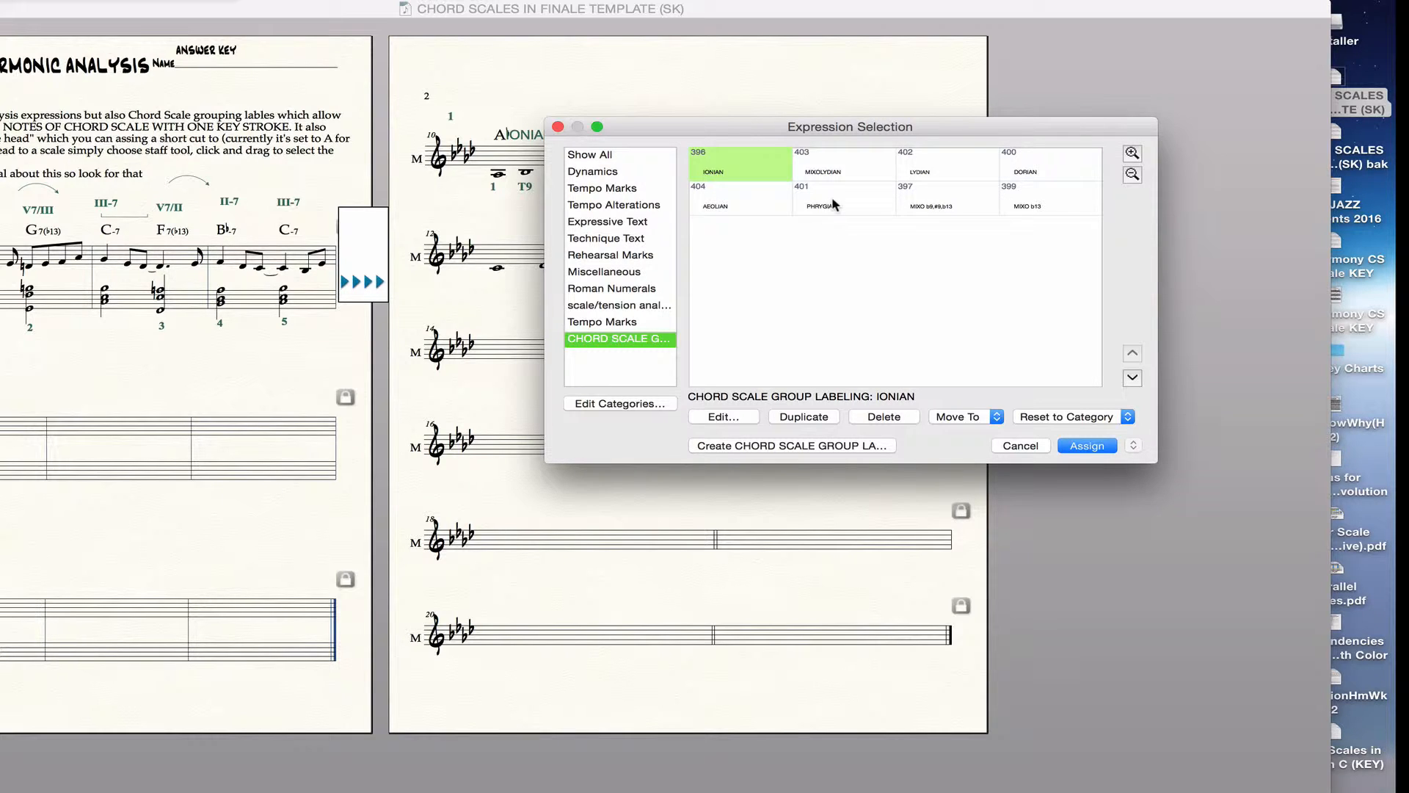
left_click(843, 200)
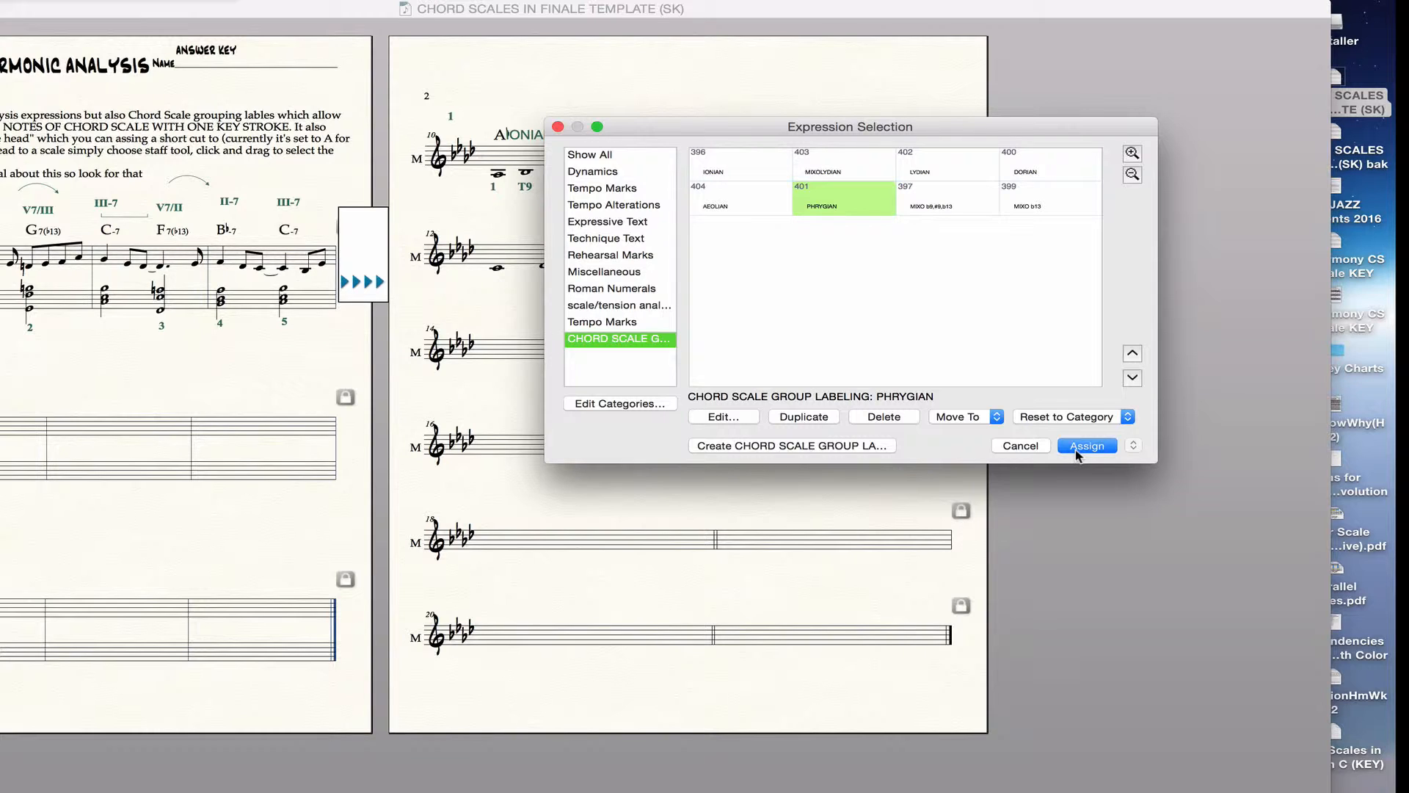
left_click(1086, 445)
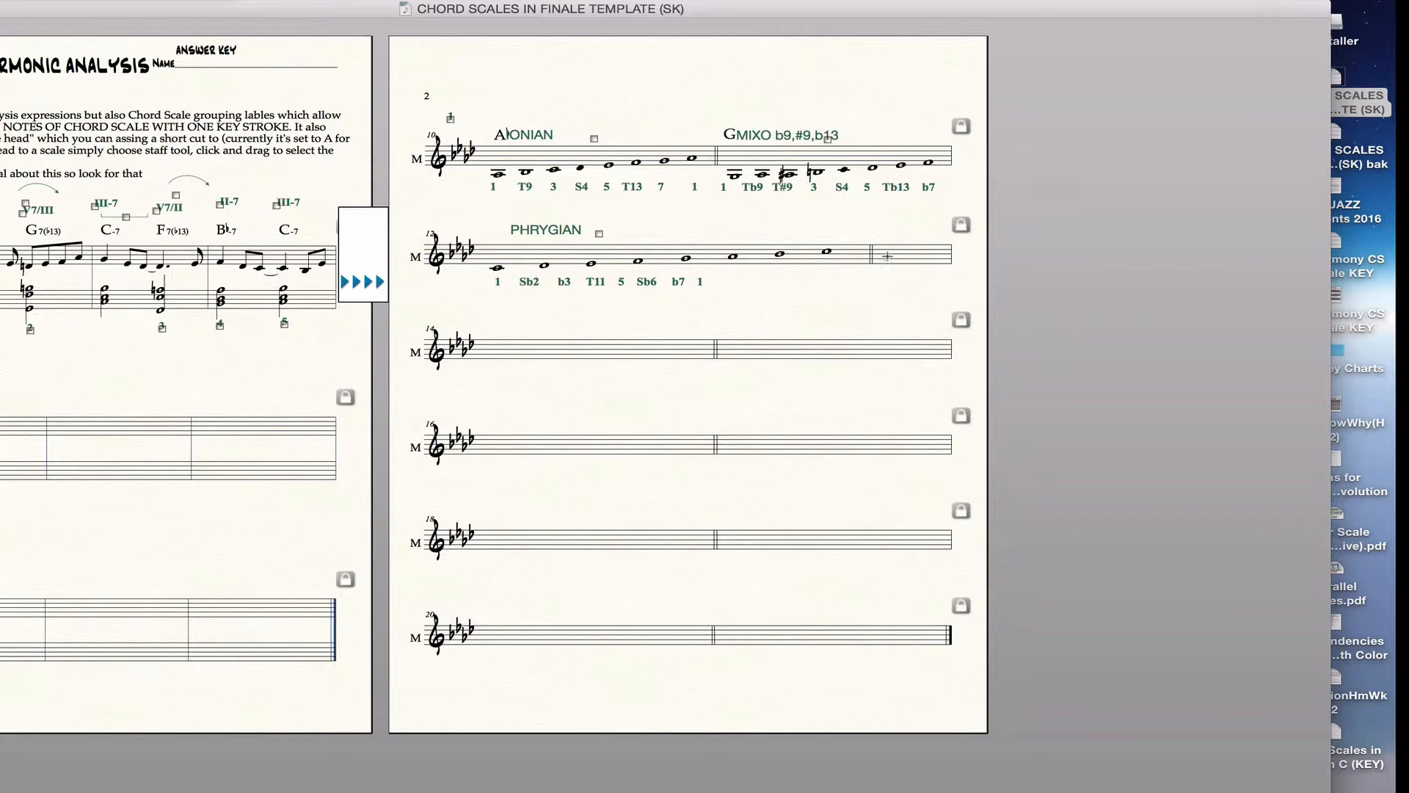
left_click(877, 265)
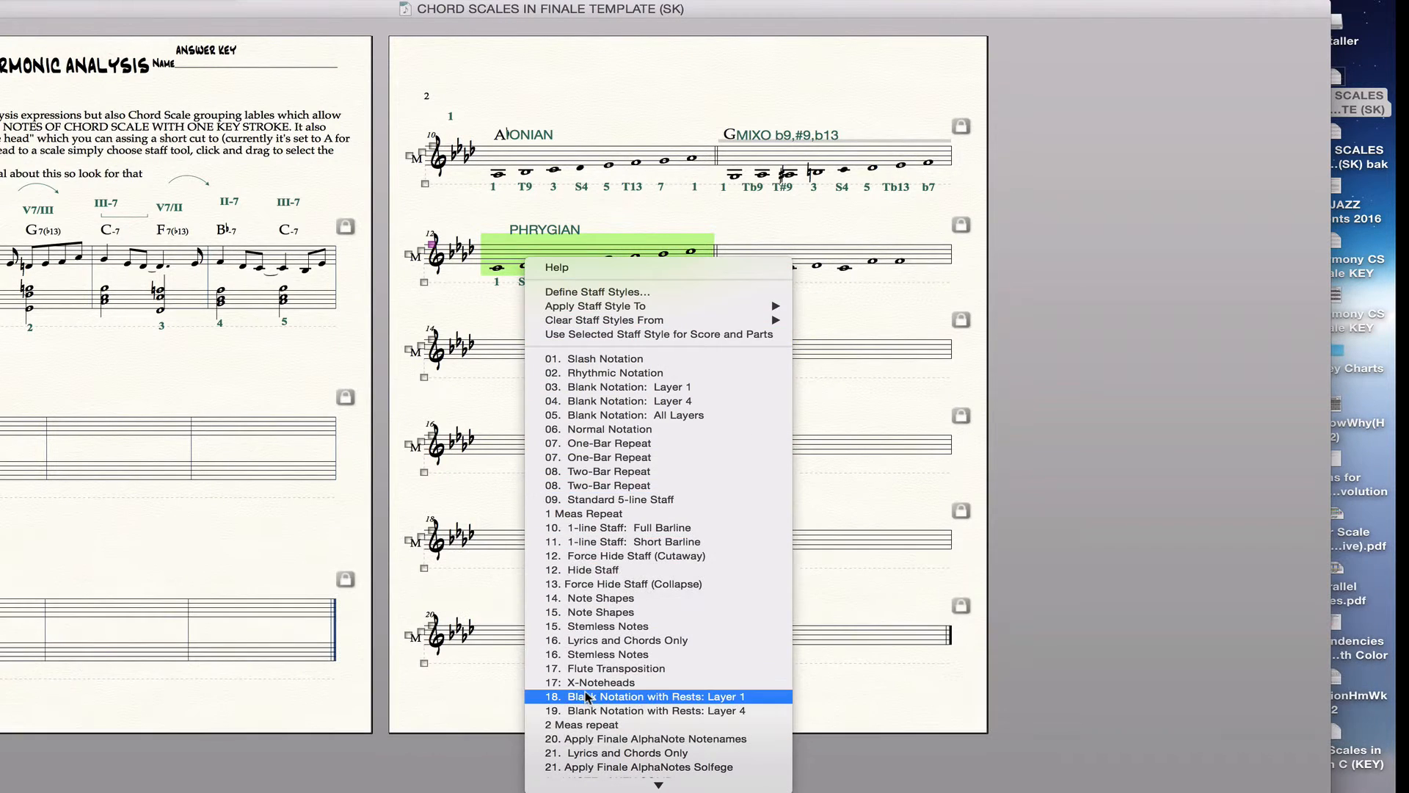
mouse_move(596, 292)
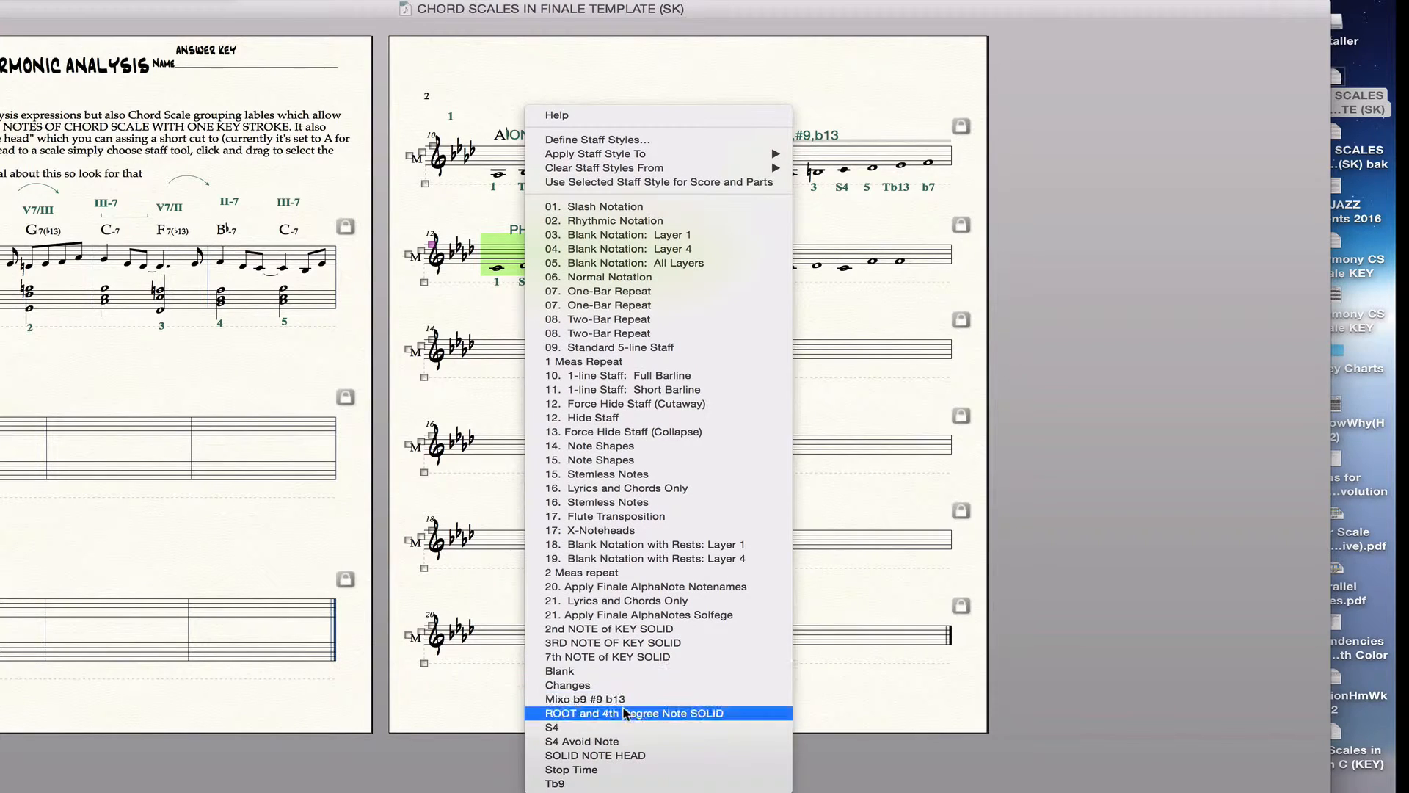
mouse_move(593, 755)
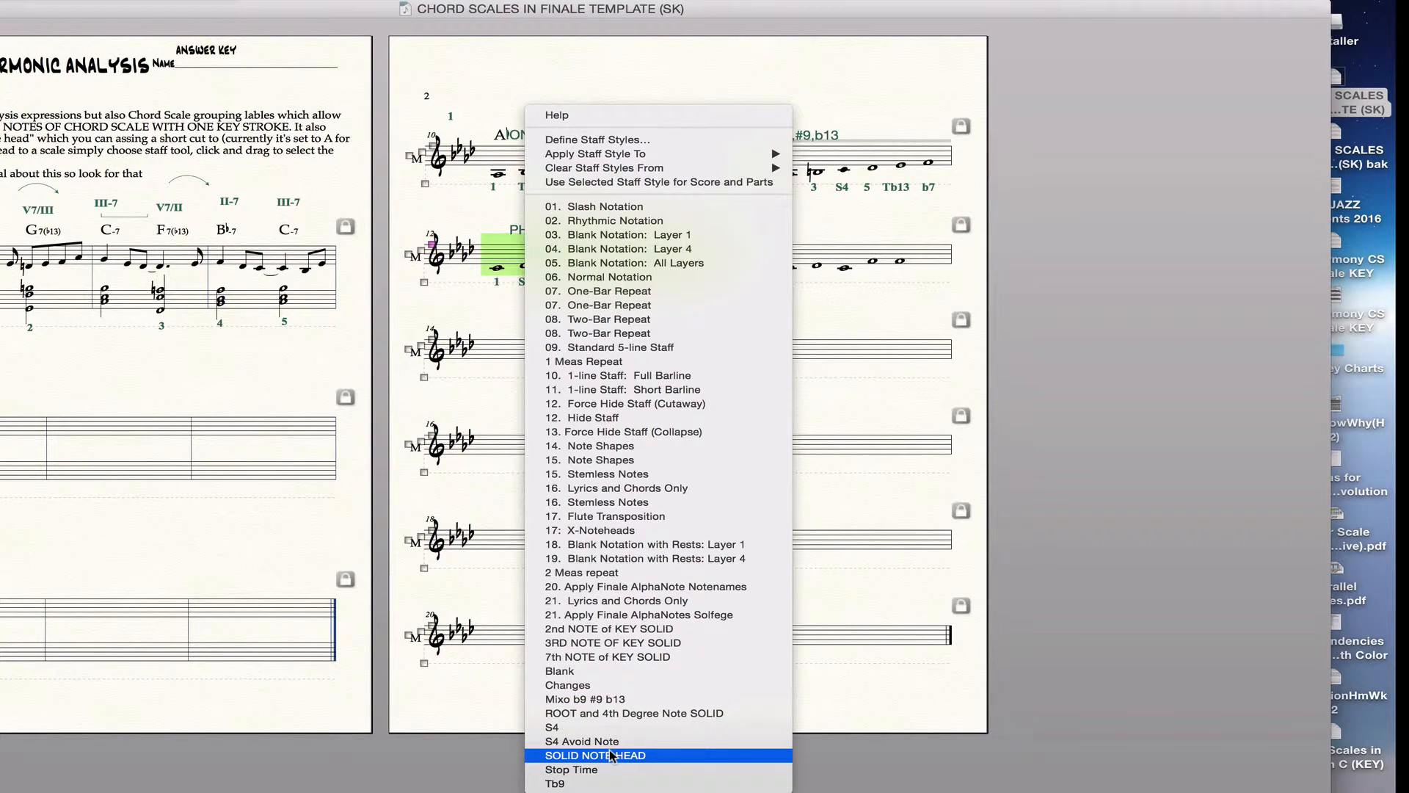
left_click(595, 755)
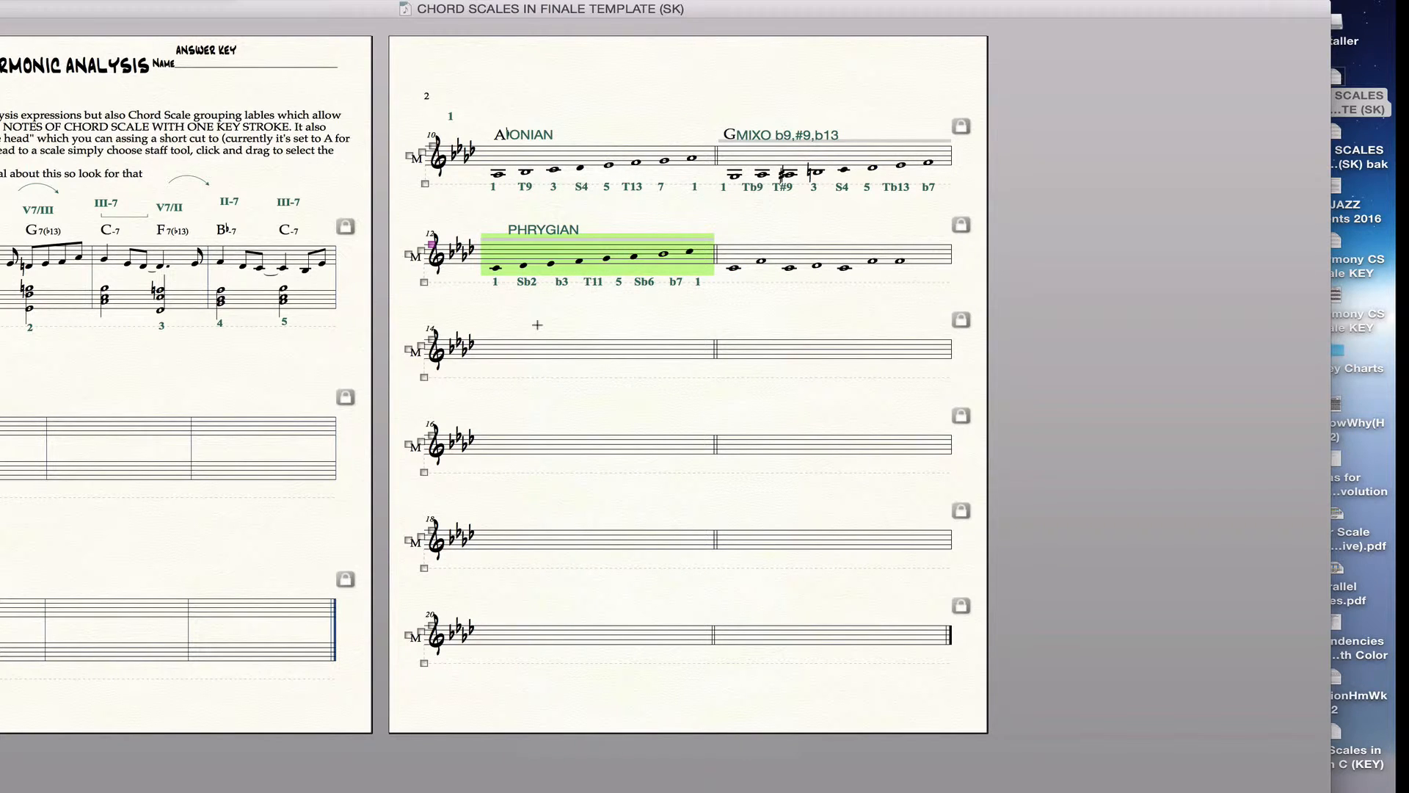
key("cmd+z")
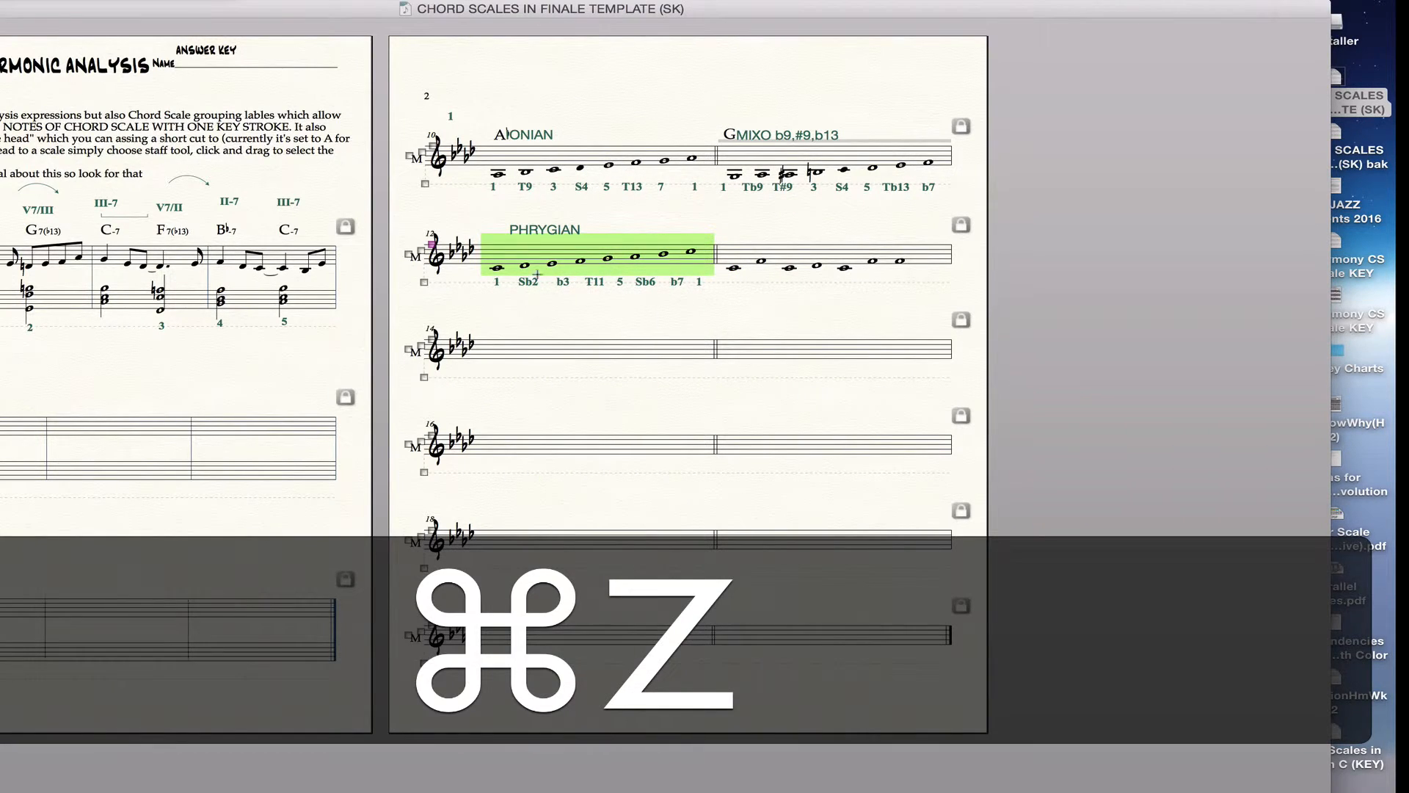
key("cmd+z")
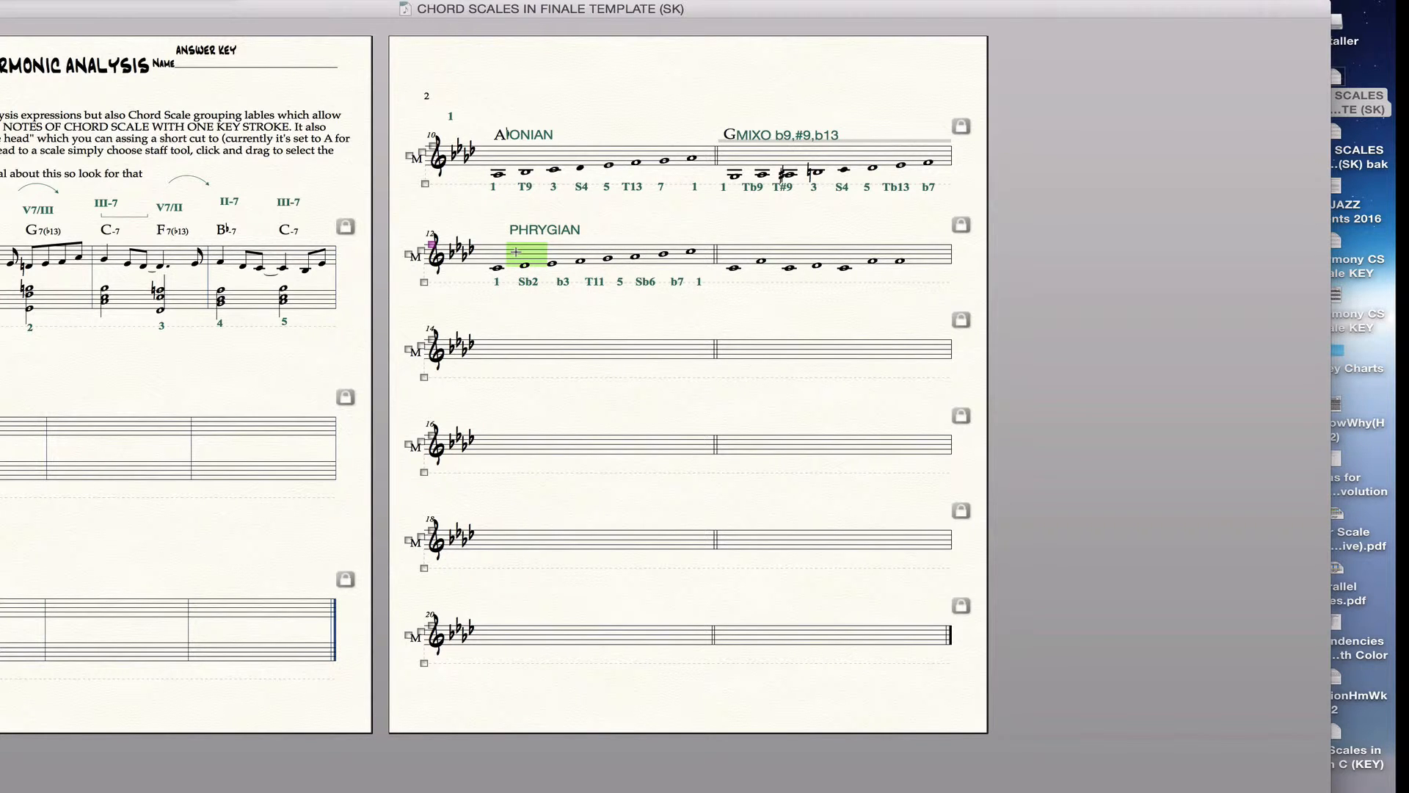
Map SOLID NOTE HEAD to the A staff style shortcut
right_click(525, 256)
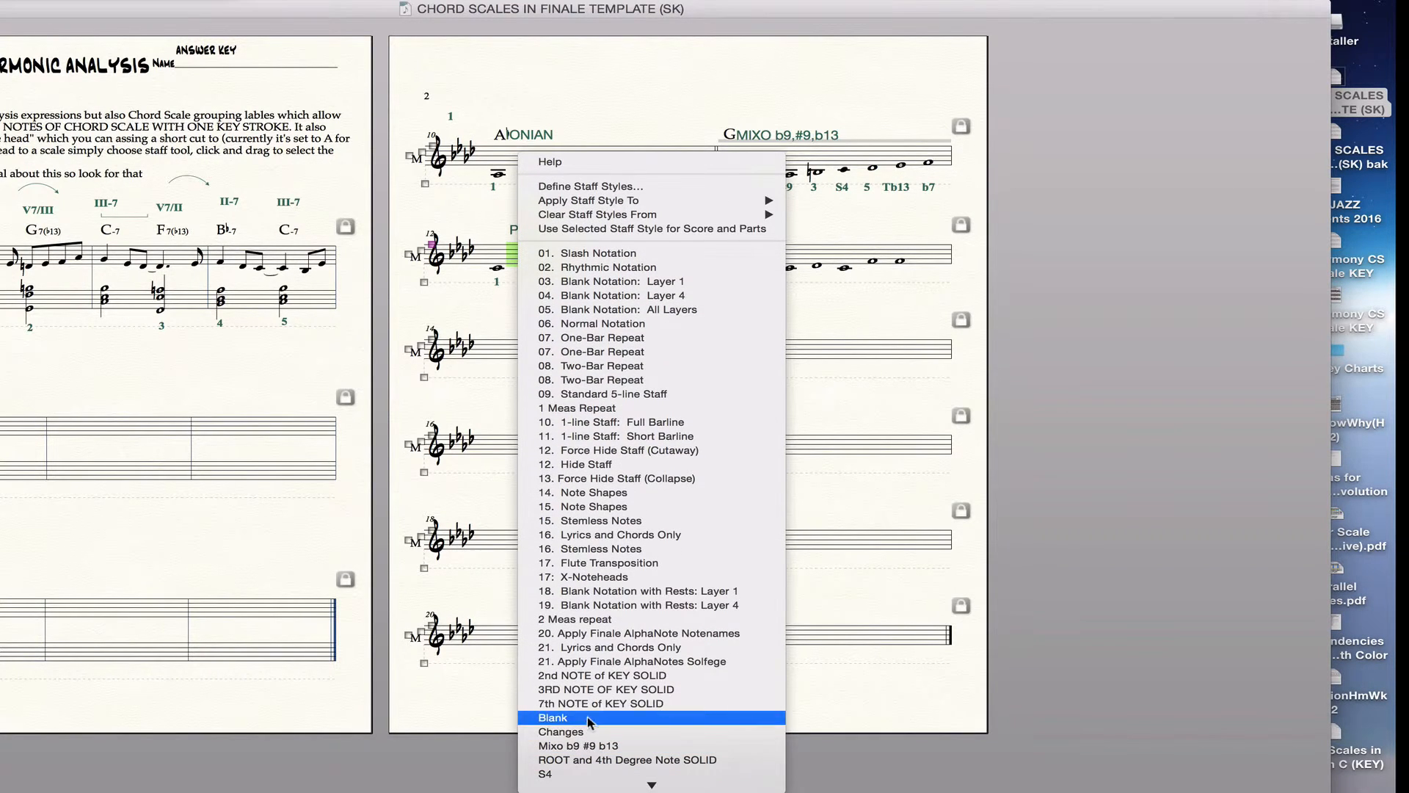
mouse_move(592, 716)
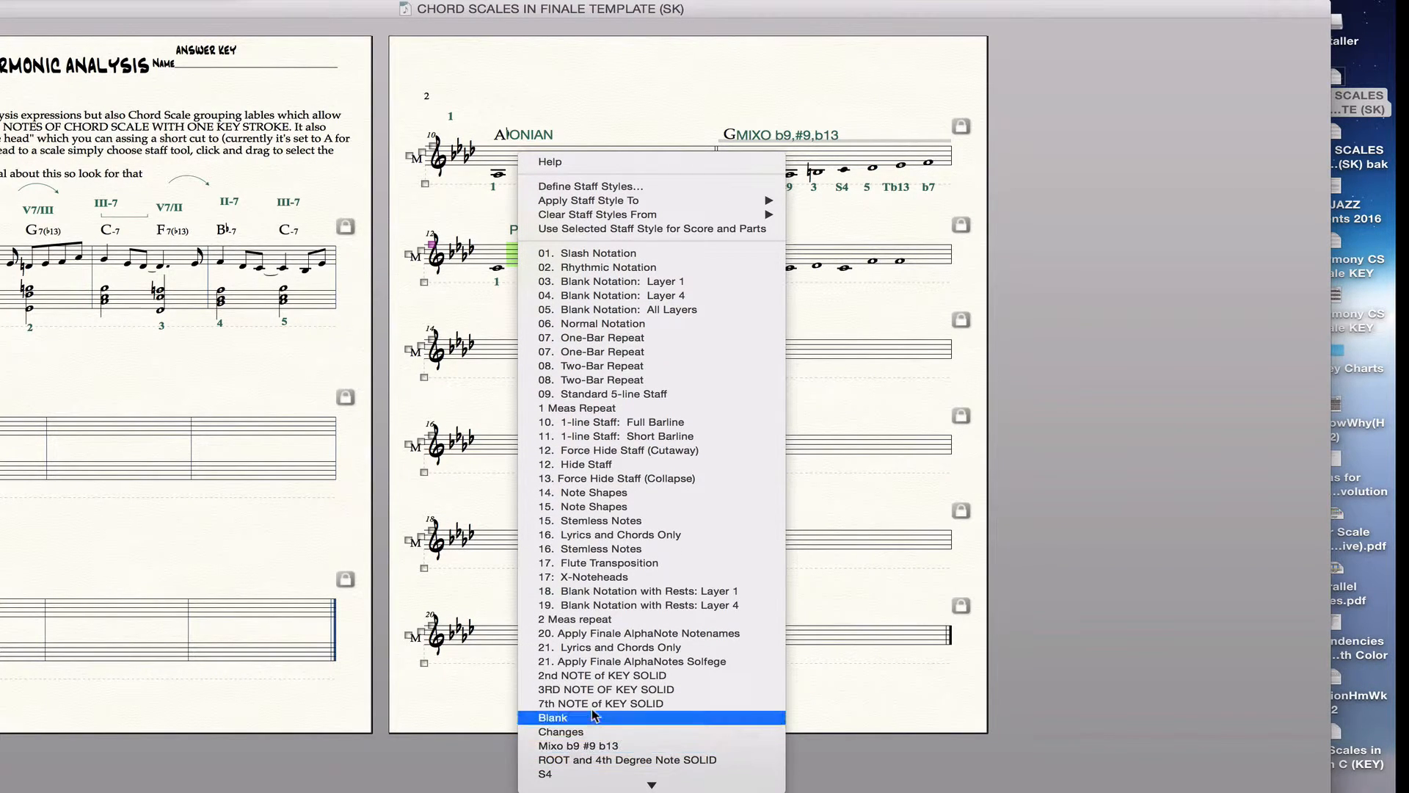
mouse_move(600, 689)
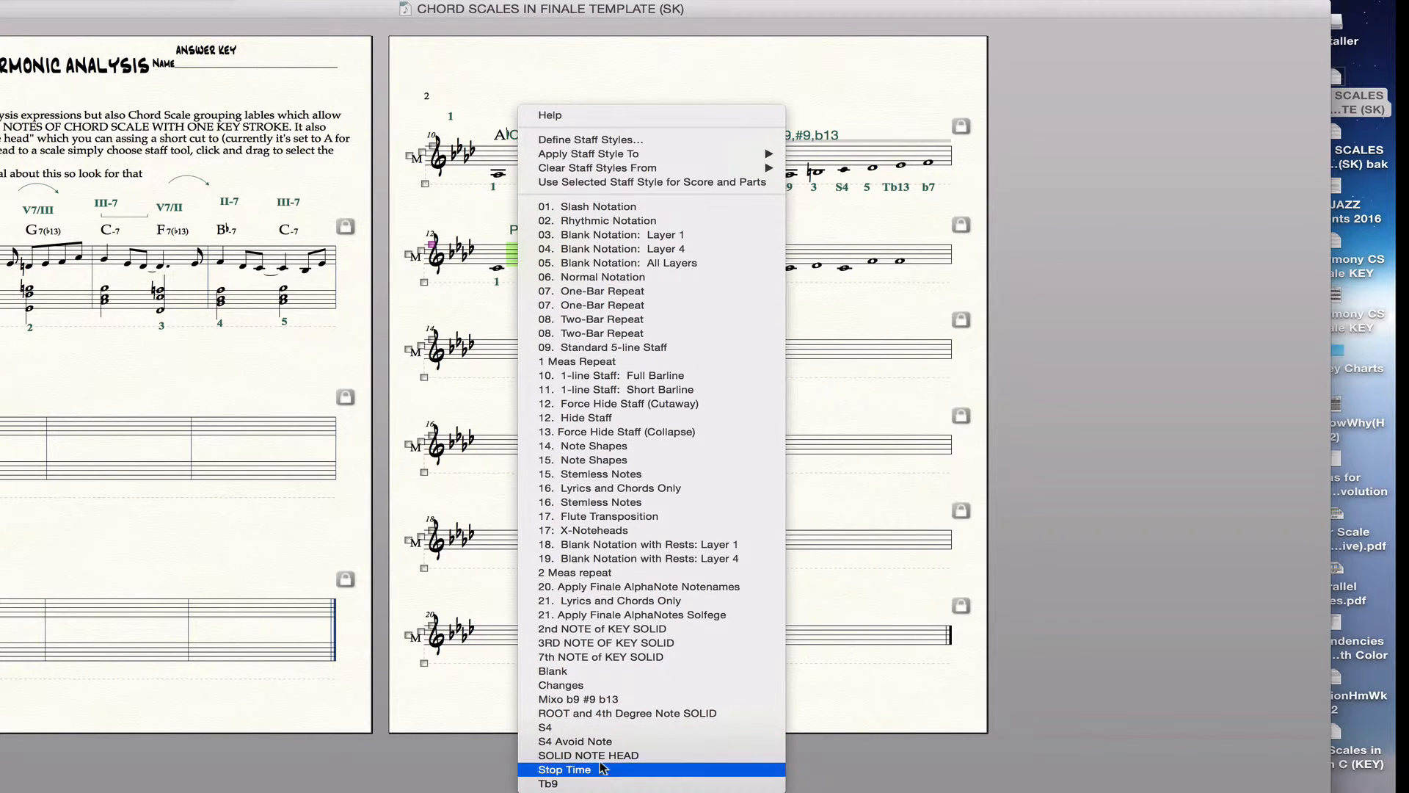
left_click(564, 769)
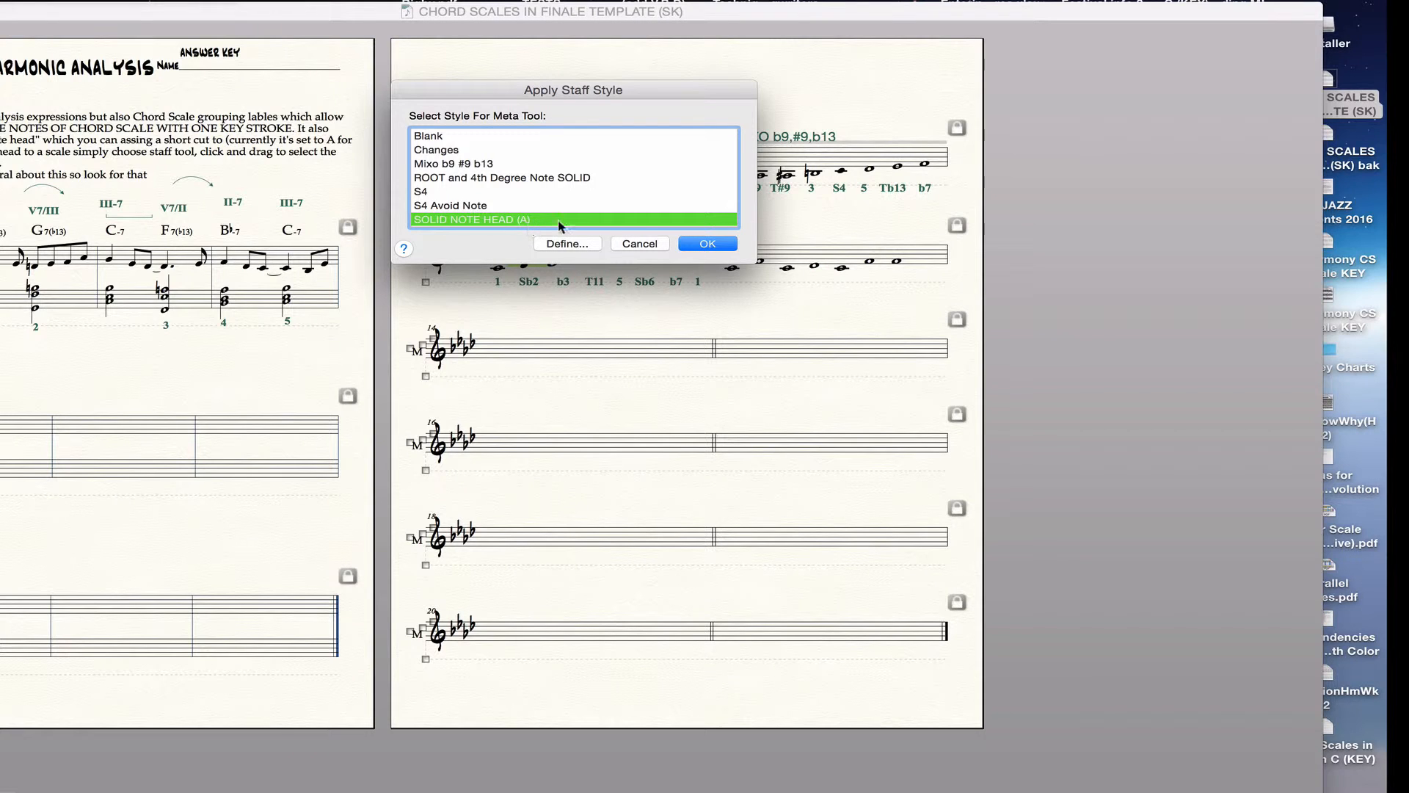
Confirm the SOLID NOTE HEAD shortcut and select the Phrygian Sb2 note
left_click(708, 244)
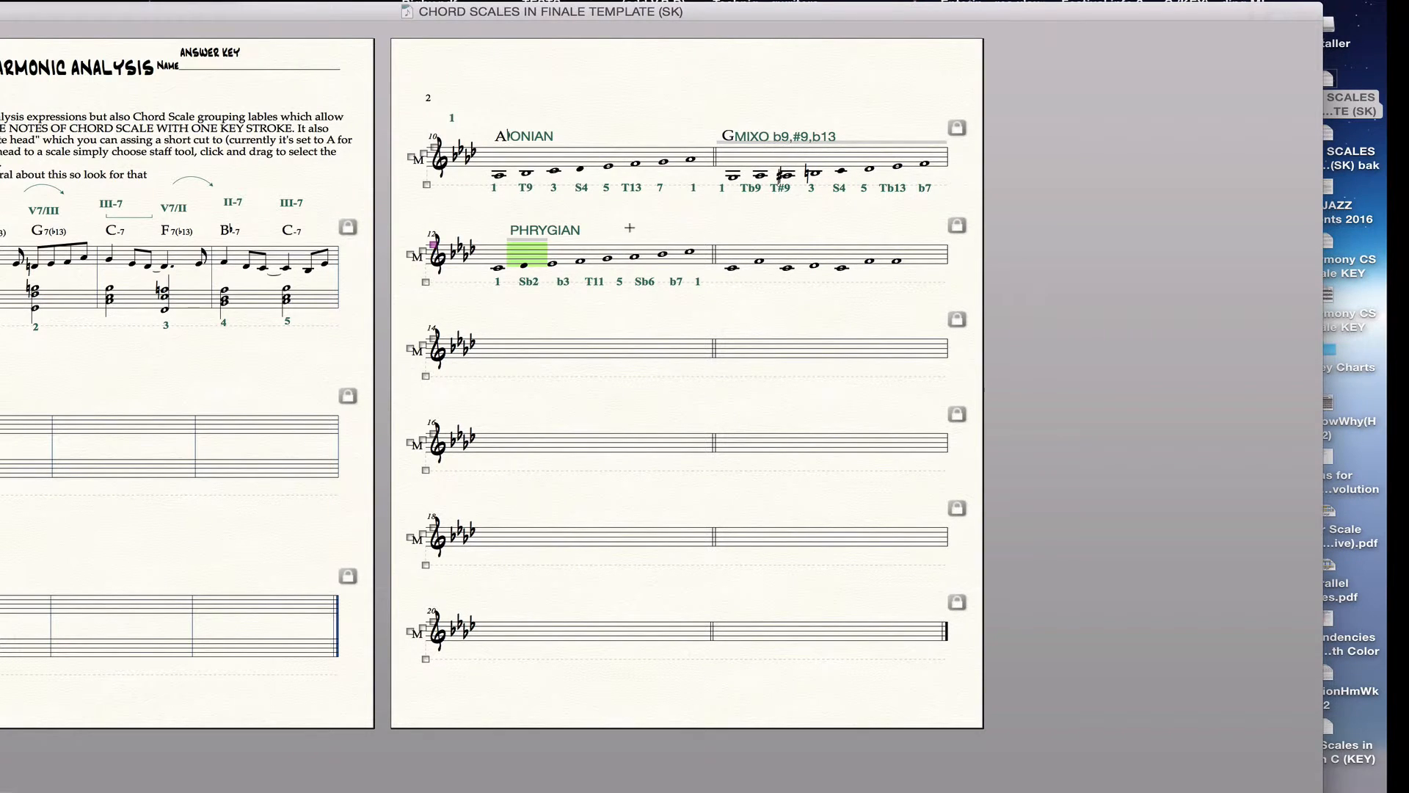
left_click(643, 254)
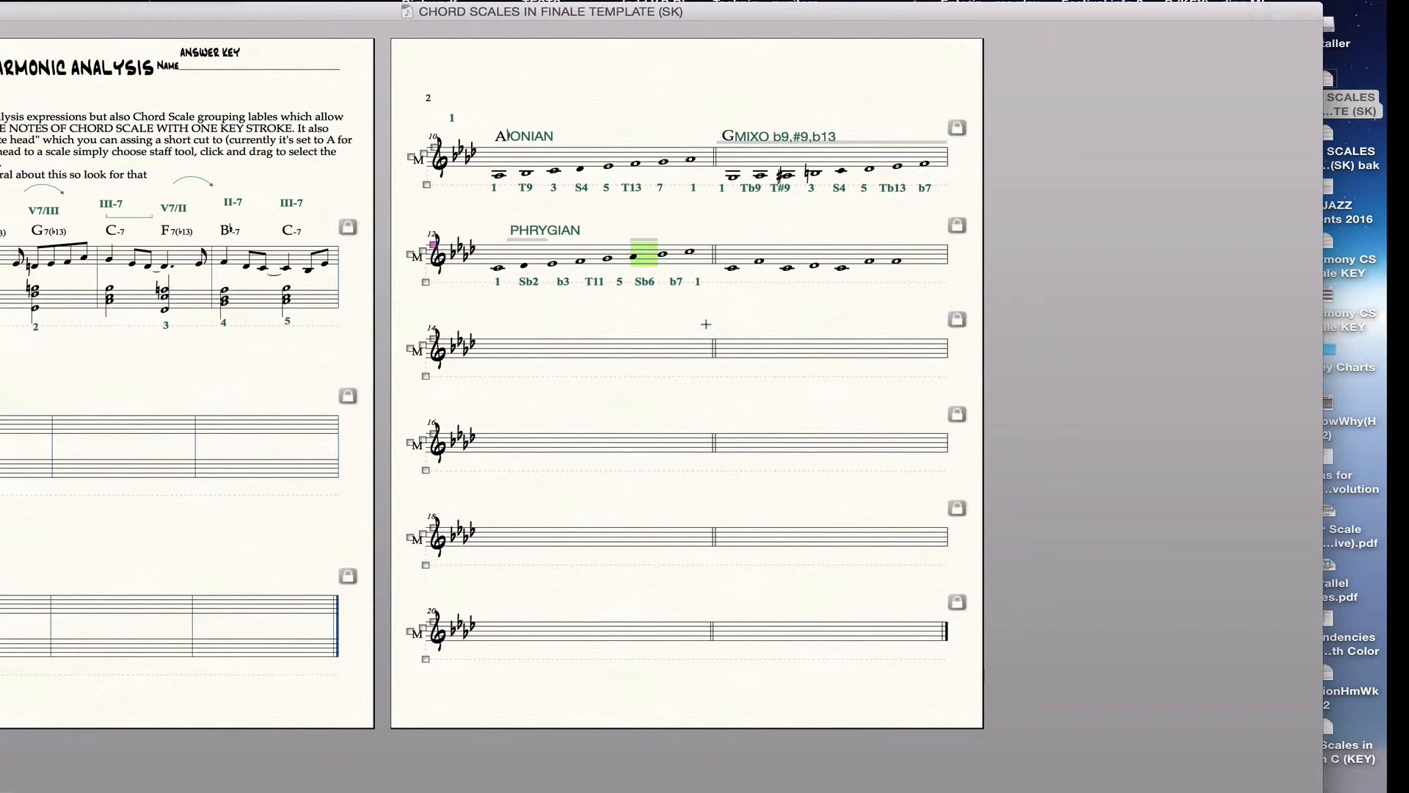
mouse_move(587, 328)
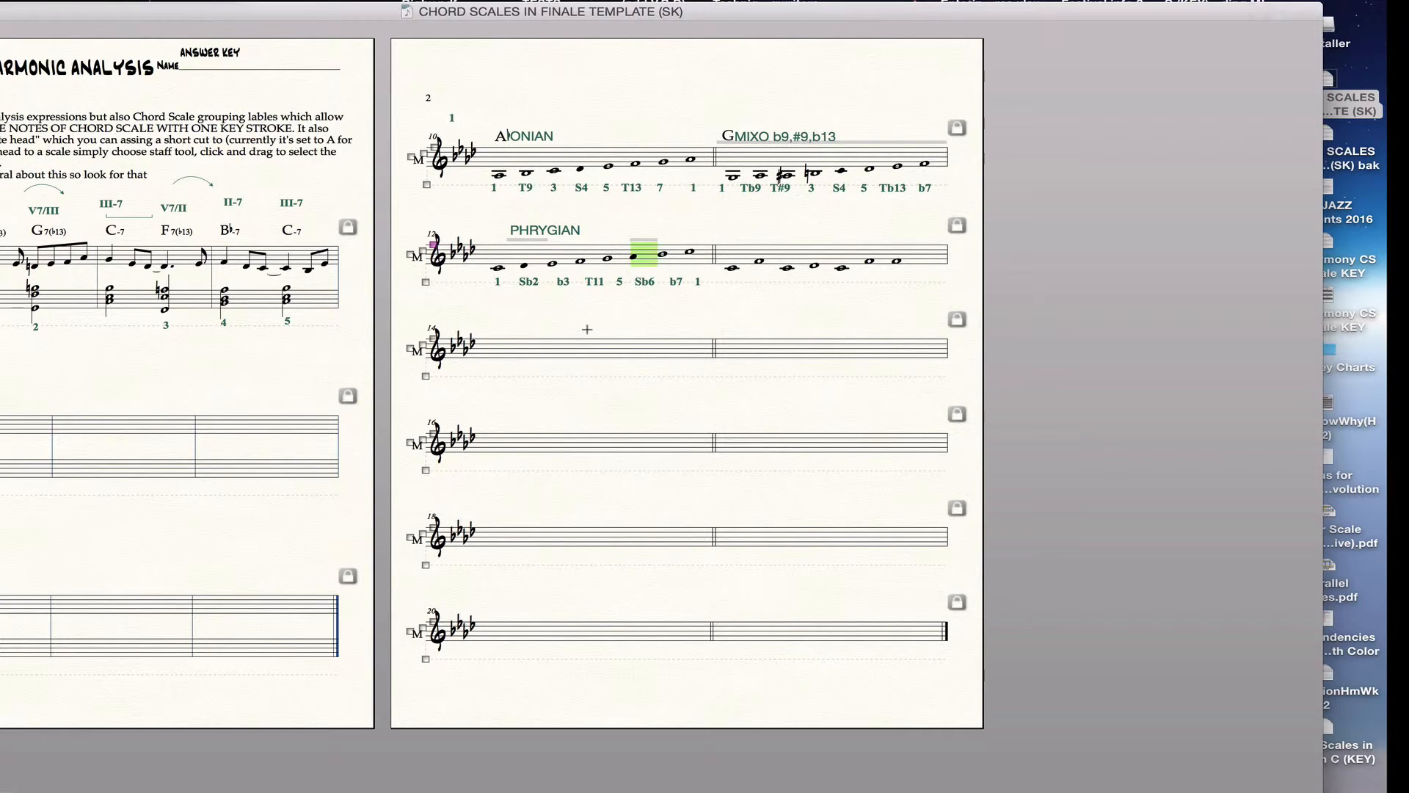
mouse_move(521, 295)
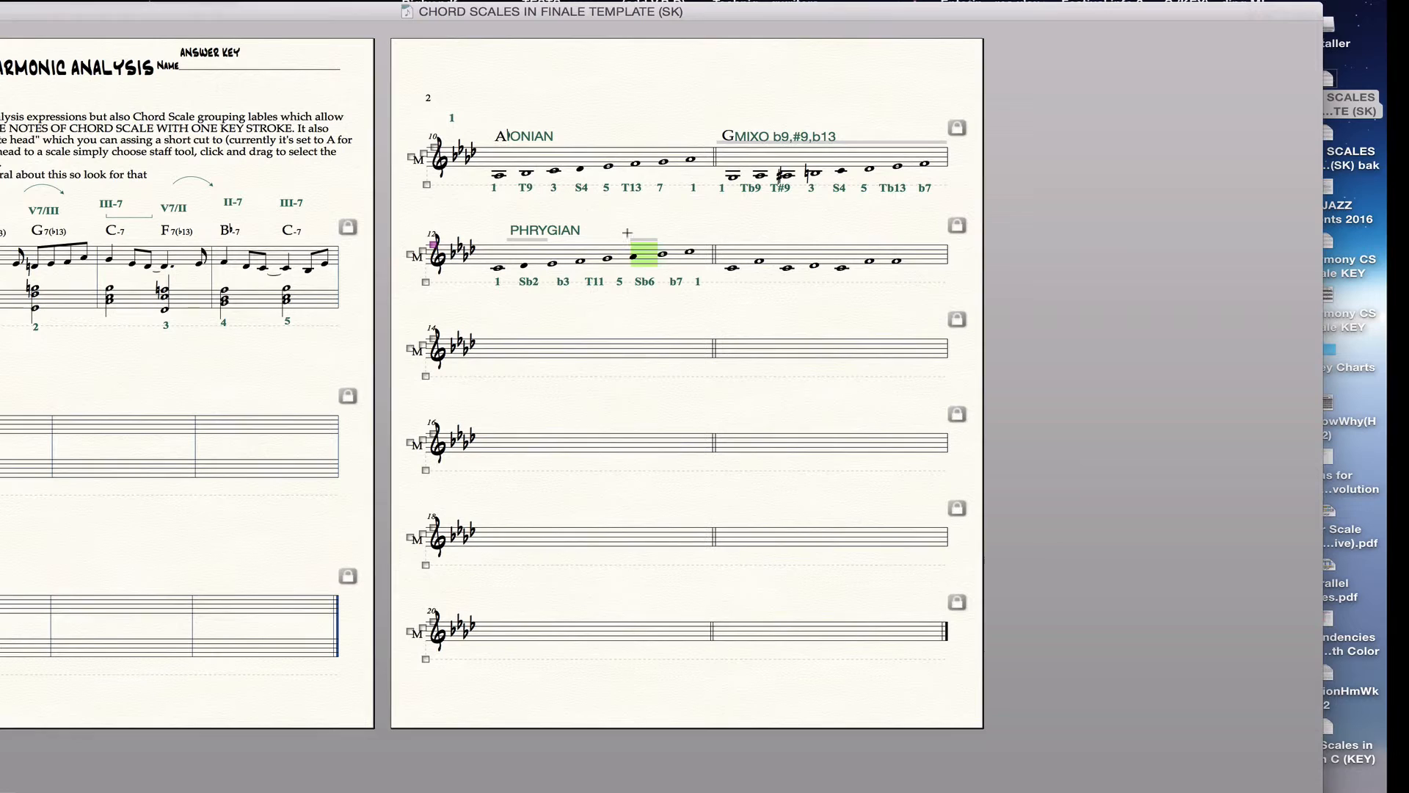
mouse_move(656, 91)
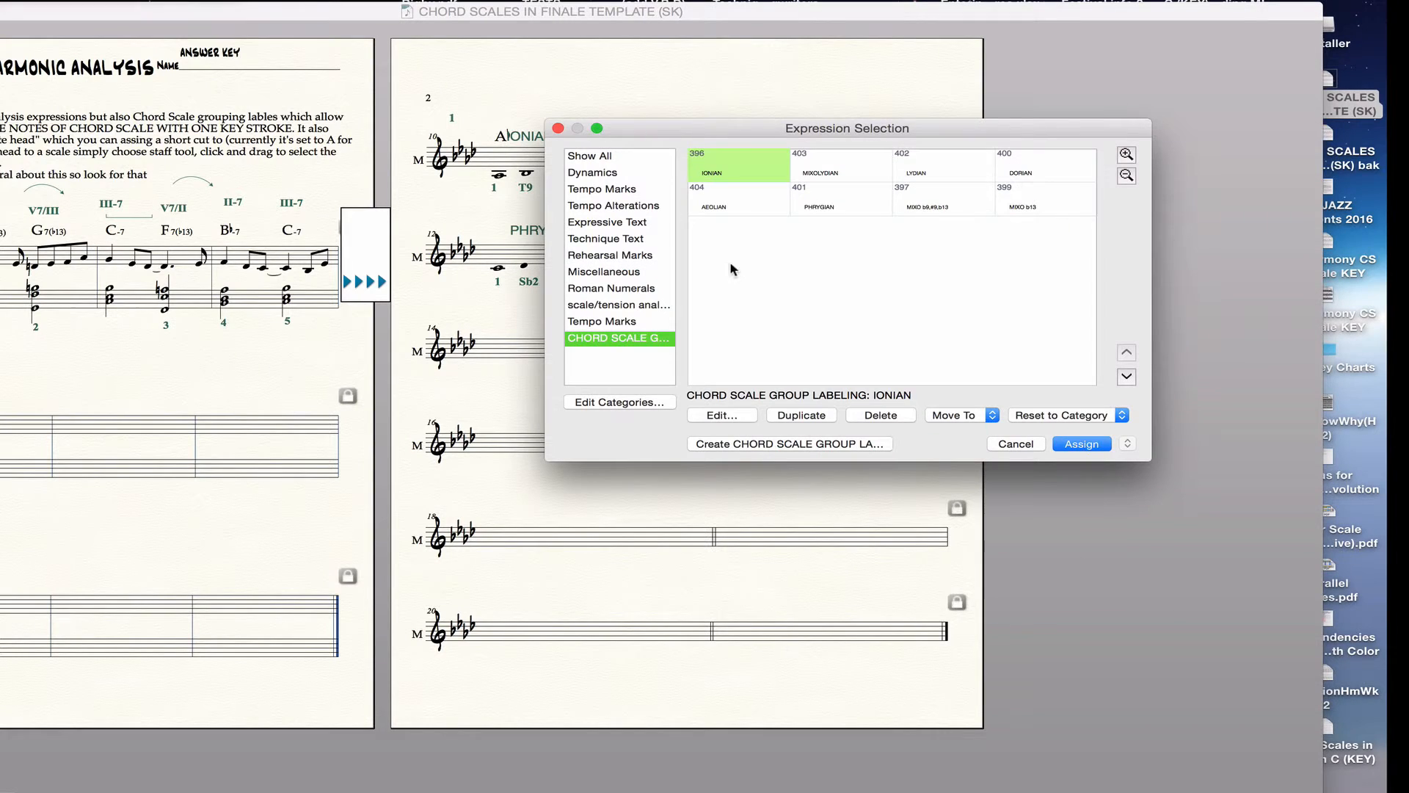
mouse_move(868, 241)
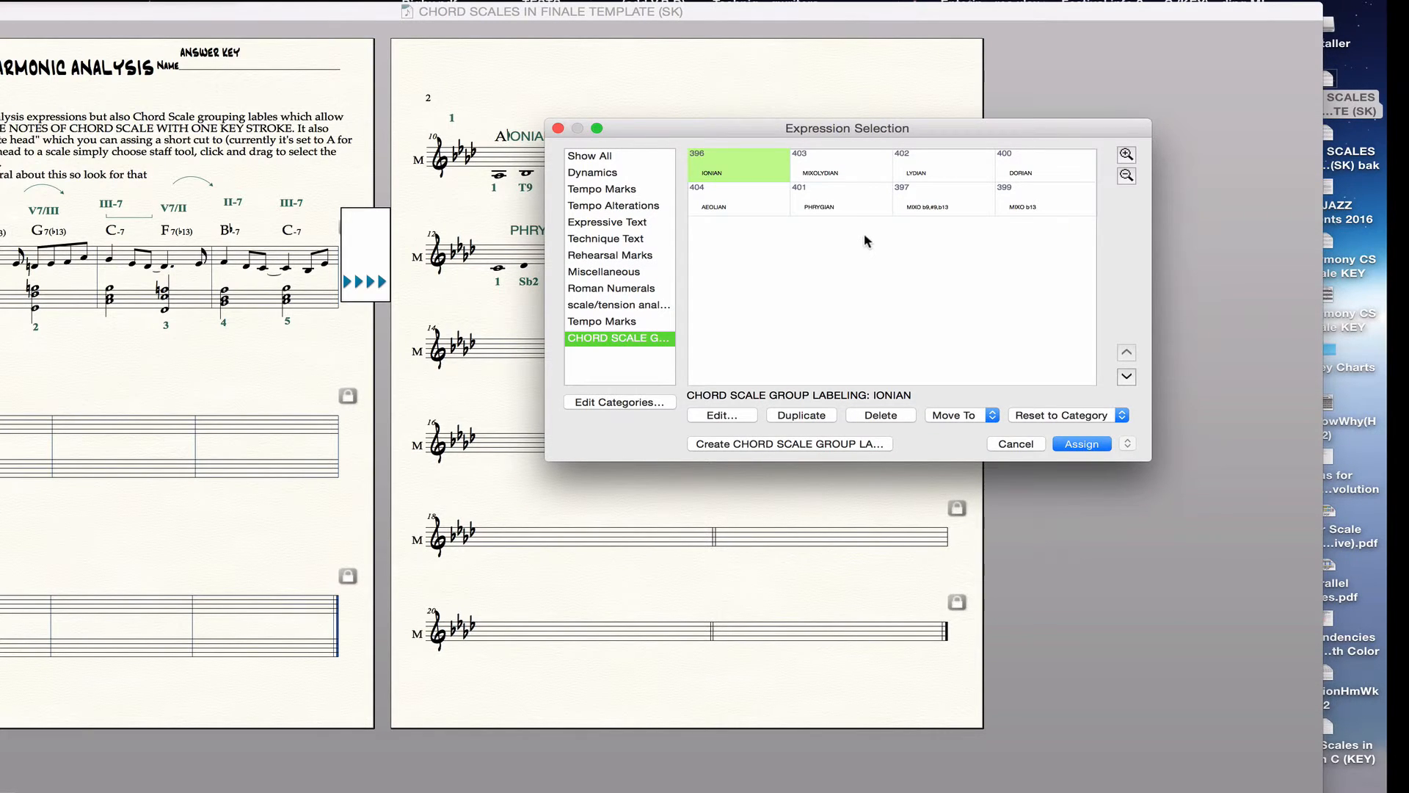
mouse_move(955, 181)
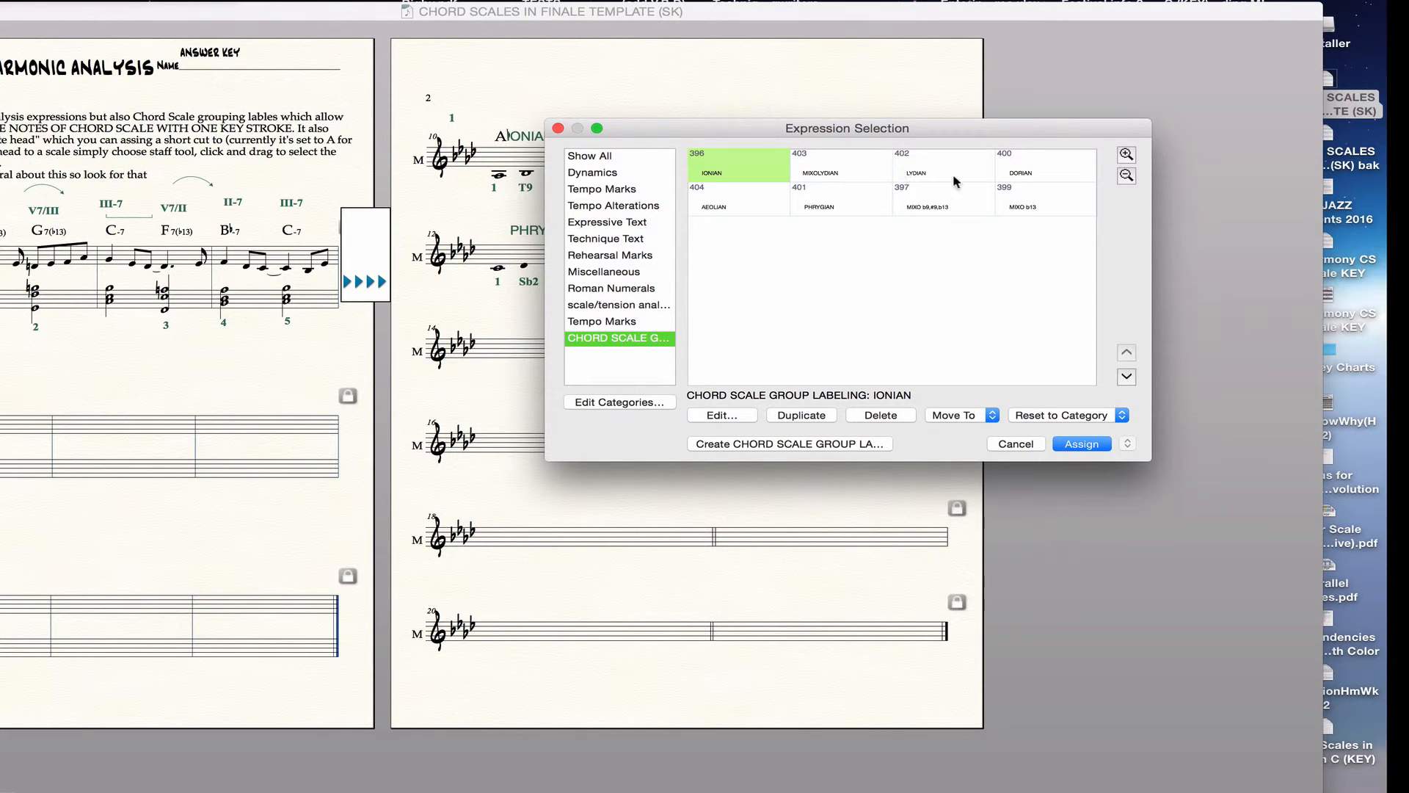
mouse_move(810, 223)
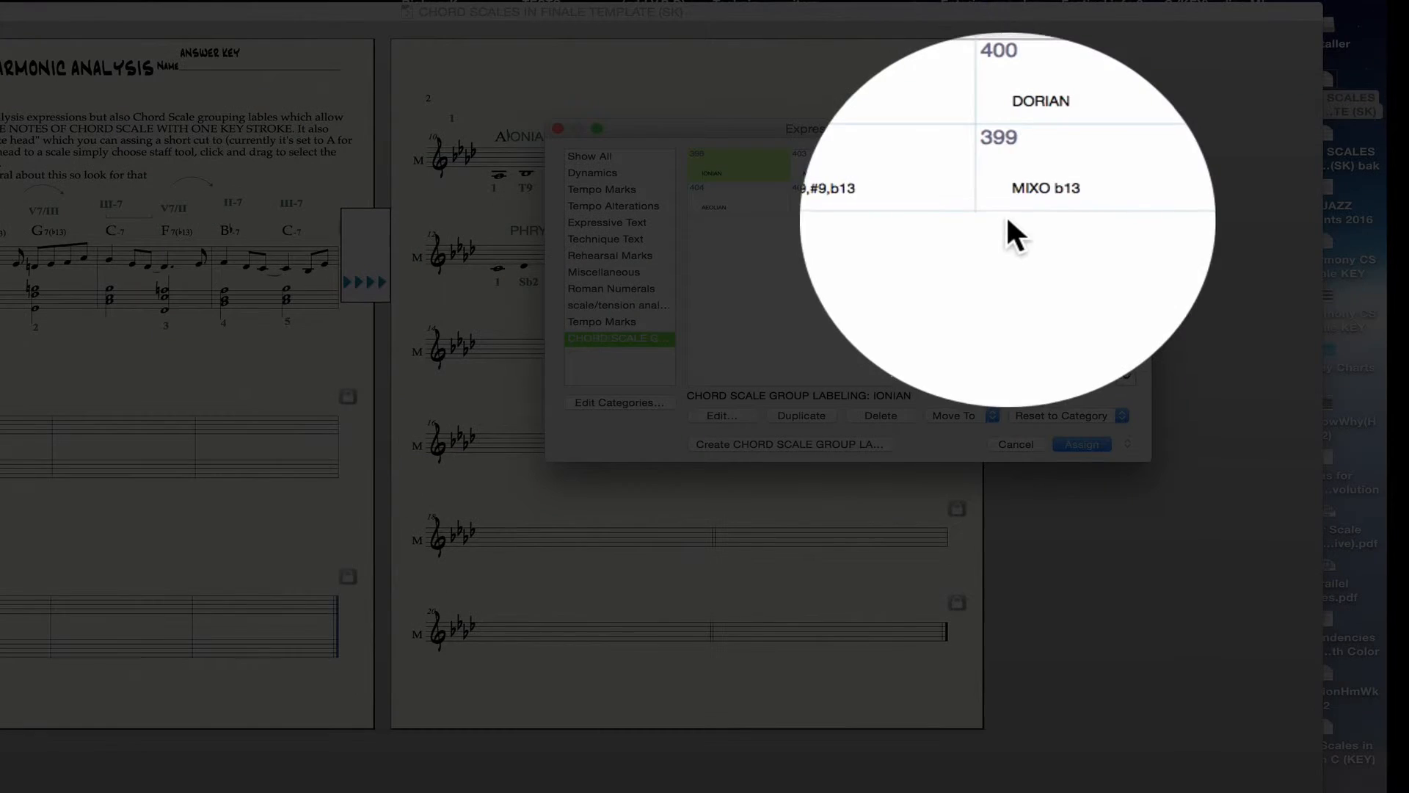
Duplicate the PHRYGIAN label and open the copy in the Expression Designer
left_click(794, 217)
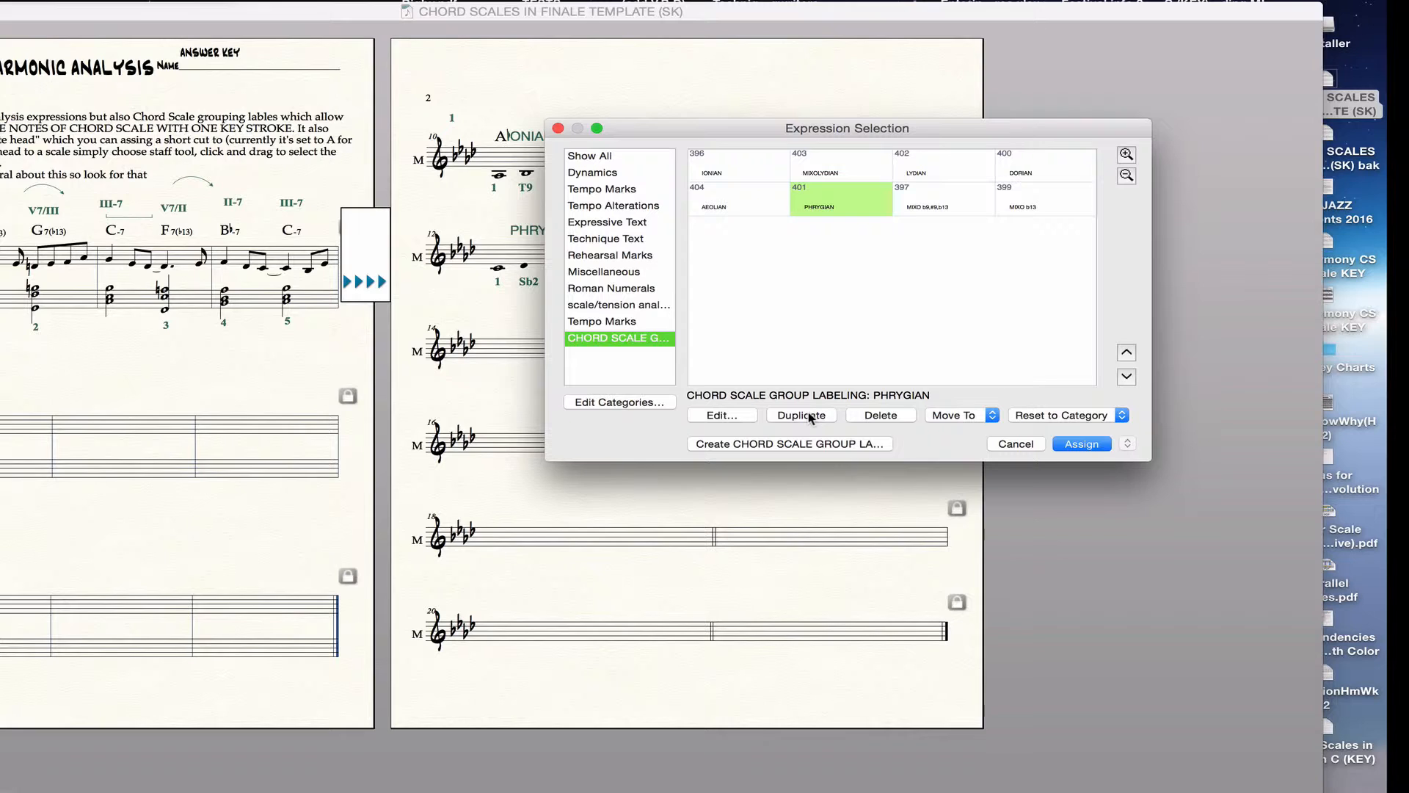
left_click(800, 414)
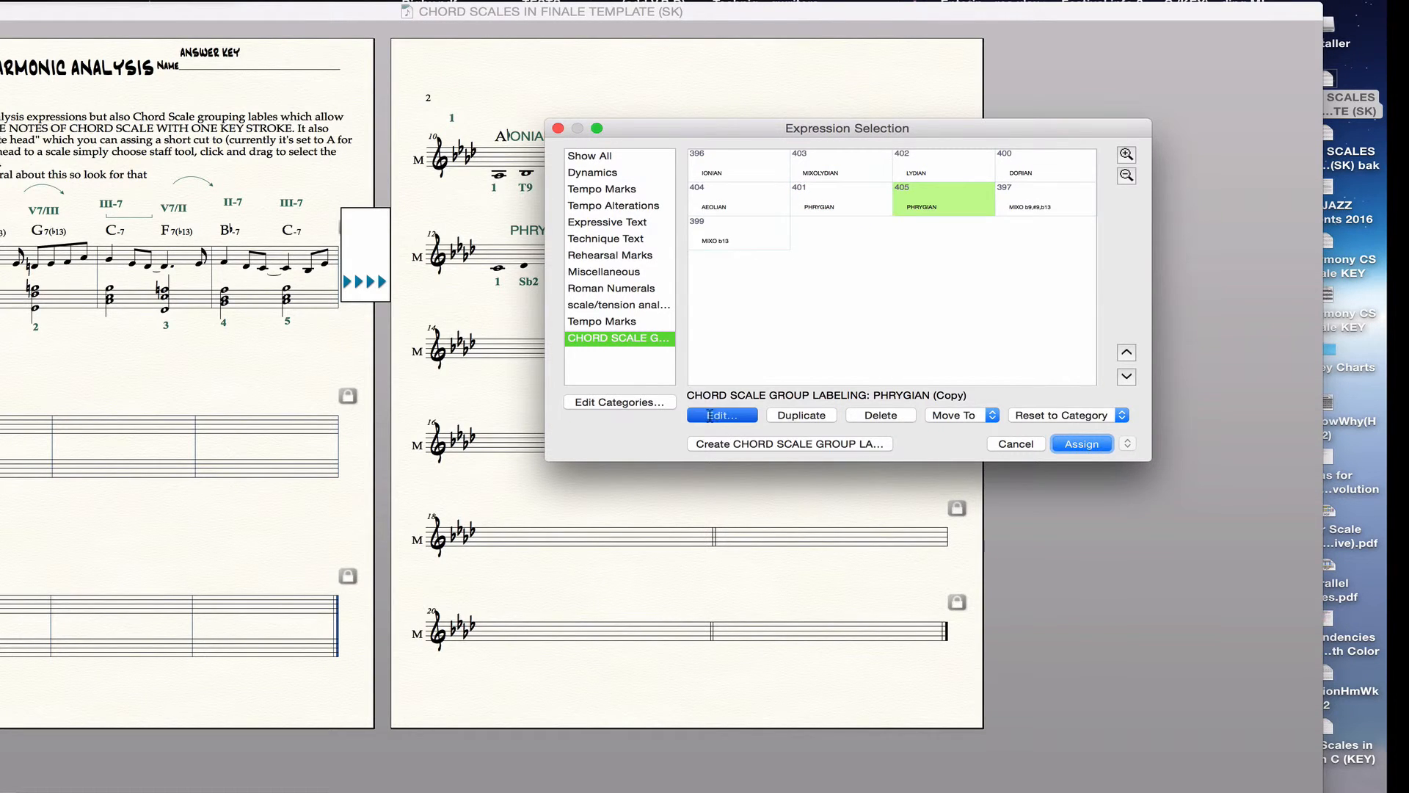
left_click(720, 414)
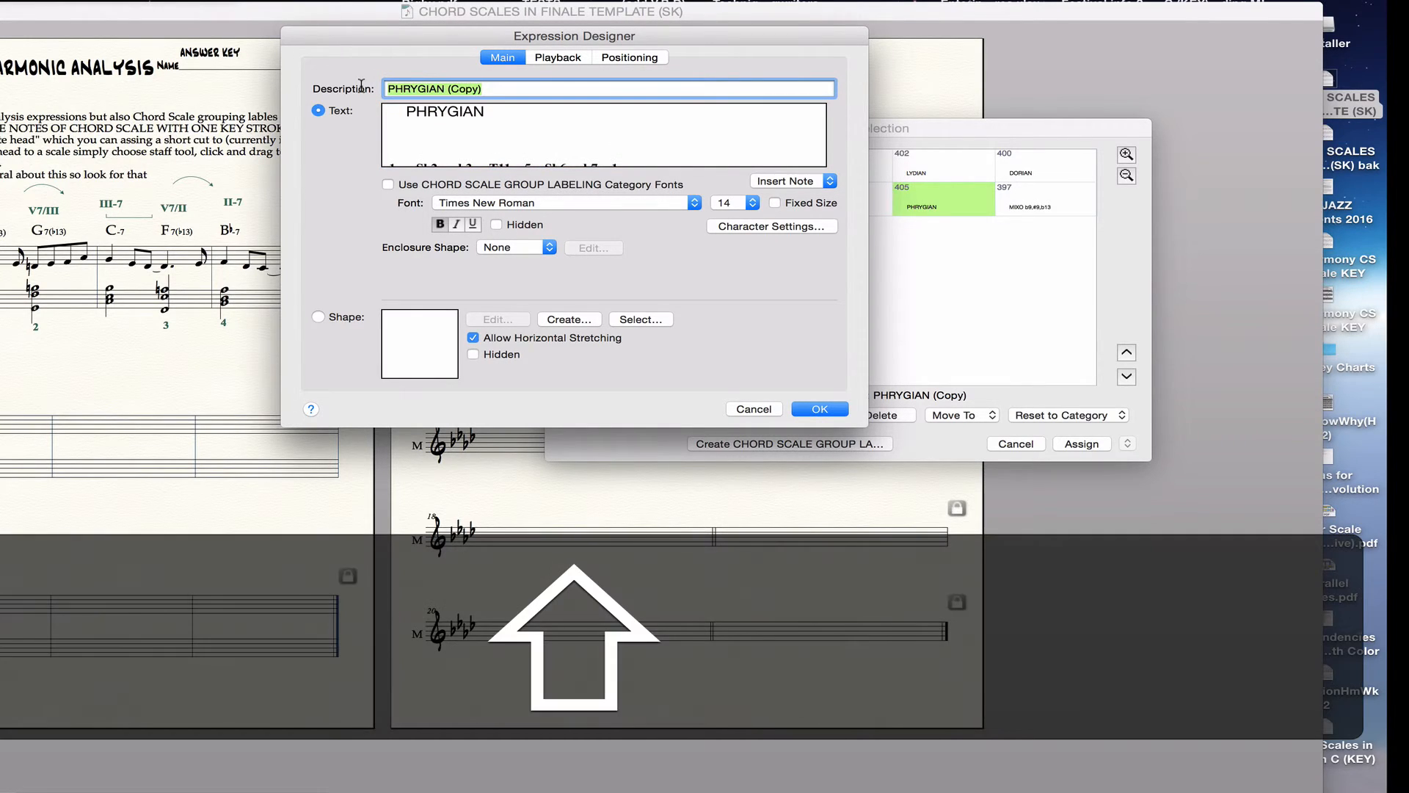
Name the copy LOCRIAN, change its tension 5 to b5, and save
type("LOCRIAN")
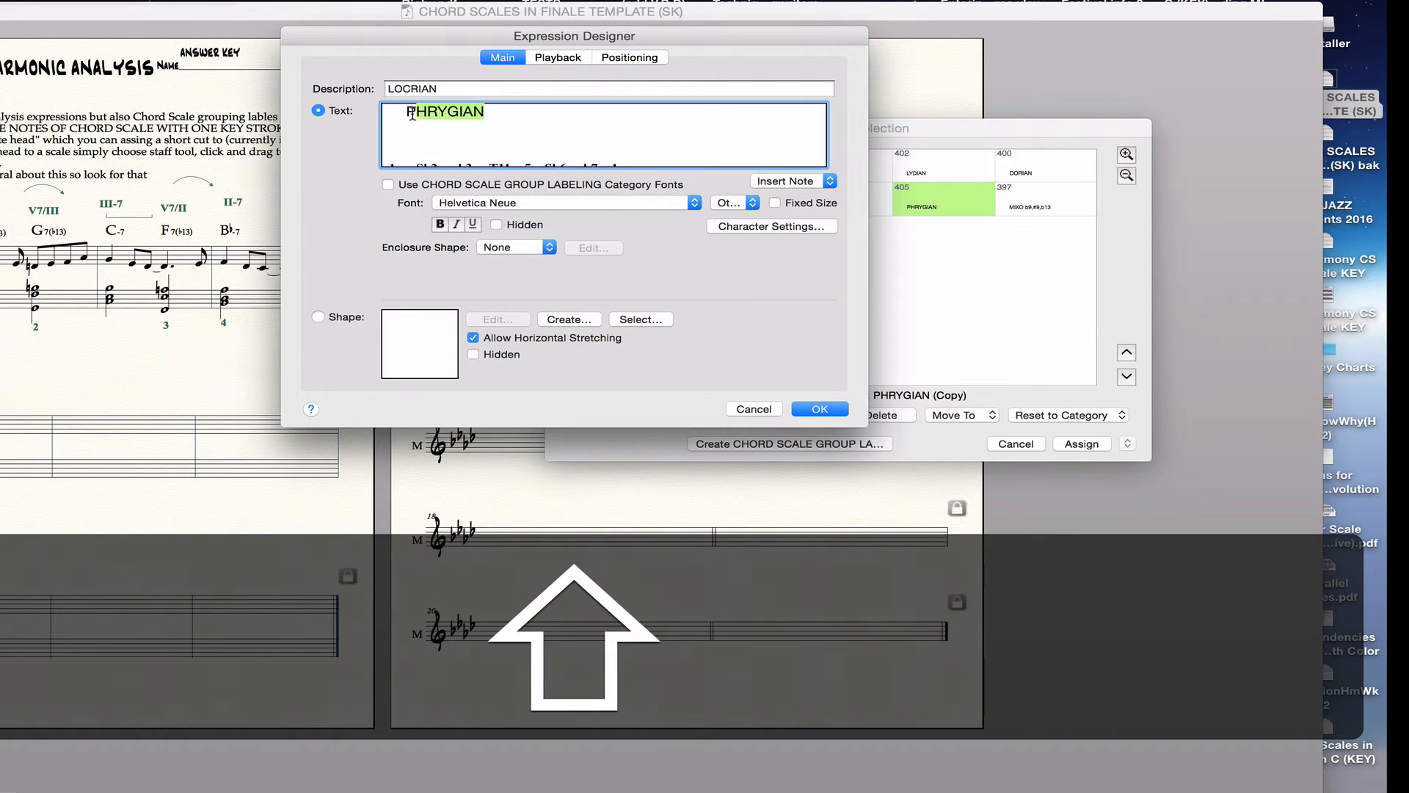
type("LOC")
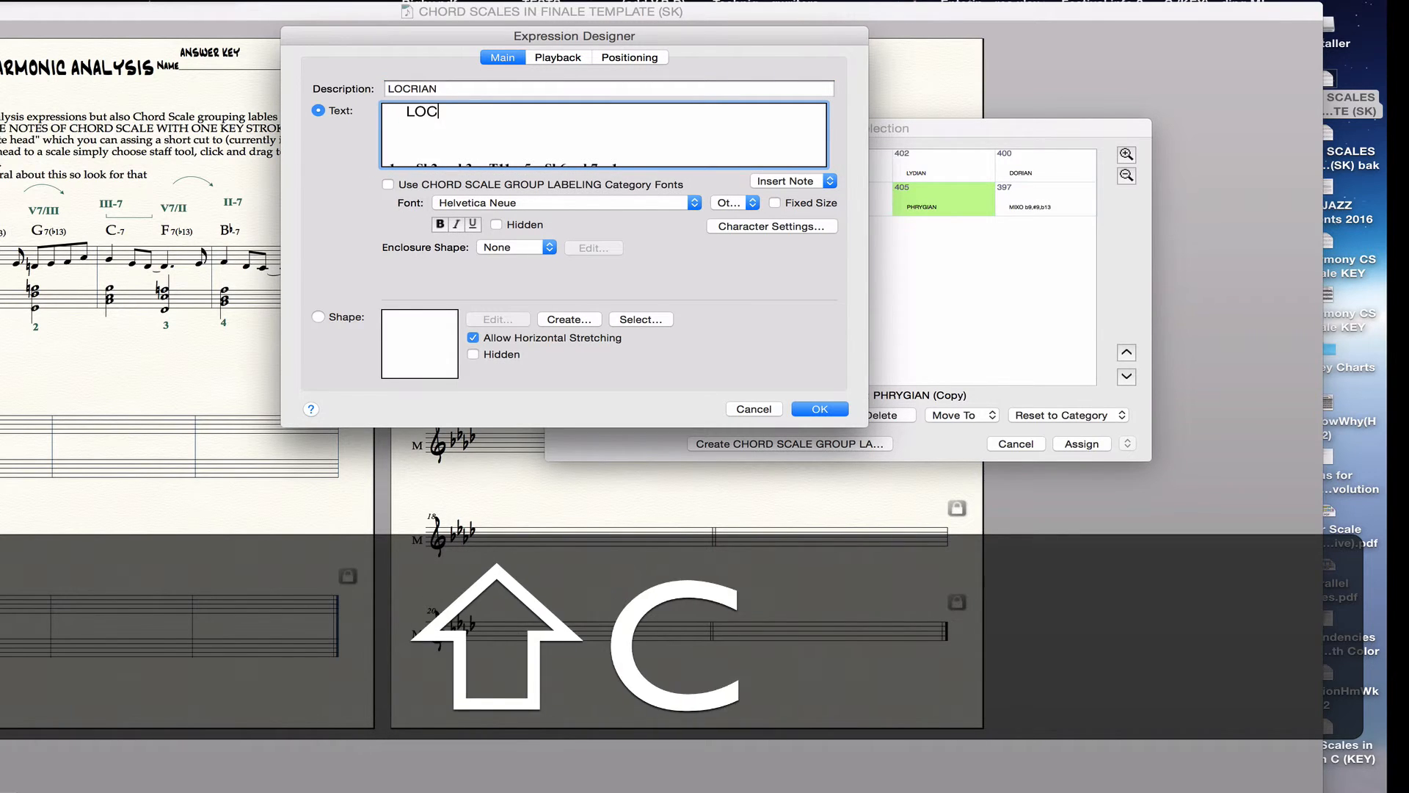
type("RIAN")
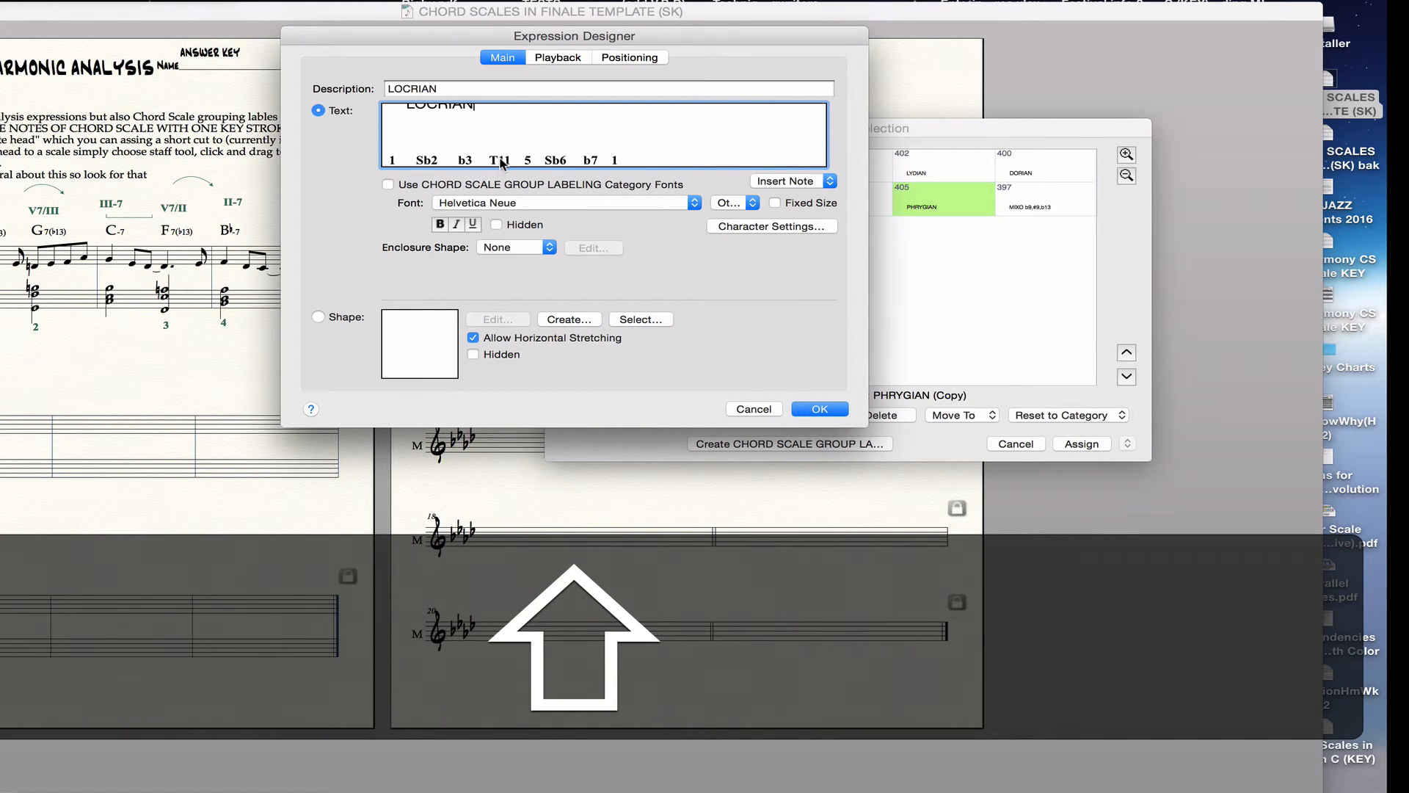
left_click(562, 203)
type("b")
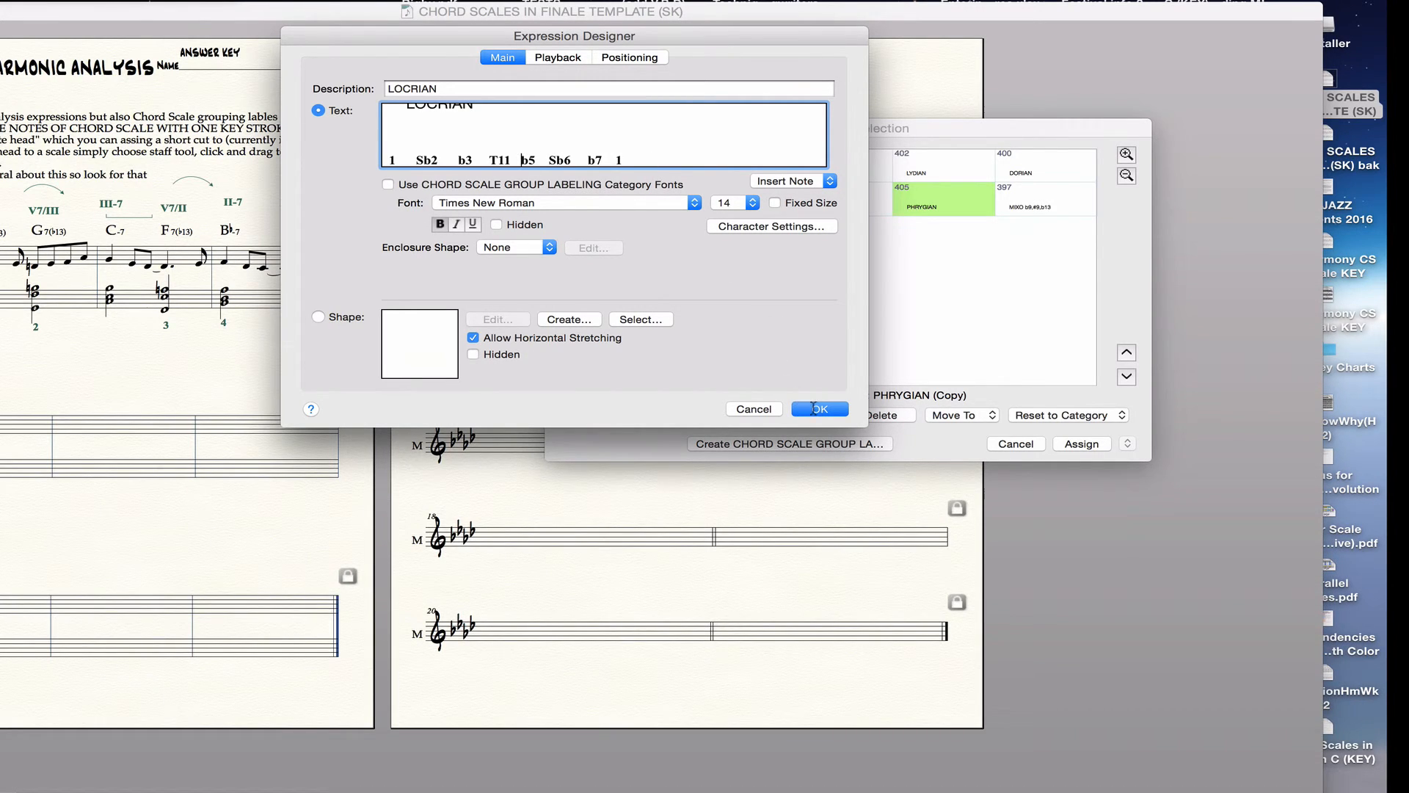
left_click(818, 409)
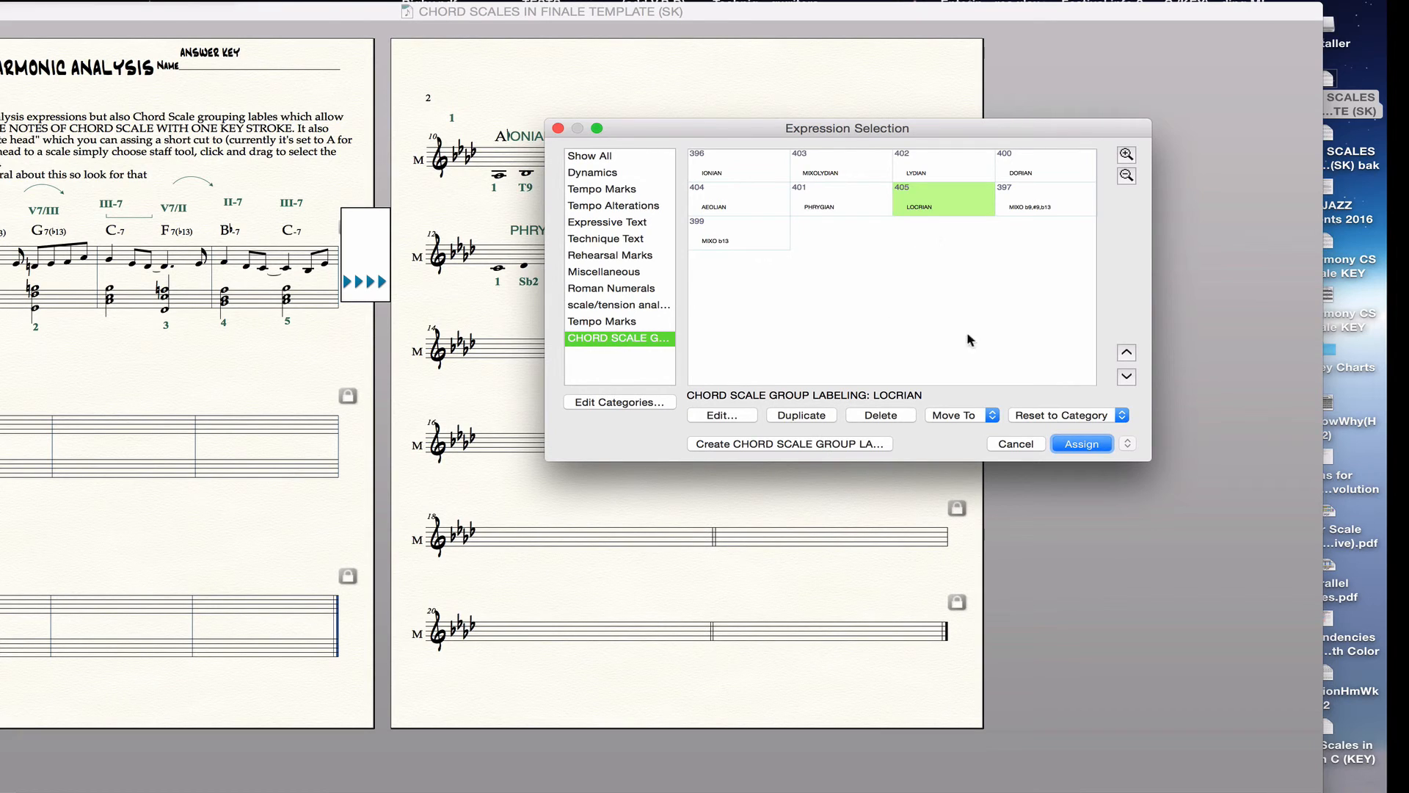
Assign the selected LOCRIAN expression to the second measure, beside PHRYGIAN
left_click(1080, 443)
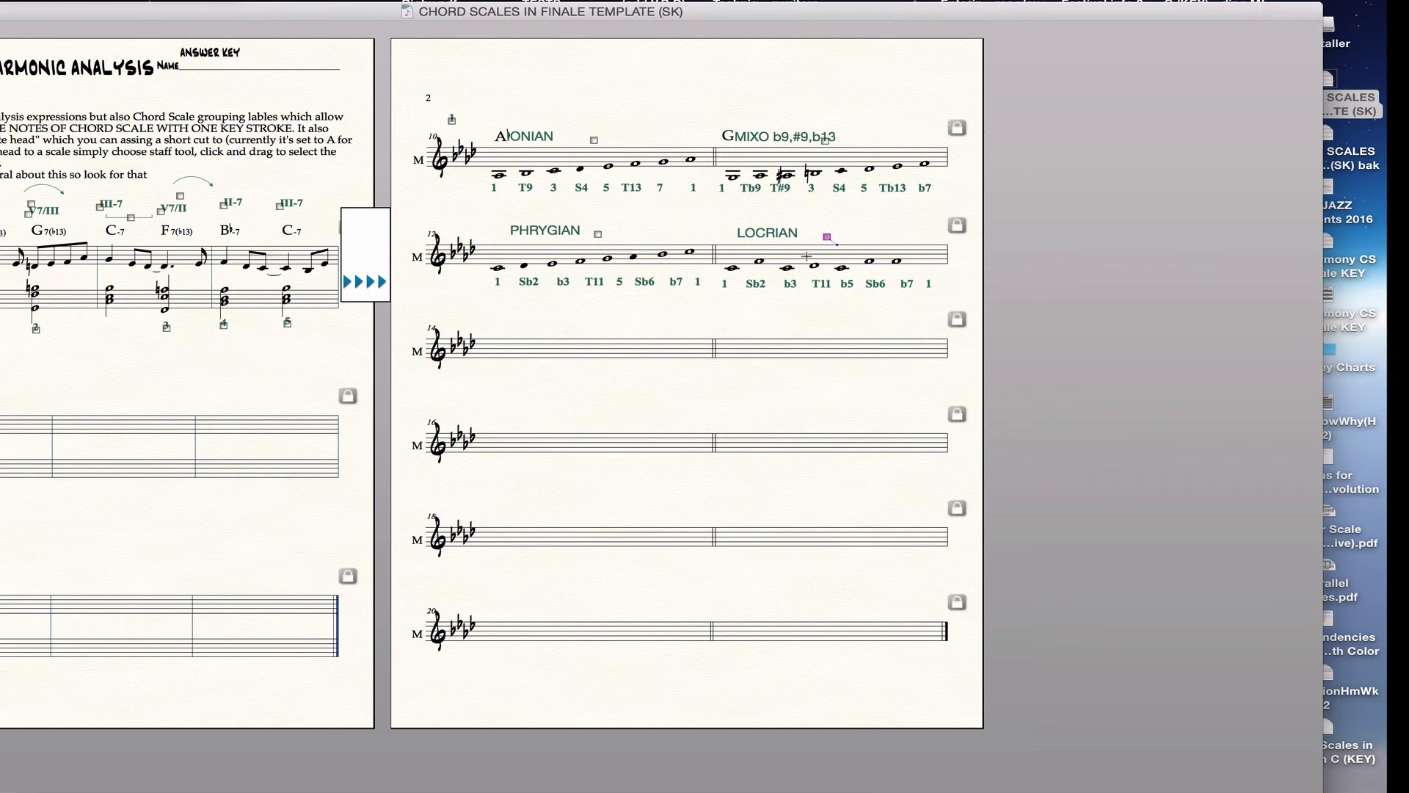
mouse_move(827, 237)
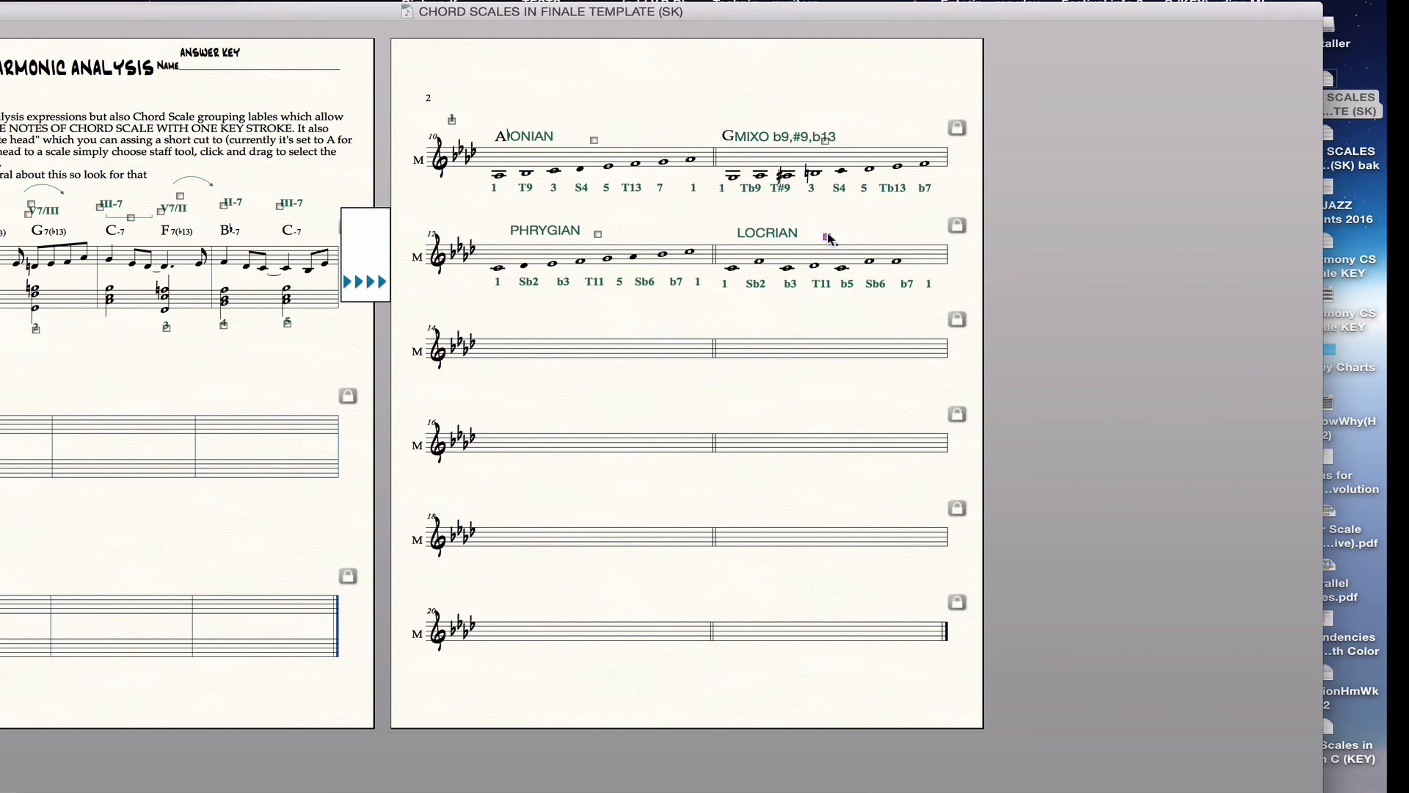